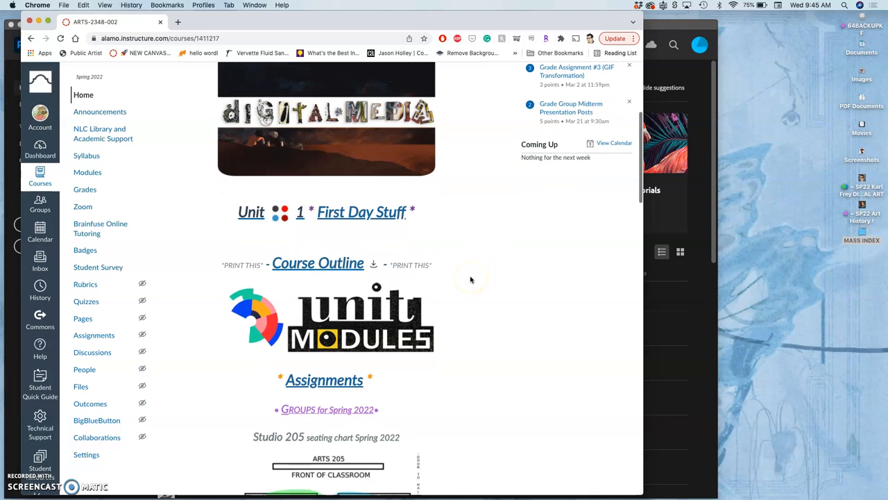
Open the Course Outline PDF in the file preview and page through its day-by-day schedule
{"action": "scroll", "scroll_direction": "down", "scroll_amount": 3}
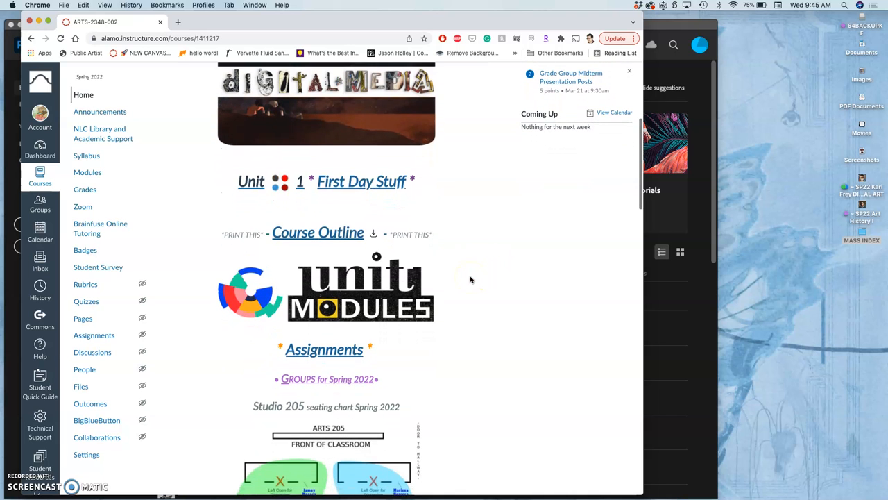
{"action": "scroll", "scroll_direction": "down", "scroll_amount": 3}
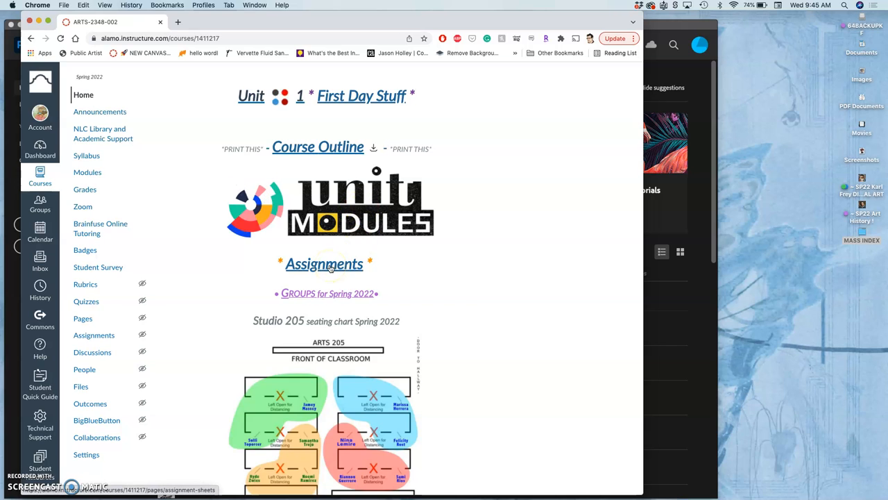
{"action": "mouse_move", "coordinate": [358, 202]}
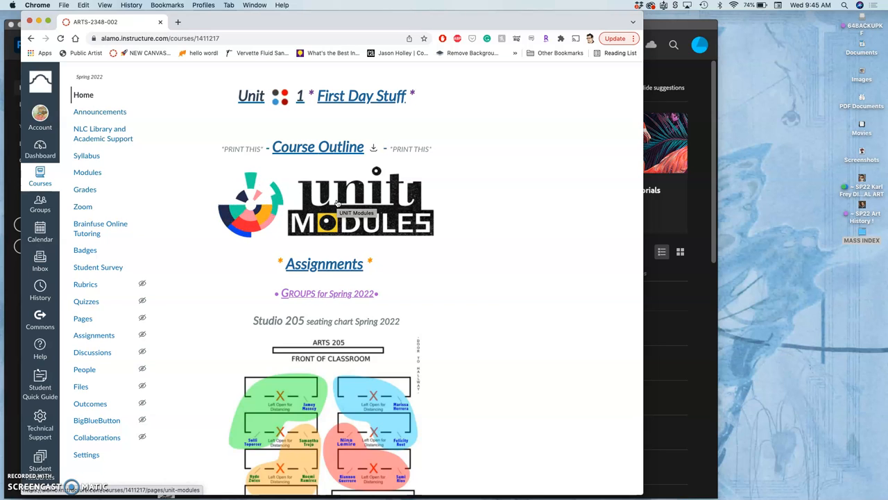
{"action": "mouse_move", "coordinate": [325, 263]}
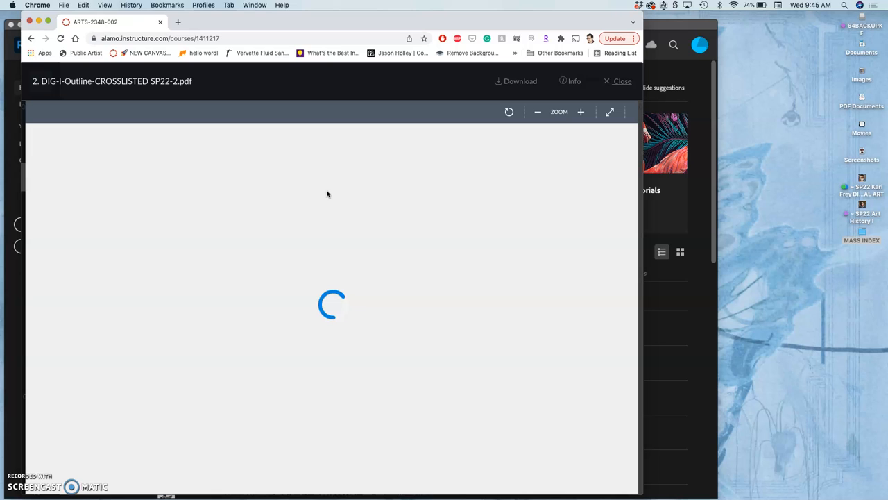
{"action": "mouse_move", "coordinate": [286, 161]}
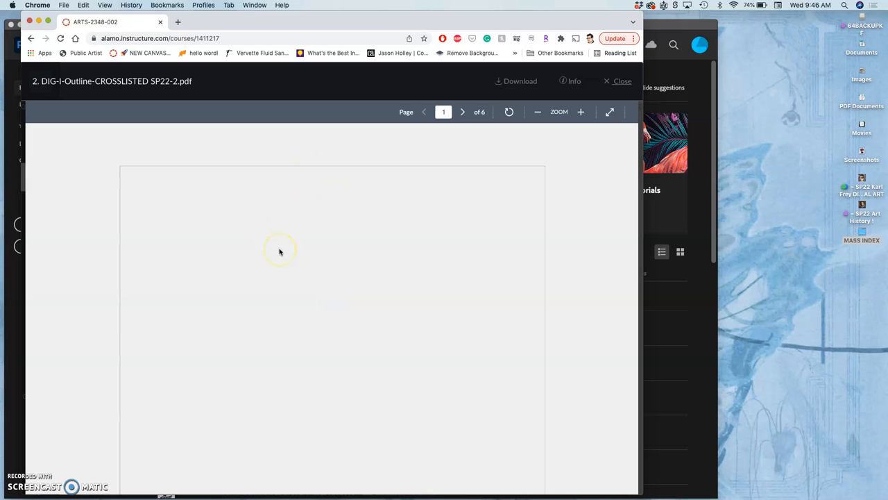
{"action": "mouse_move", "coordinate": [280, 253]}
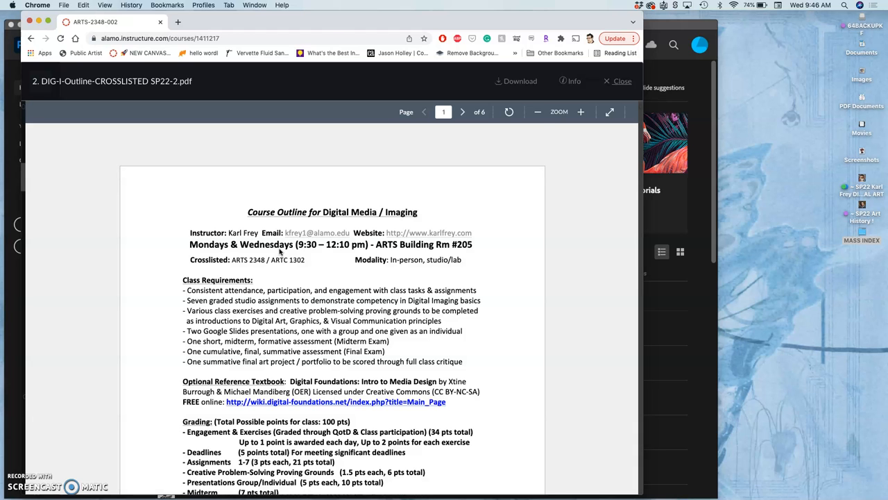
{"action": "left_click", "coordinate": [462, 111]}
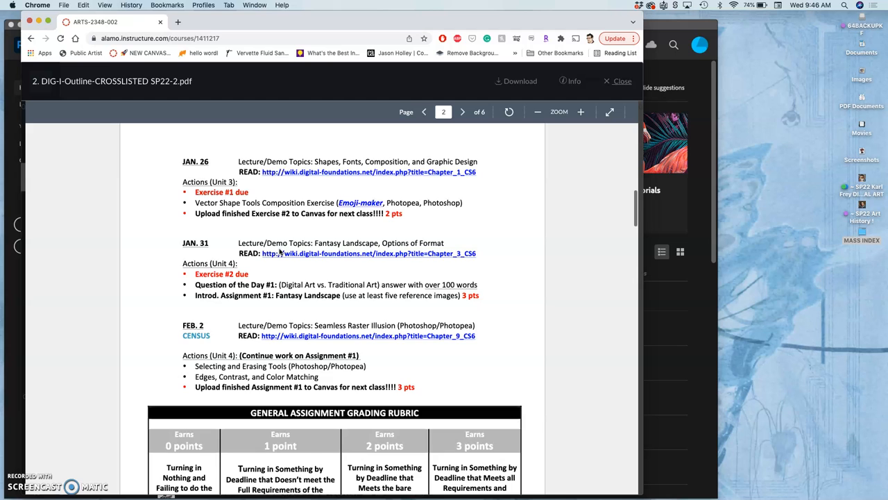
{"action": "left_click", "coordinate": [425, 112]}
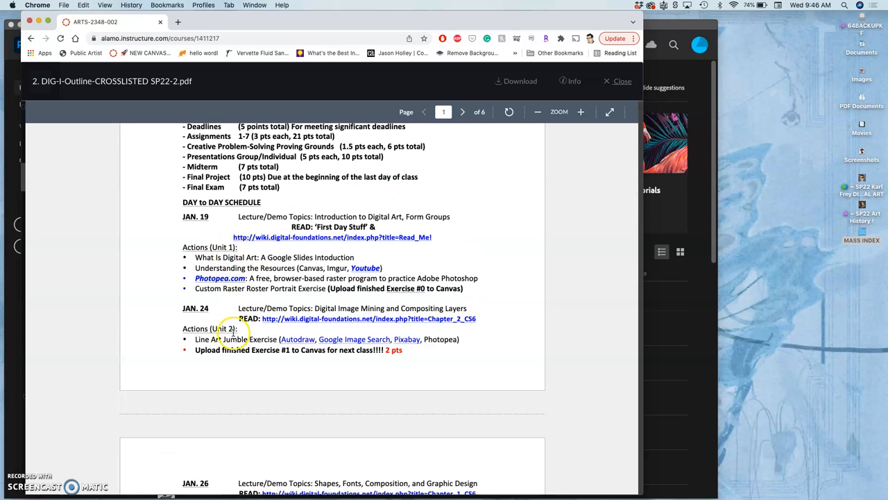
{"action": "scroll", "scroll_direction": "down", "scroll_amount": 3}
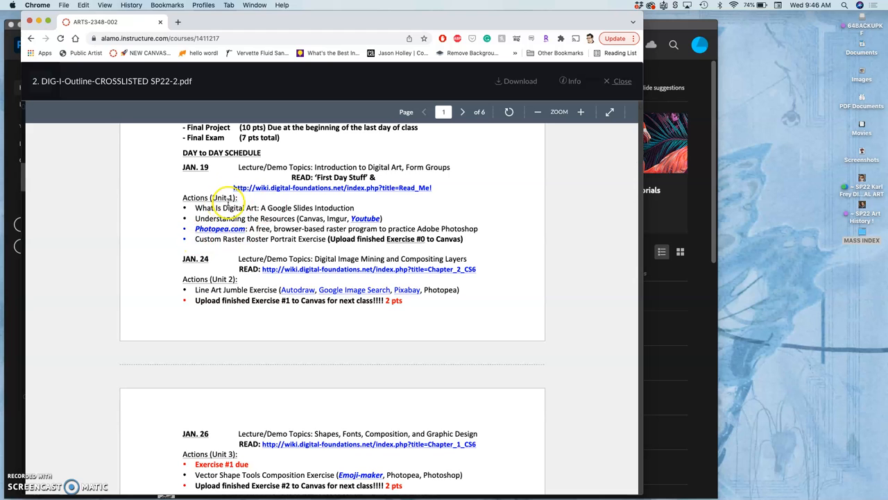
{"action": "mouse_move", "coordinate": [241, 280]}
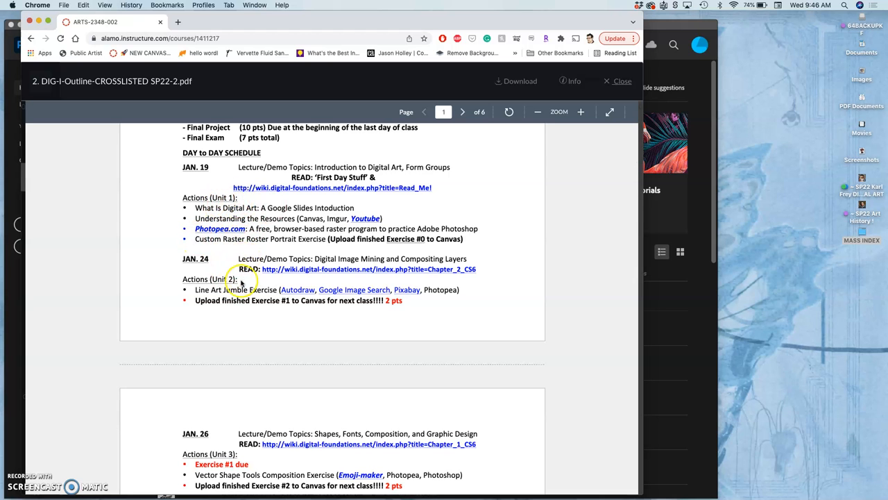
{"action": "left_click", "coordinate": [462, 111]}
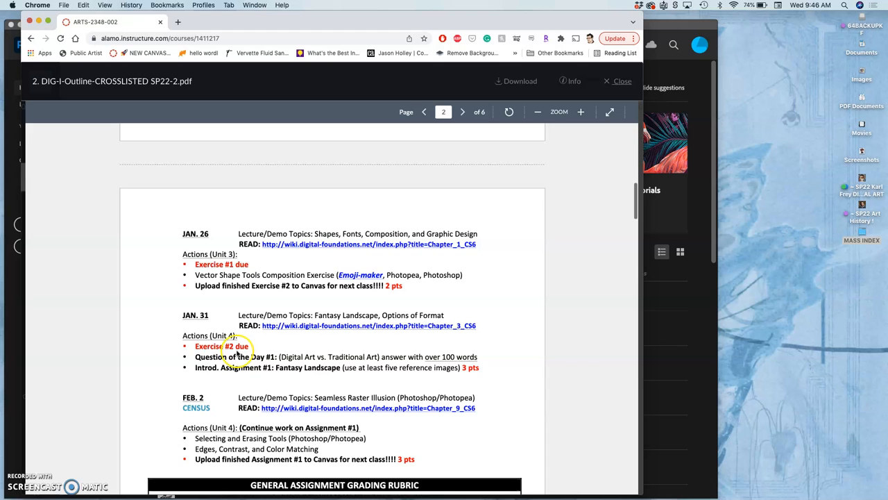
{"action": "scroll", "scroll_direction": "down", "scroll_amount": 3}
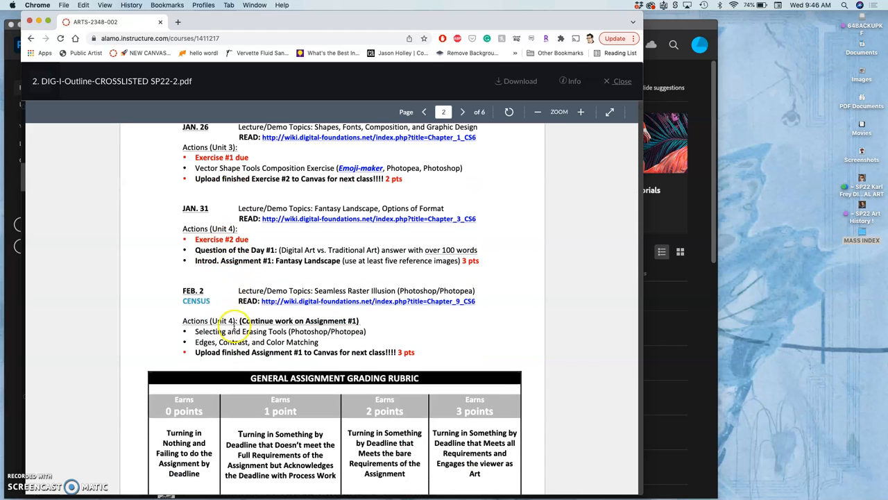
{"action": "scroll", "scroll_direction": "down", "scroll_amount": 3}
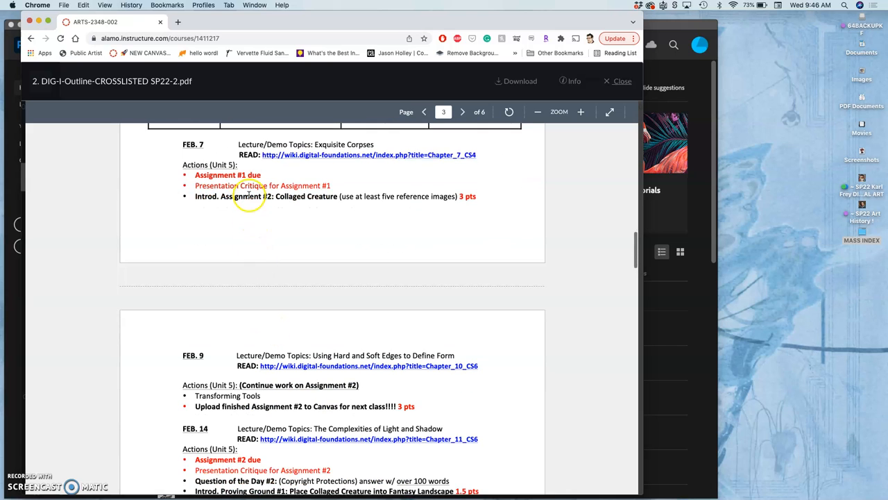
{"action": "mouse_move", "coordinate": [245, 208]}
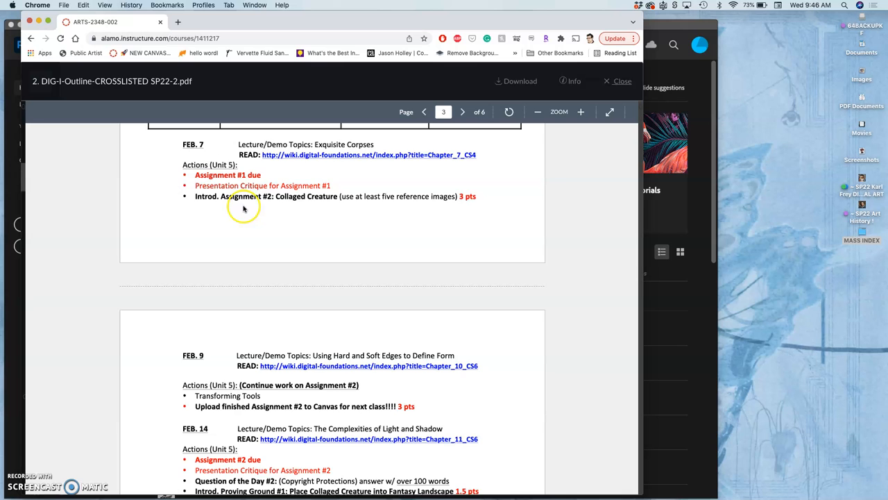
{"action": "scroll", "scroll_direction": "down", "scroll_amount": 3}
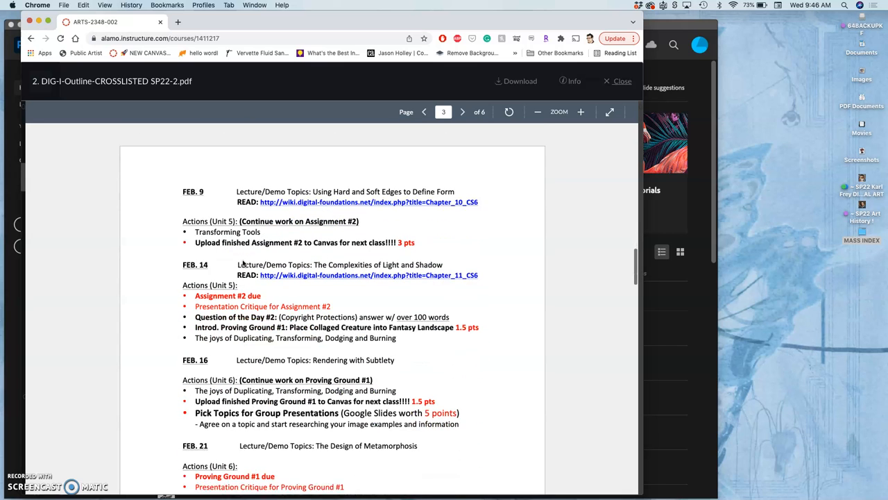
{"action": "scroll", "scroll_direction": "down", "scroll_amount": 3}
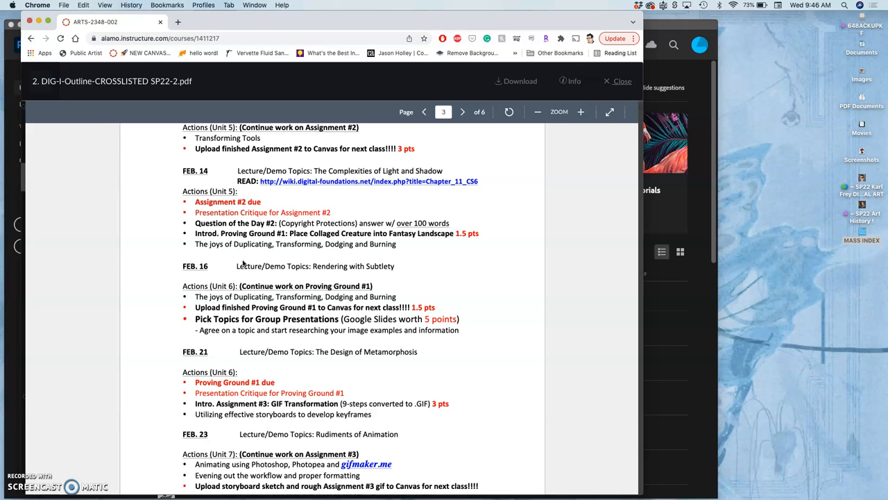
{"action": "scroll", "scroll_direction": "up", "scroll_amount": 3}
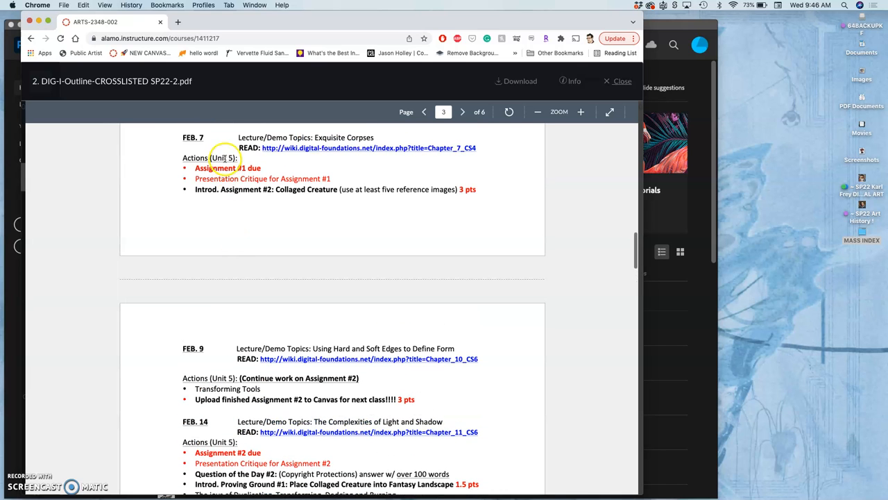
{"action": "scroll", "scroll_direction": "down", "scroll_amount": 3}
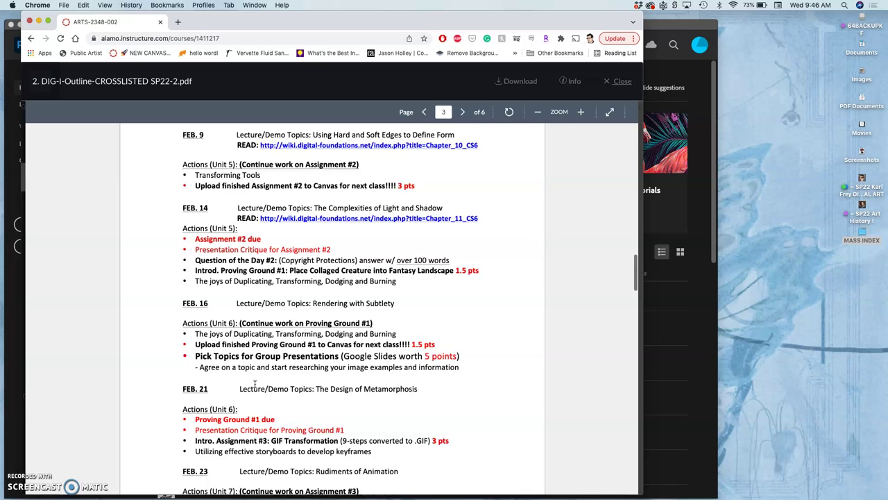
{"action": "scroll", "scroll_direction": "down", "scroll_amount": 3}
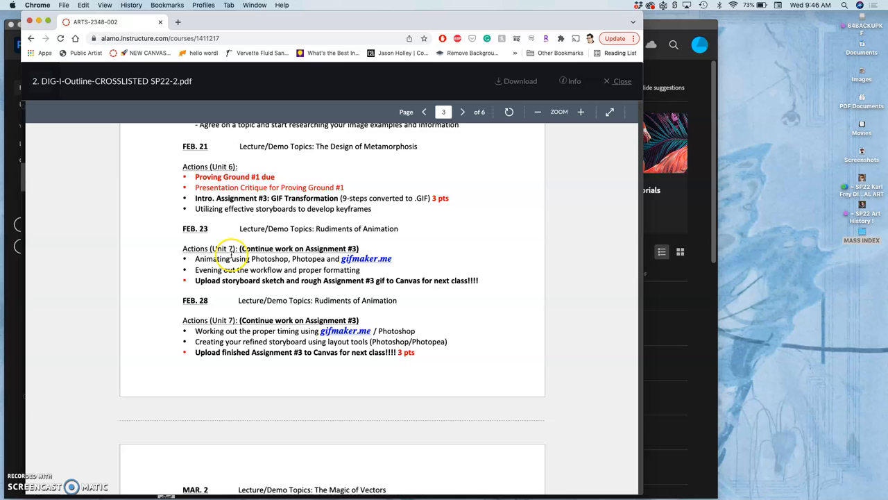
{"action": "scroll", "scroll_direction": "down", "scroll_amount": 3}
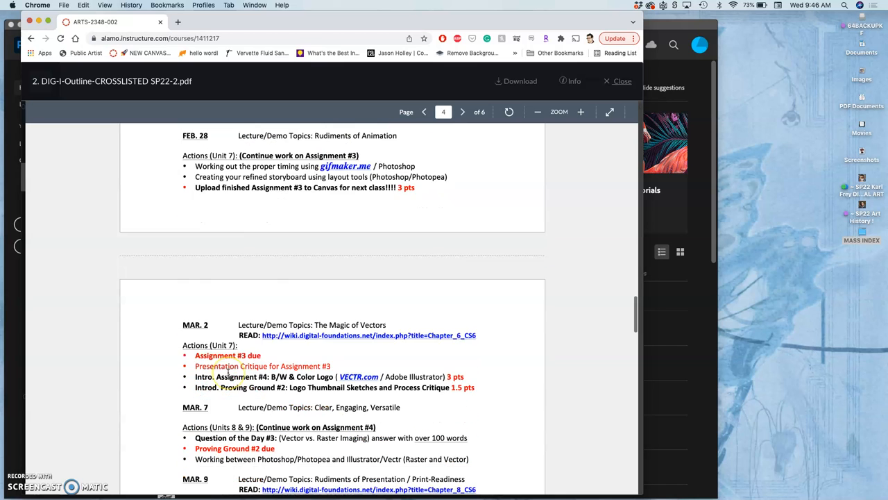
{"action": "scroll", "scroll_direction": "down", "scroll_amount": 3}
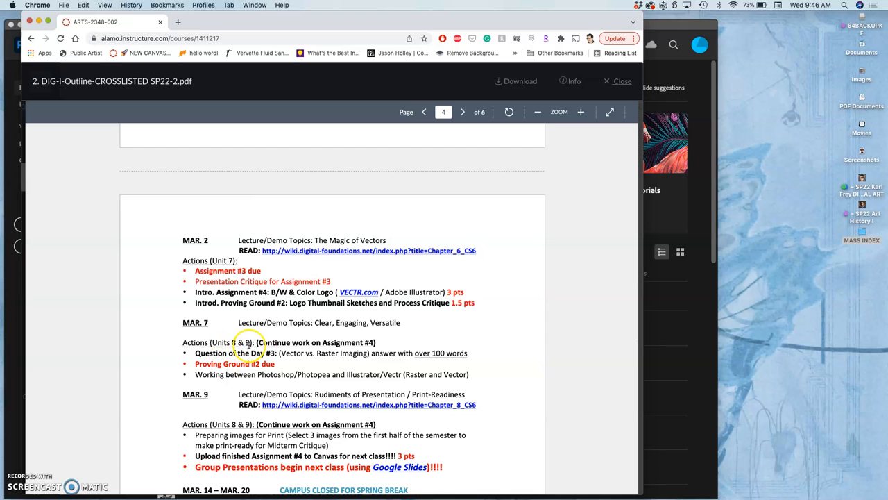
{"action": "scroll", "scroll_direction": "down", "scroll_amount": 3}
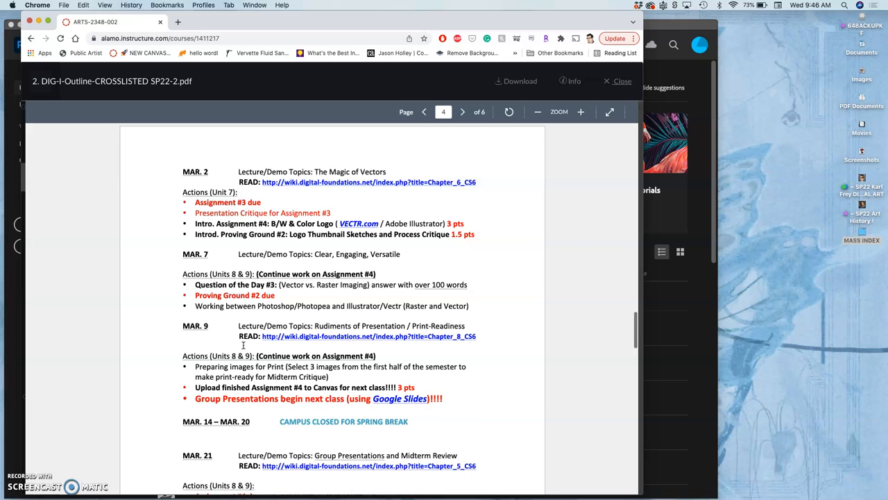
{"action": "scroll", "scroll_direction": "down", "scroll_amount": 3}
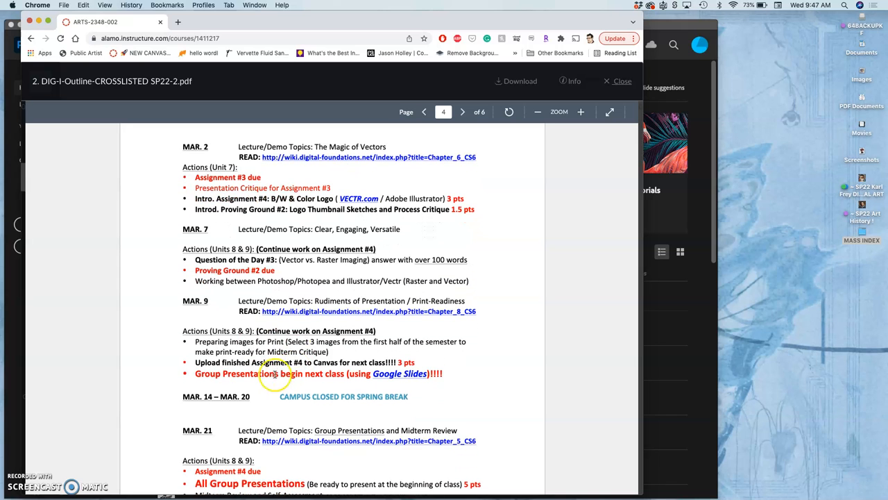
{"action": "mouse_move", "coordinate": [233, 281]}
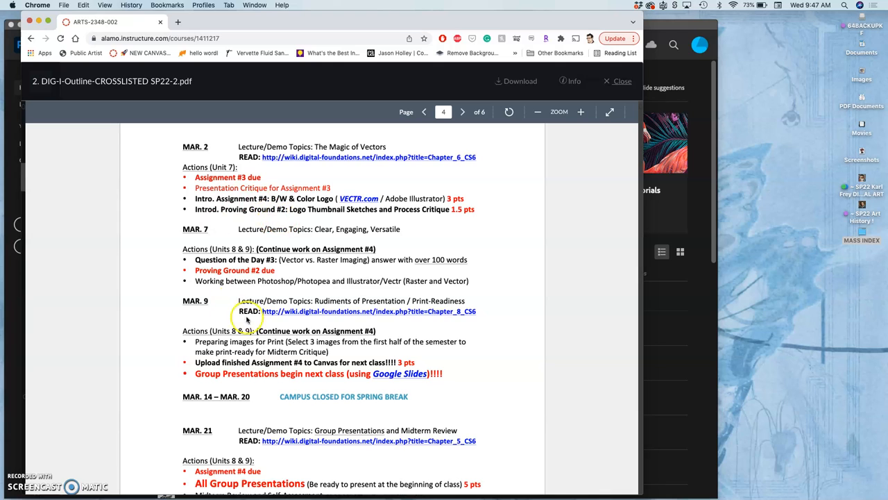
{"action": "mouse_move", "coordinate": [277, 331]}
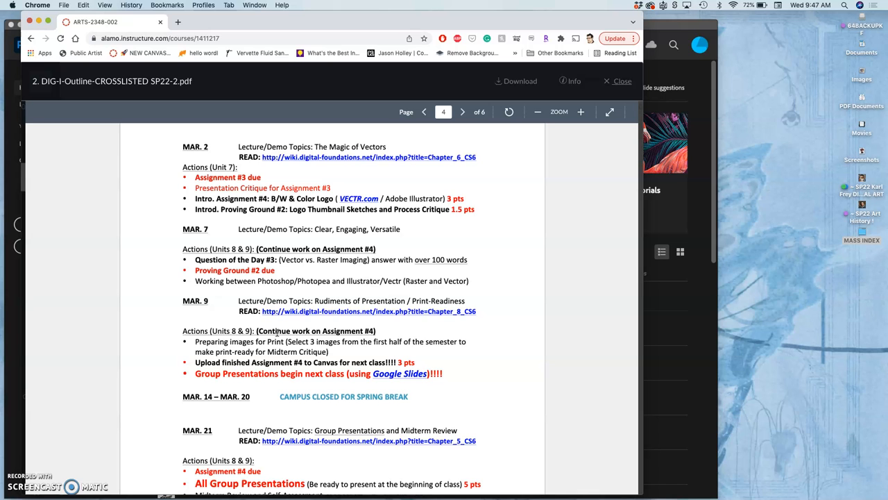
{"action": "scroll", "scroll_direction": "down", "scroll_amount": 3}
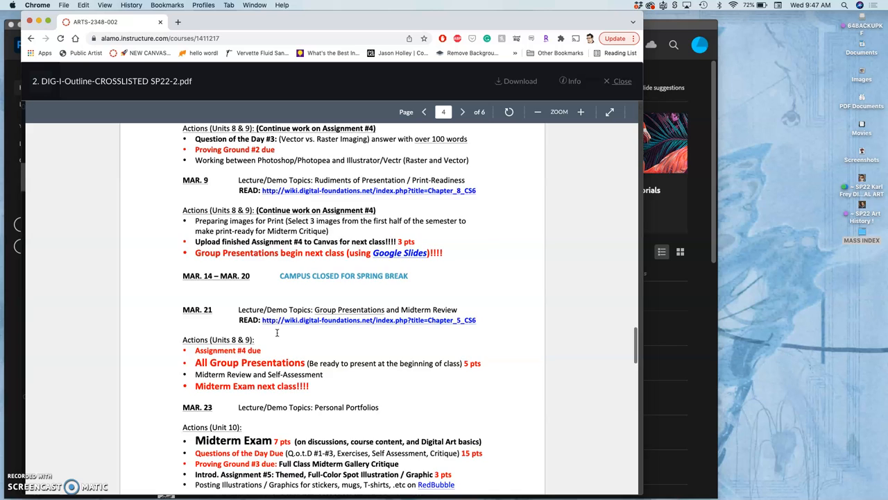
{"action": "scroll", "scroll_direction": "down", "scroll_amount": 3}
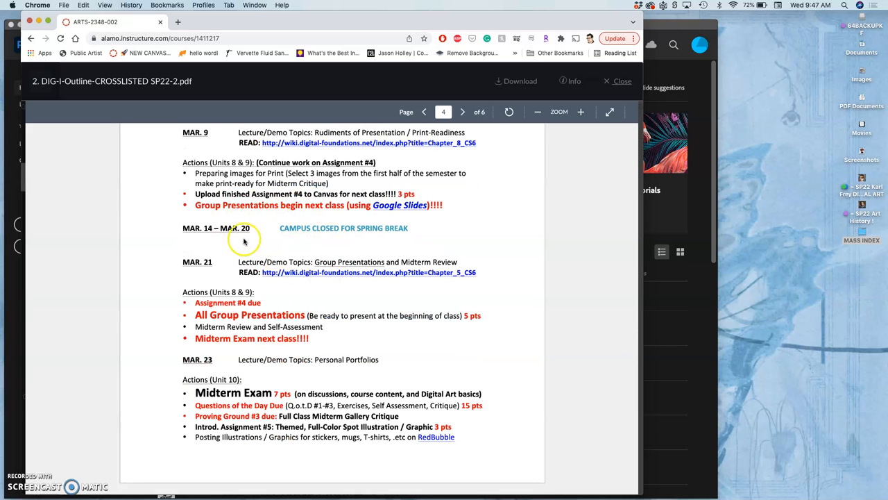
{"action": "mouse_move", "coordinate": [236, 307]}
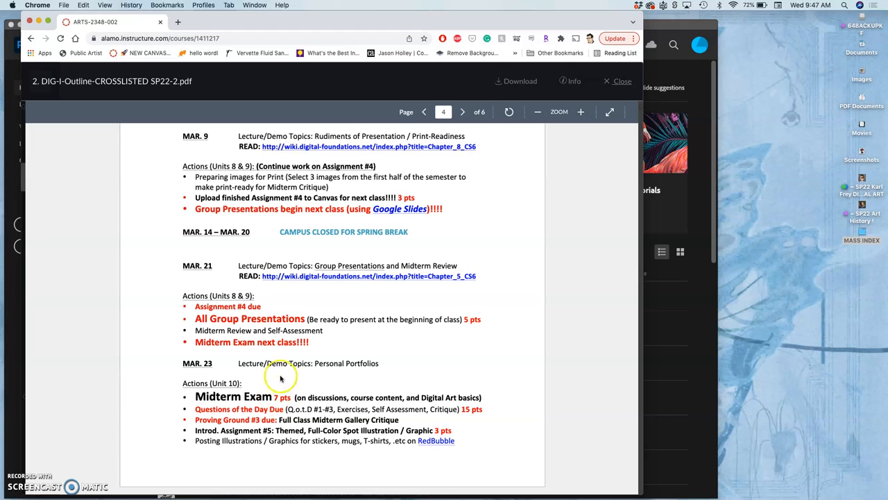
{"action": "mouse_move", "coordinate": [272, 372]}
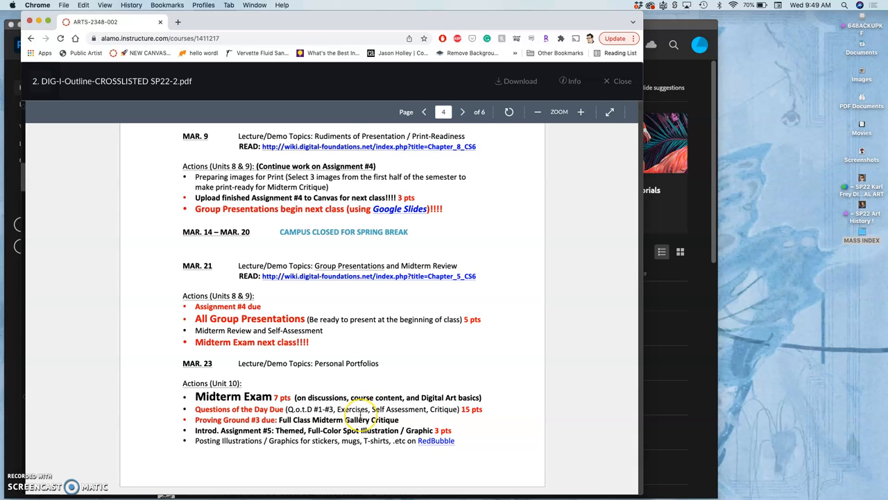
Step back to page 1 of the outline, showing the course title, requirements and grading breakdown
{"action": "left_click", "coordinate": [462, 111]}
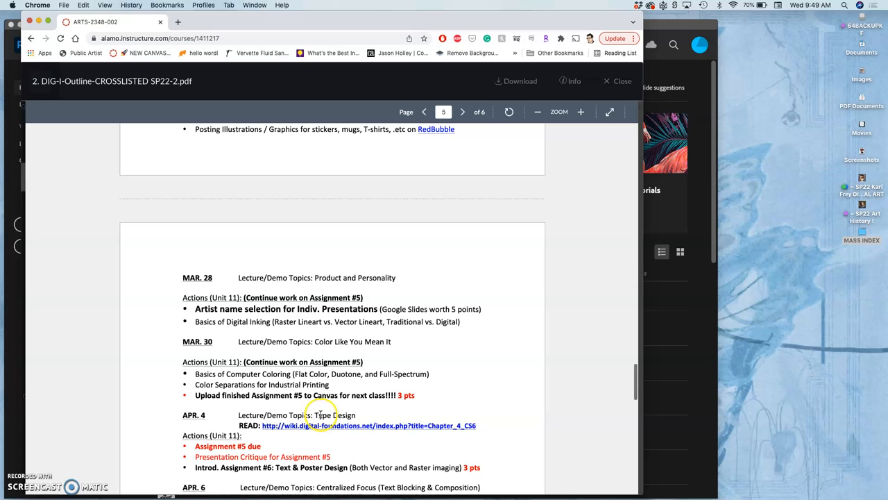
{"action": "scroll", "scroll_direction": "down", "scroll_amount": 3}
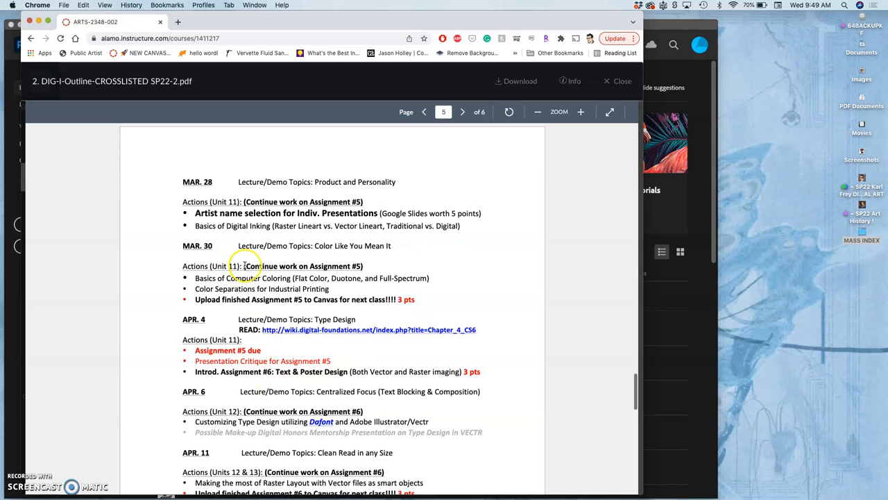
{"action": "scroll", "scroll_direction": "up", "scroll_amount": 3}
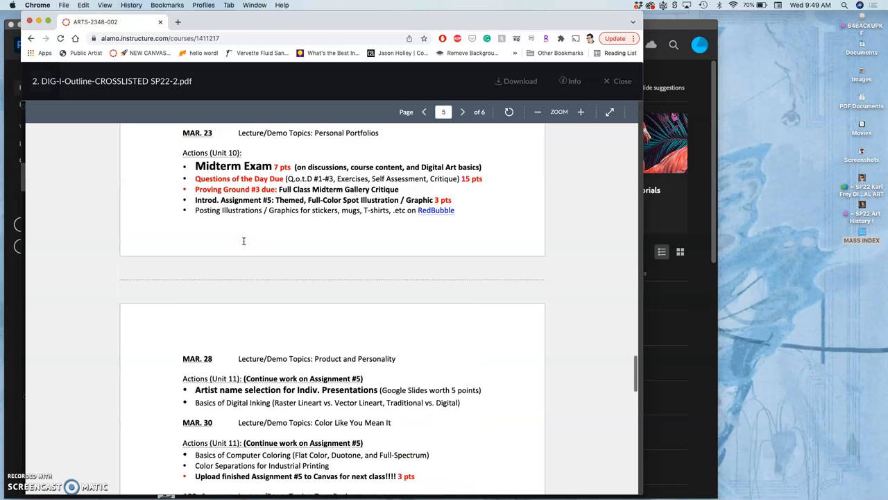
{"action": "scroll", "scroll_direction": "down", "scroll_amount": 3}
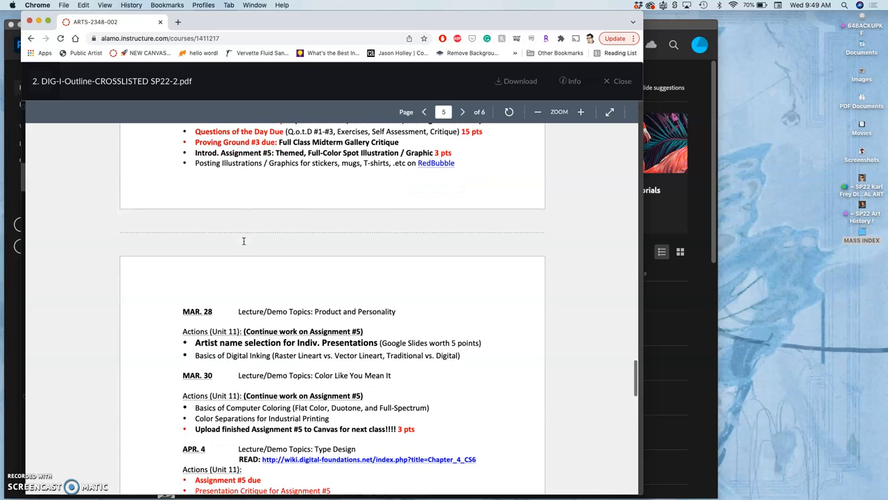
{"action": "scroll", "scroll_direction": "up", "scroll_amount": 3}
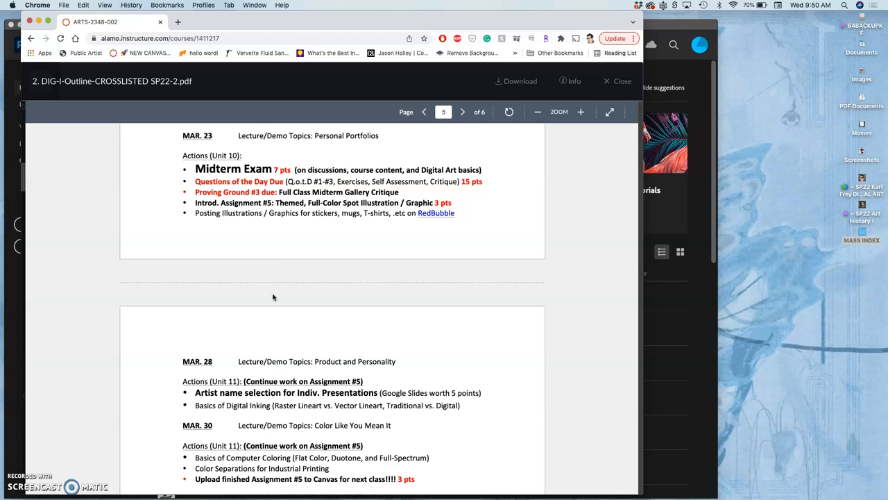
{"action": "left_click", "coordinate": [425, 111]}
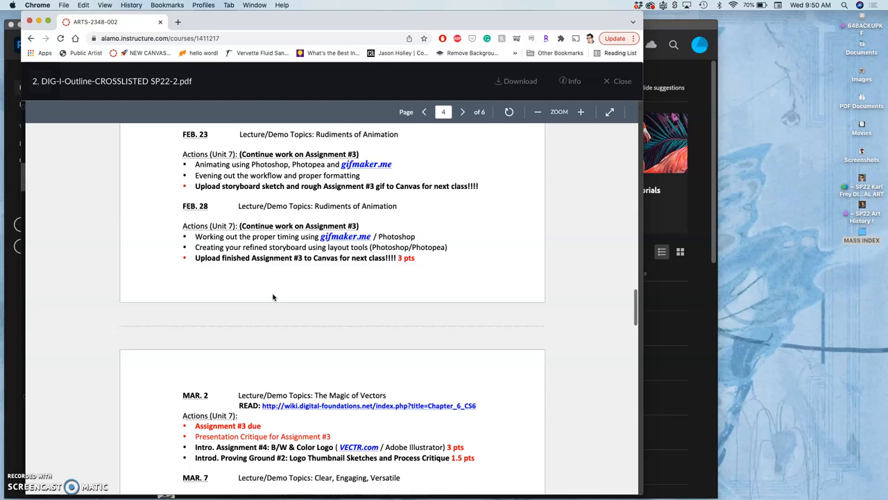
{"action": "left_click", "coordinate": [425, 111]}
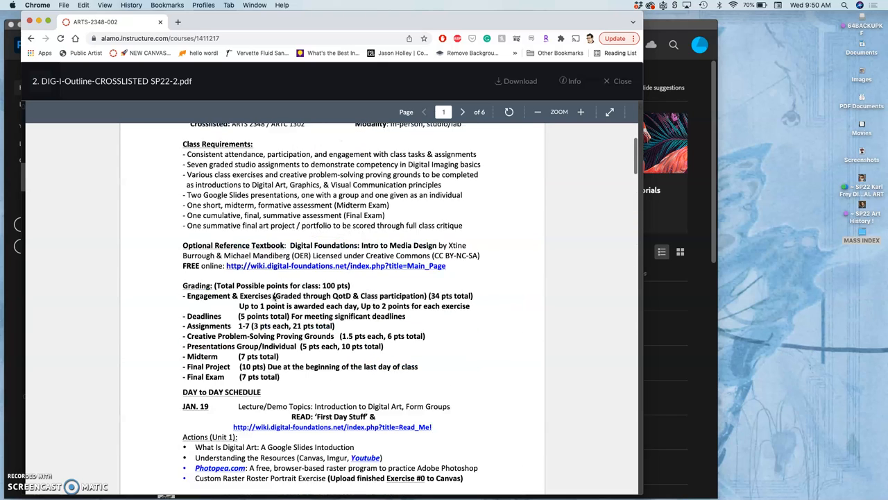
{"action": "scroll", "scroll_direction": "up", "scroll_amount": 3}
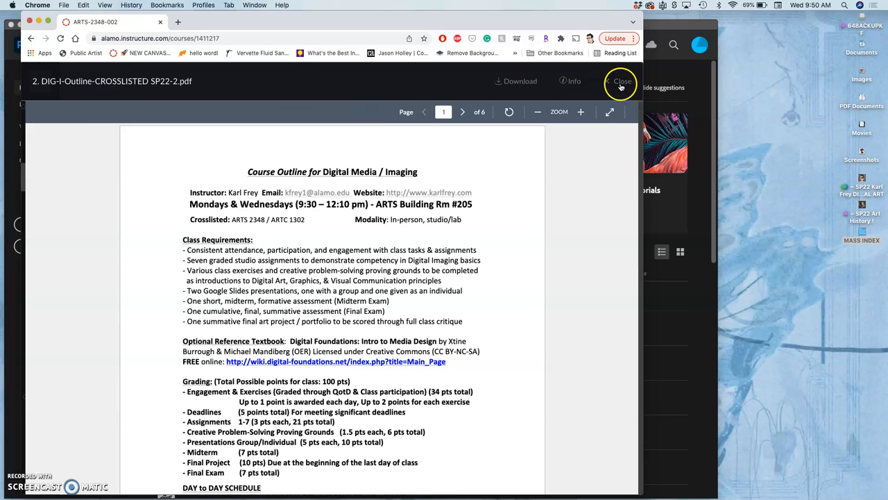
Close the PDF preview and return to the ARTS-2348-002 course home page
{"action": "left_click", "coordinate": [620, 80]}
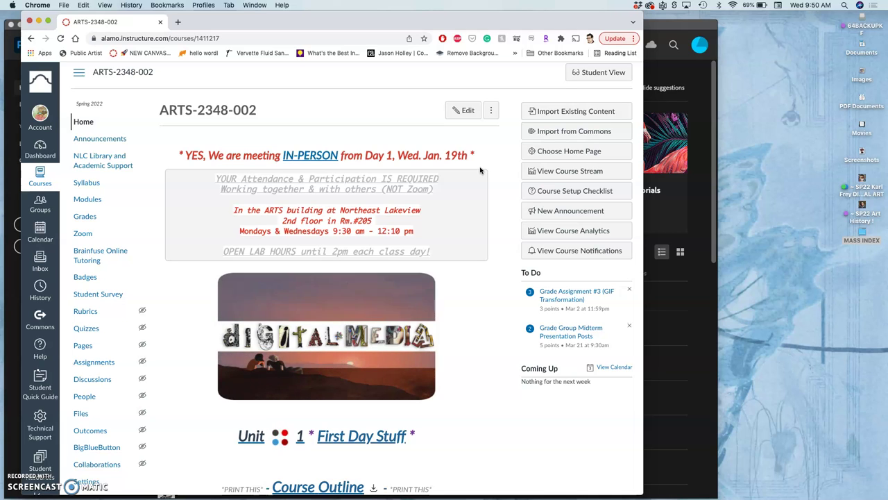
{"action": "scroll", "scroll_direction": "down", "scroll_amount": 3}
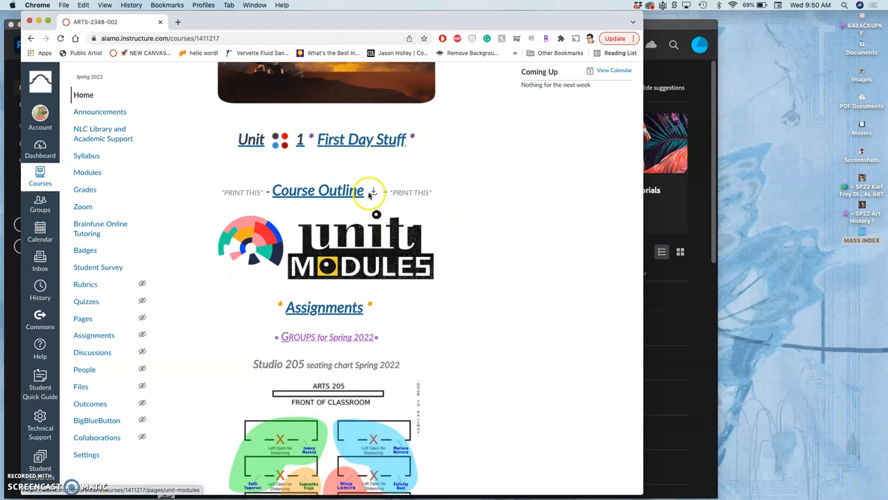
{"action": "mouse_move", "coordinate": [361, 264]}
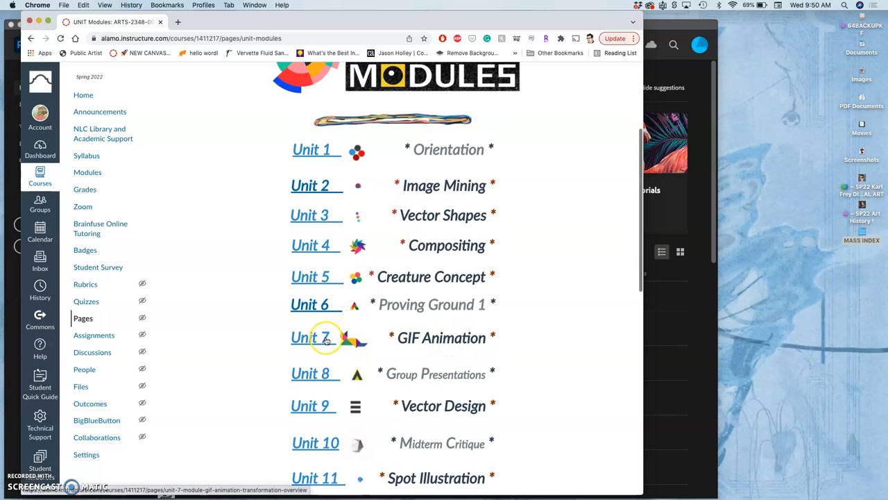
{"action": "left_click", "coordinate": [311, 338]}
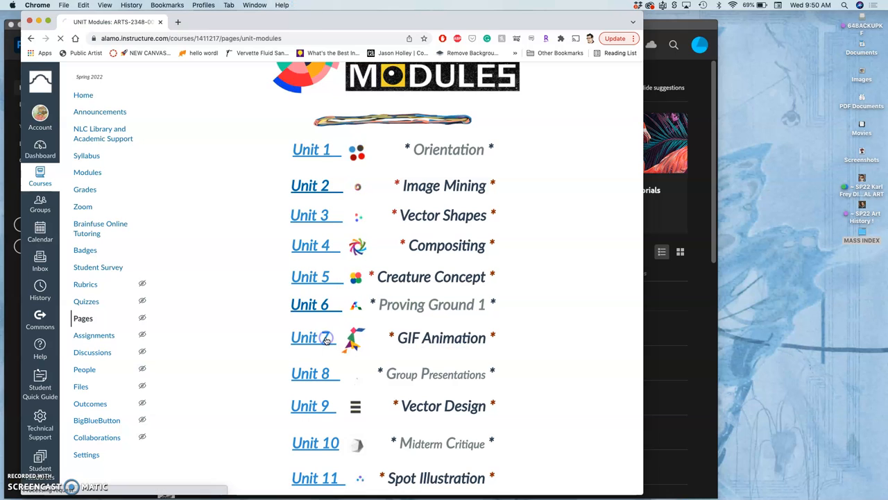
{"action": "left_click", "coordinate": [309, 337]}
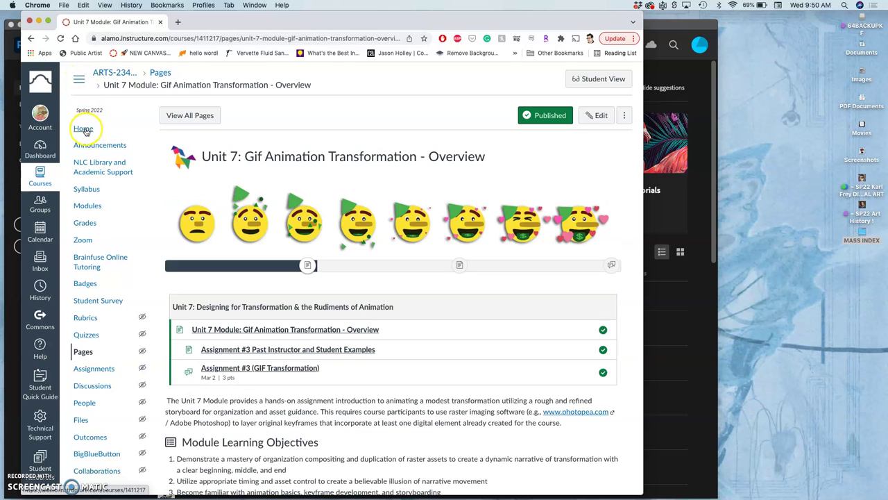
{"action": "left_click", "coordinate": [83, 127]}
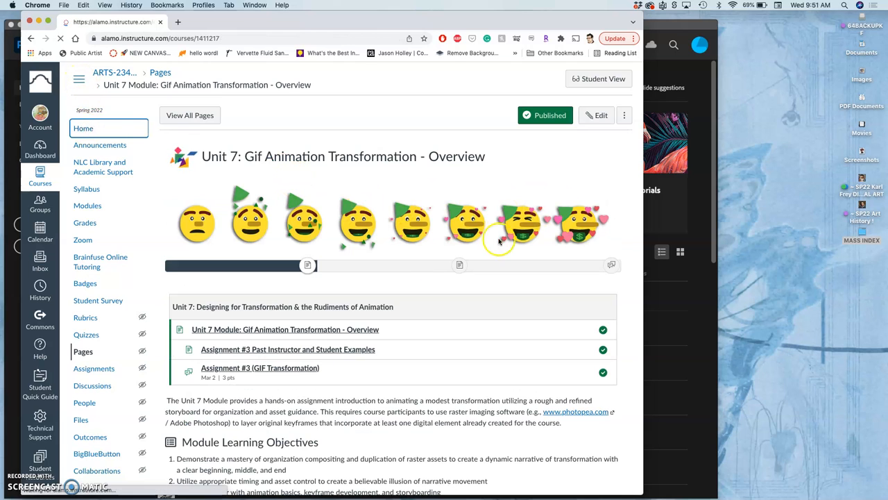
{"action": "left_click", "coordinate": [84, 127]}
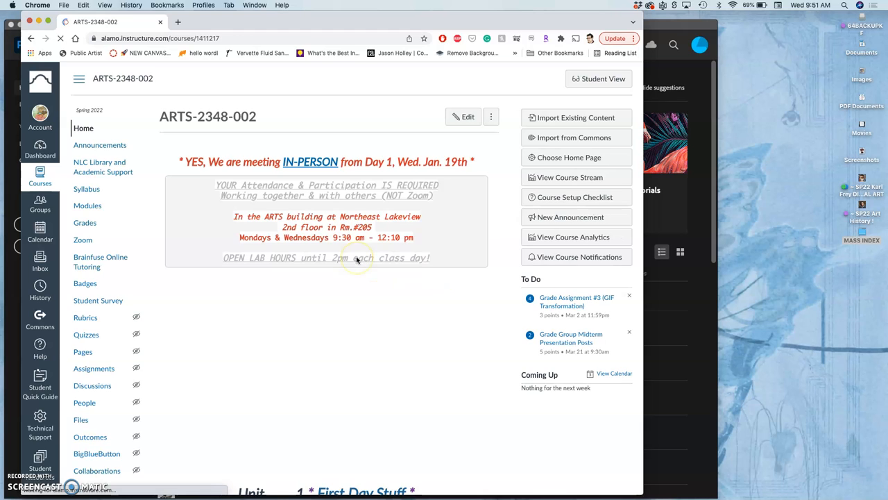
Go to the Assignment Sheets page from the course home page
{"action": "scroll", "scroll_direction": "down", "scroll_amount": 3}
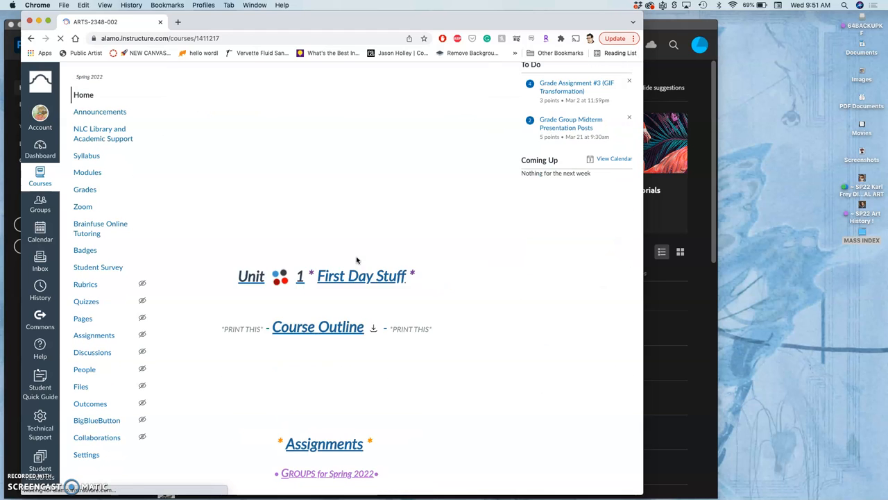
{"action": "scroll", "scroll_direction": "down", "scroll_amount": 3}
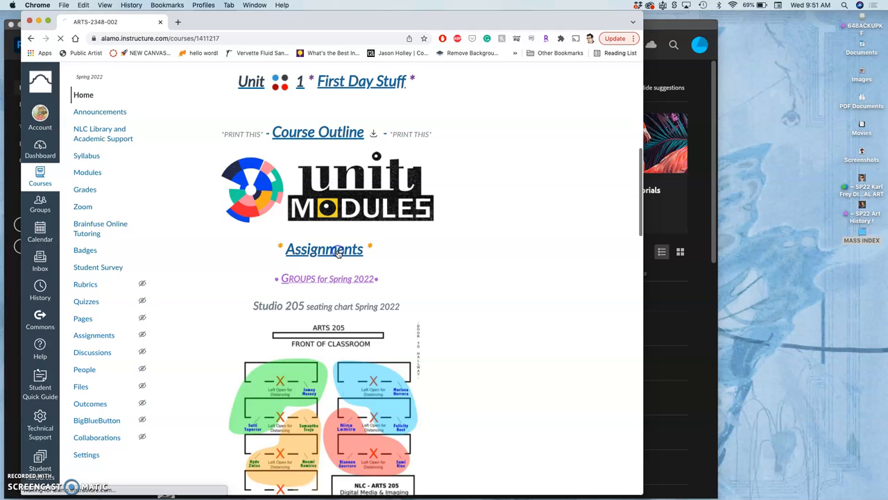
{"action": "left_click", "coordinate": [325, 250]}
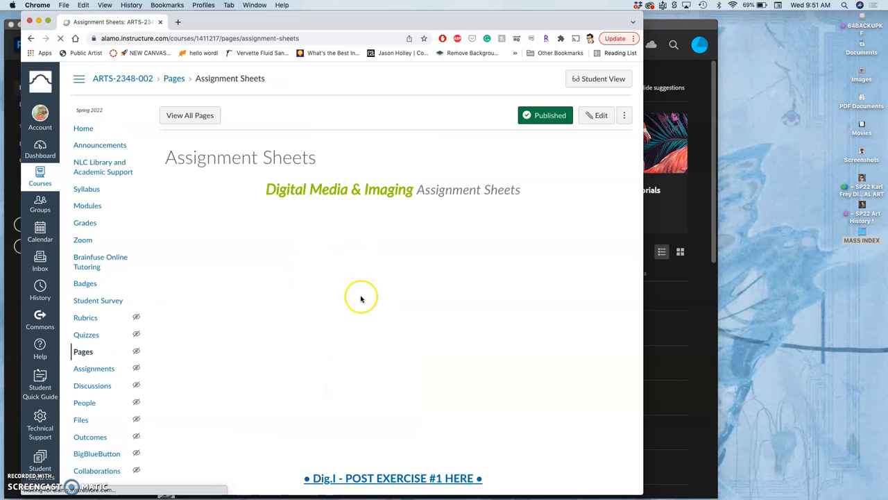
Scroll to Assignment #3 (GIF animation) and open its POST HERE discussion in a new tab
{"action": "scroll", "scroll_direction": "down", "scroll_amount": 3}
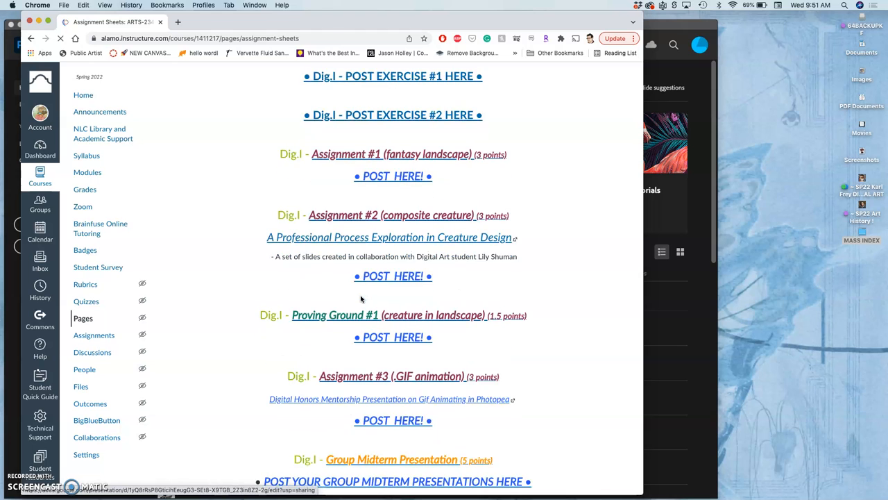
{"action": "scroll", "scroll_direction": "down", "scroll_amount": 3}
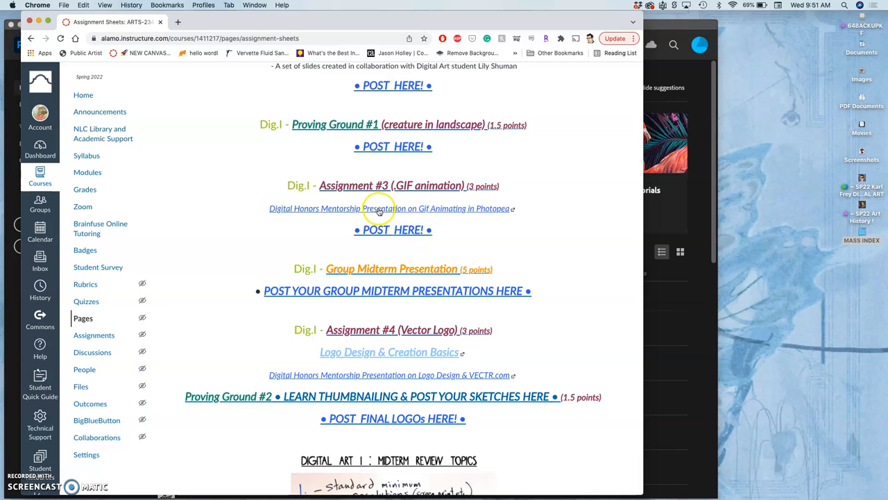
{"action": "mouse_move", "coordinate": [383, 234]}
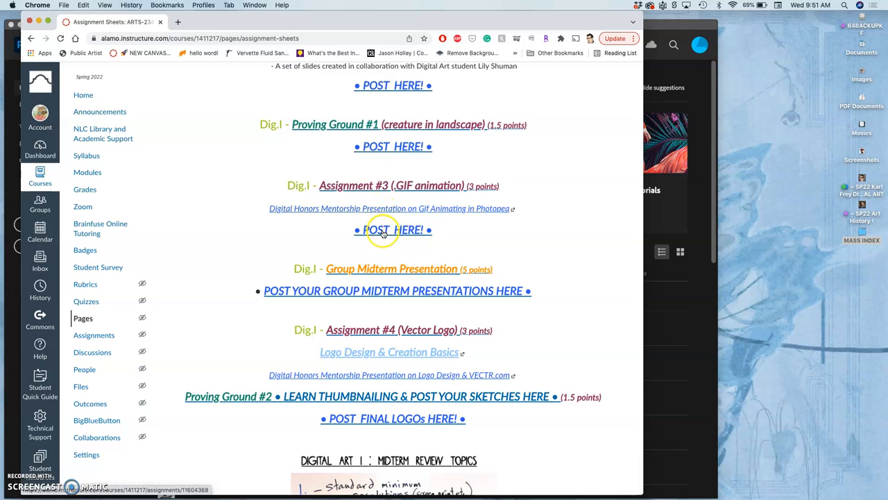
{"action": "left_click", "coordinate": [393, 230]}
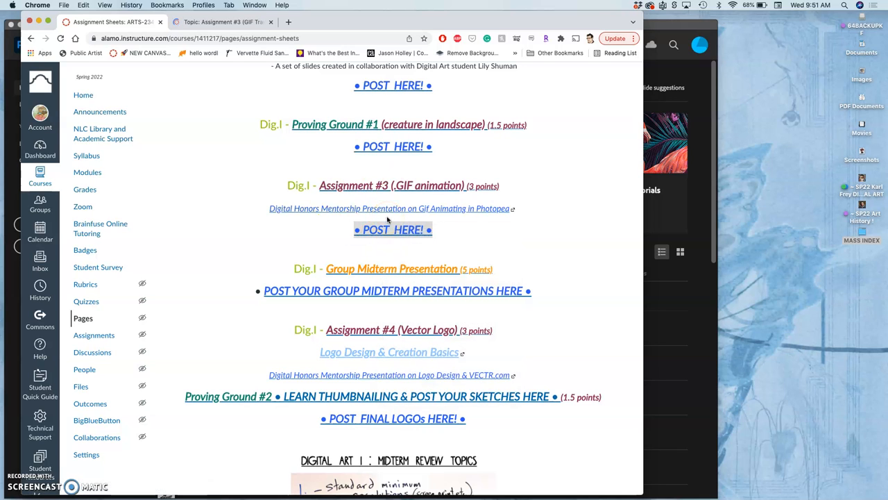
{"action": "mouse_move", "coordinate": [456, 225]}
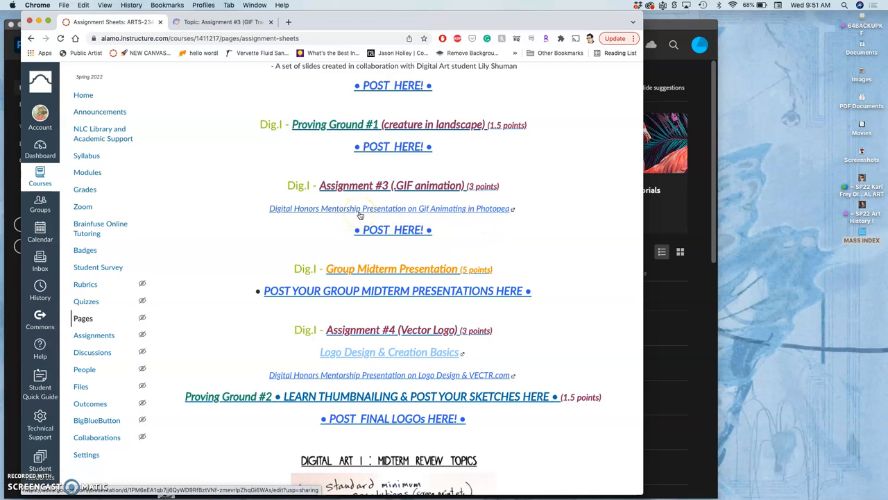
{"action": "right_click", "coordinate": [360, 209]}
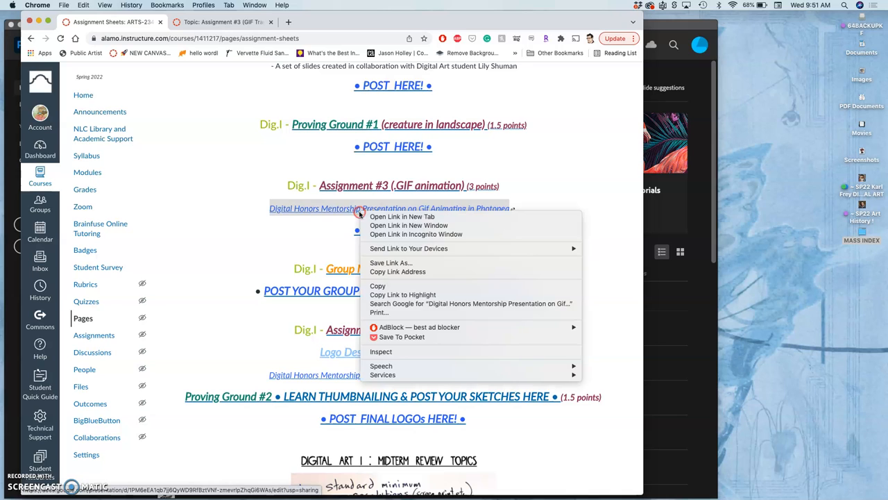
Open the Digital Honors Mentorship Presentation link in a new tab and switch to it
{"action": "left_click", "coordinate": [402, 217]}
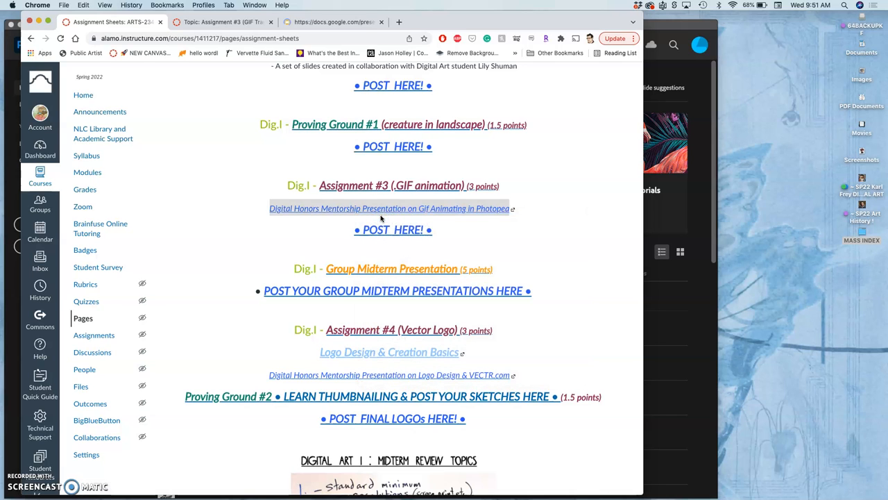
{"action": "left_click", "coordinate": [388, 208]}
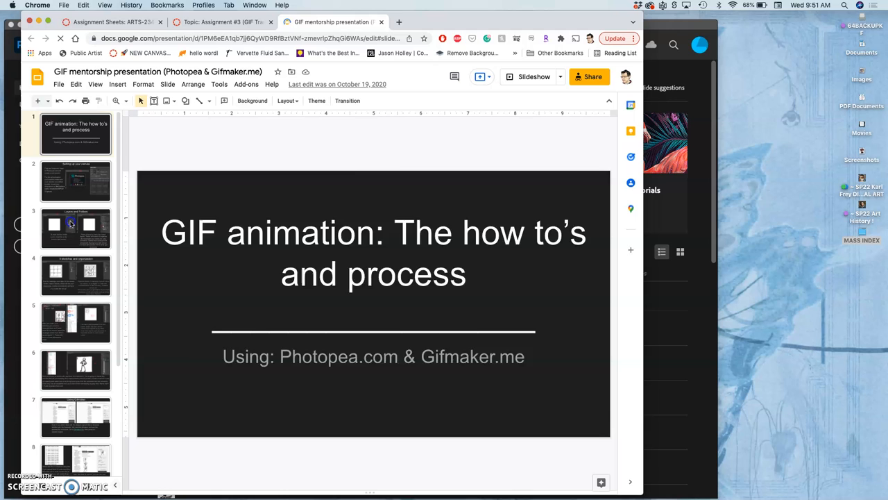
Step forward through the sketches, free-transform and Gifmaker slides to the final stick-figure animation
{"action": "left_click", "coordinate": [75, 275]}
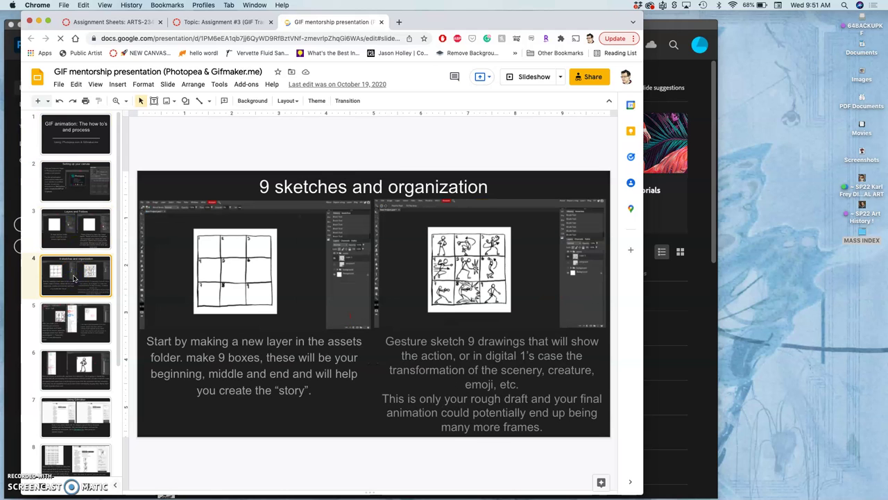
{"action": "left_click", "coordinate": [75, 322]}
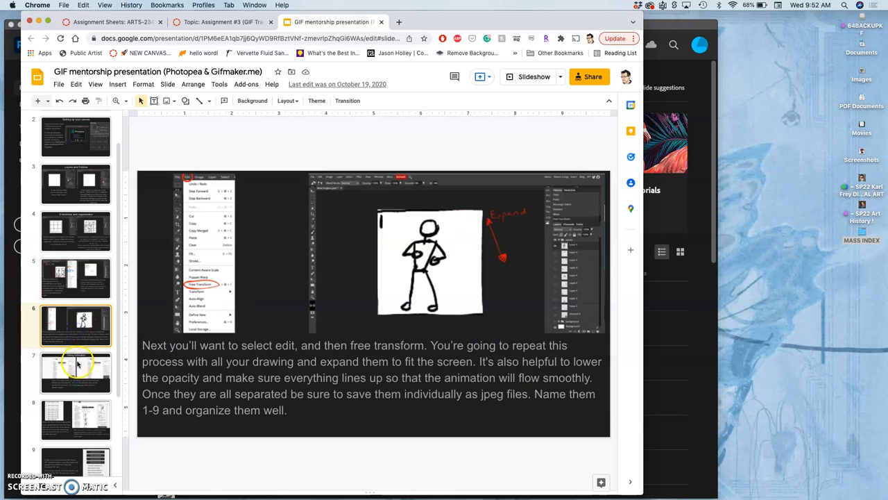
{"action": "left_click", "coordinate": [75, 372]}
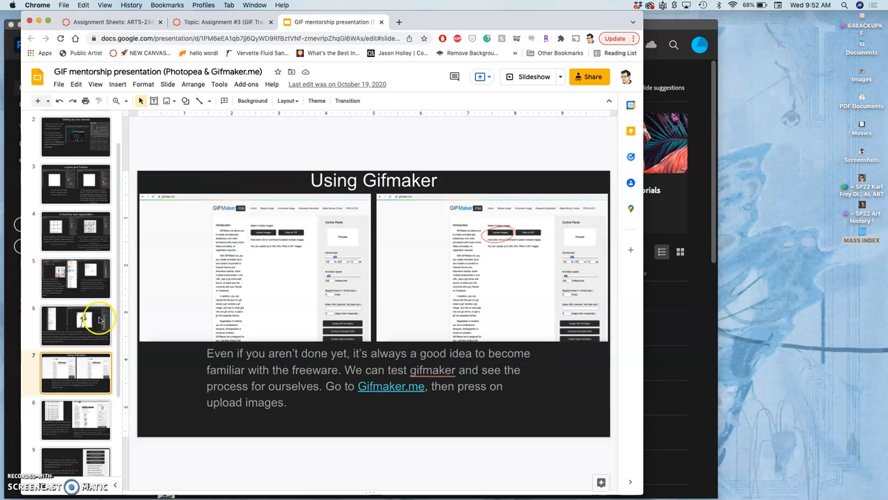
{"action": "left_click", "coordinate": [75, 364]}
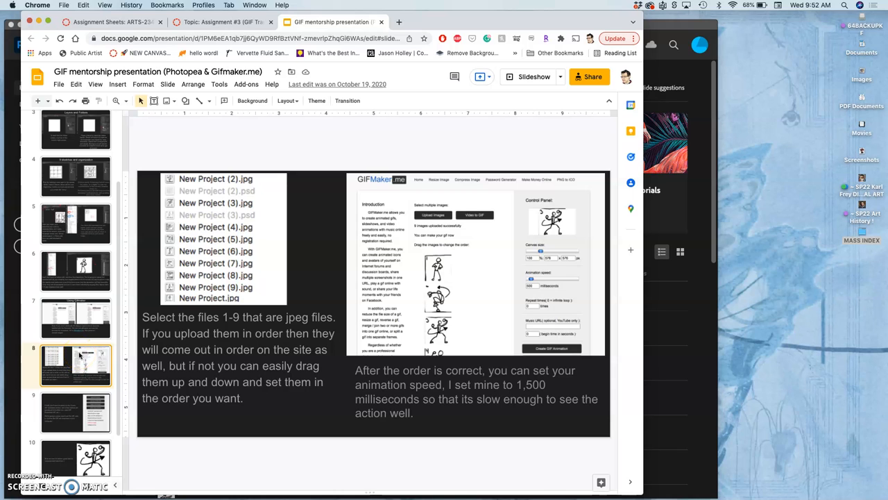
{"action": "left_click", "coordinate": [75, 411]}
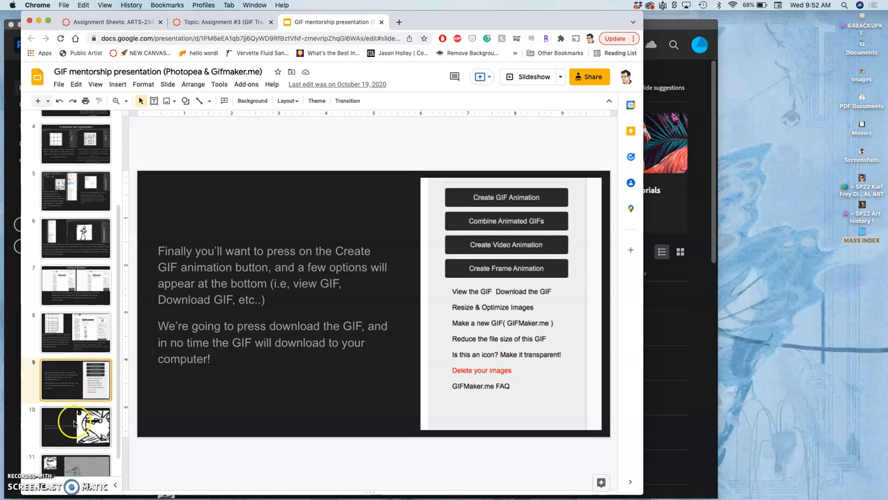
{"action": "left_click", "coordinate": [75, 426]}
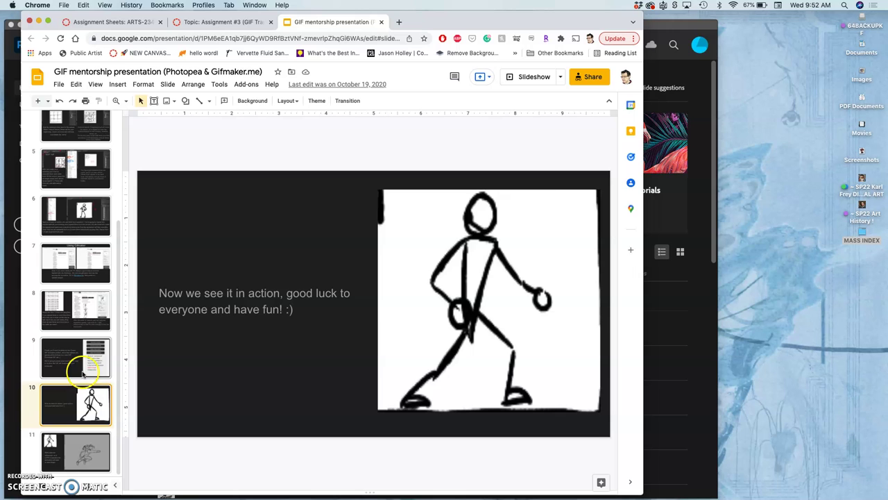
Go back through the file-ordering and Gifmaker slides to the Edit > Free Transform slide
{"action": "left_click", "coordinate": [75, 359]}
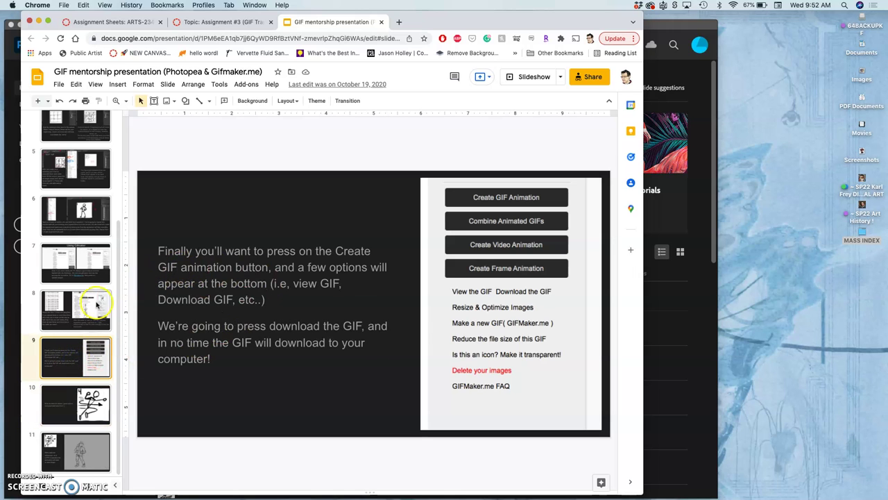
{"action": "left_click", "coordinate": [75, 262]}
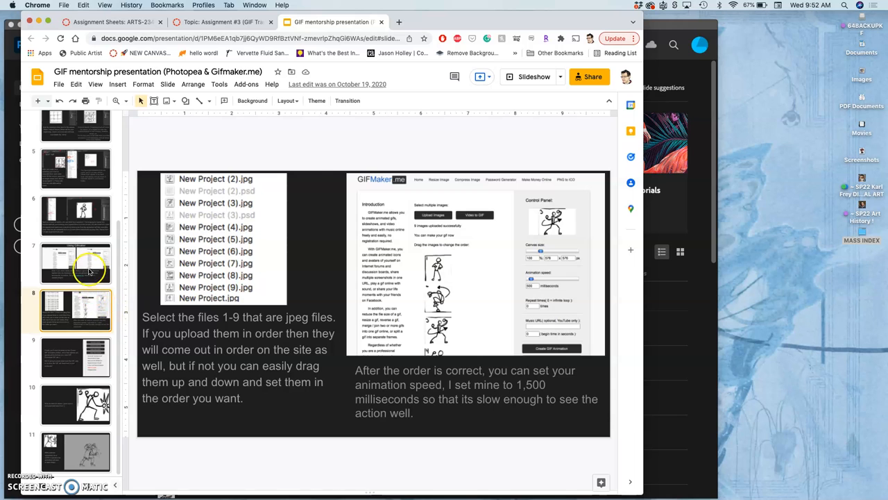
{"action": "left_click", "coordinate": [75, 262]}
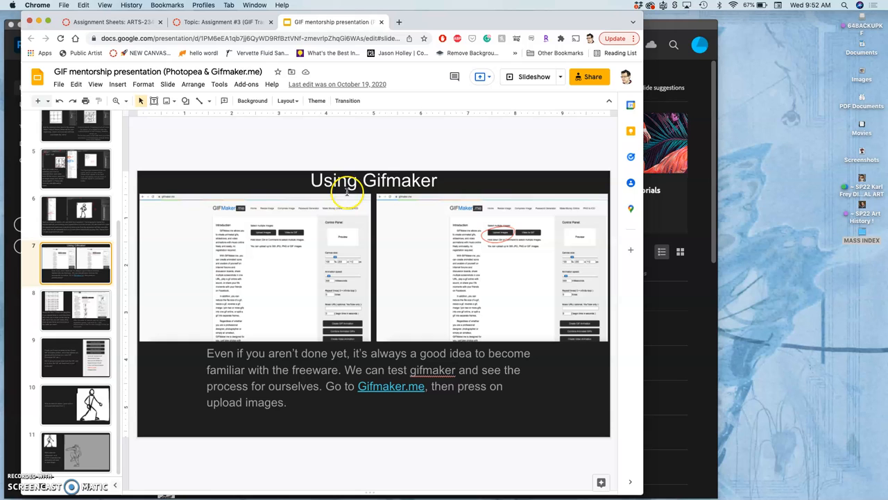
{"action": "mouse_move", "coordinate": [84, 216]}
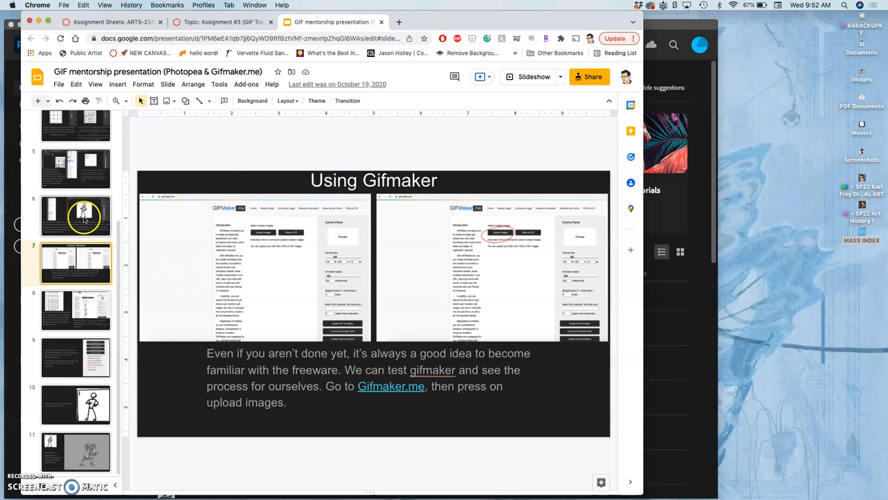
{"action": "left_click", "coordinate": [75, 217]}
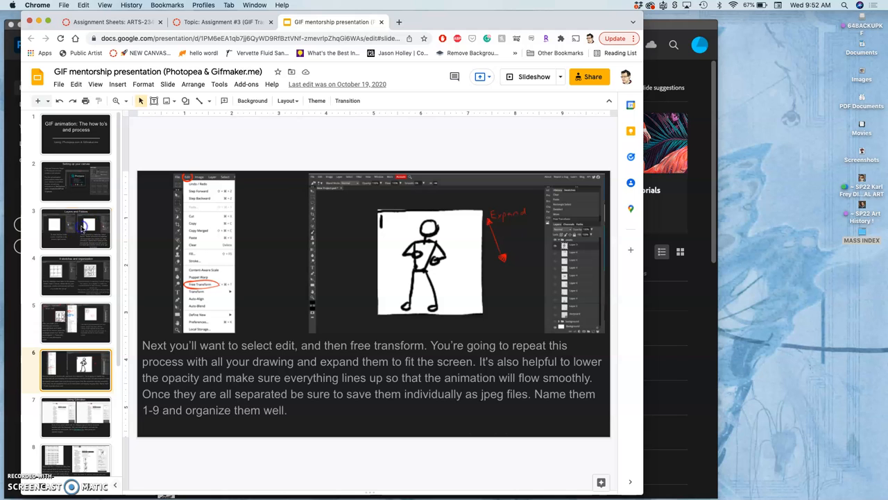
Revisit the nine-sketches and panel-separation slides, ending on the free-transform slide
{"action": "left_click", "coordinate": [75, 275]}
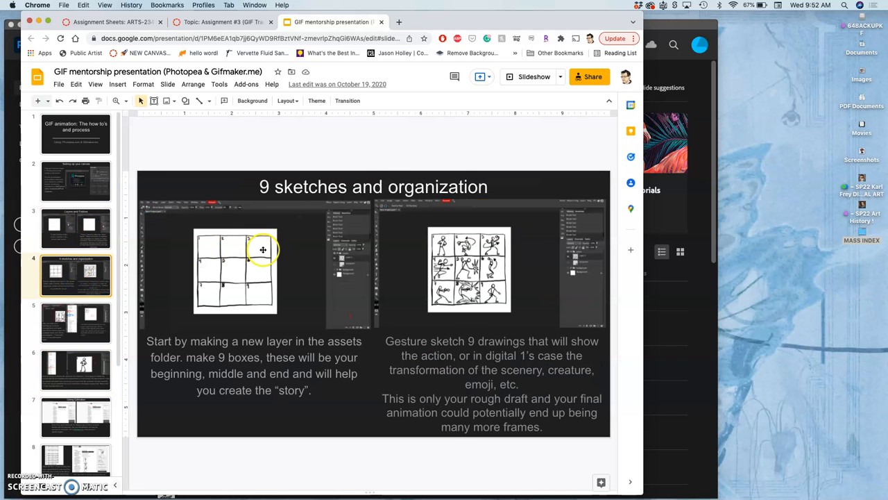
{"action": "left_click", "coordinate": [75, 322]}
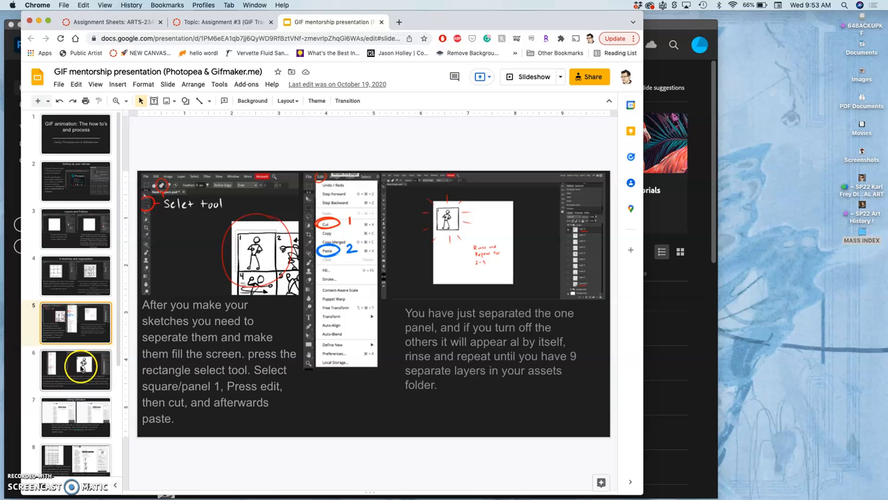
{"action": "left_click", "coordinate": [75, 369]}
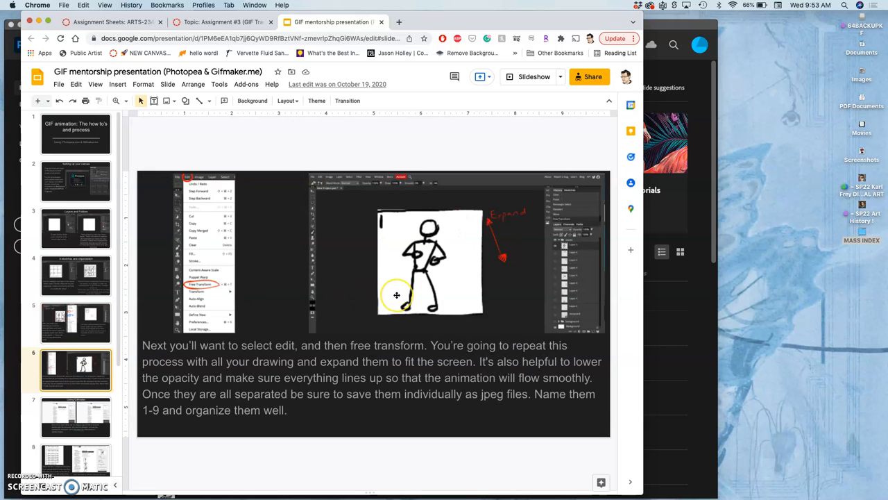
{"action": "mouse_move", "coordinate": [397, 294]}
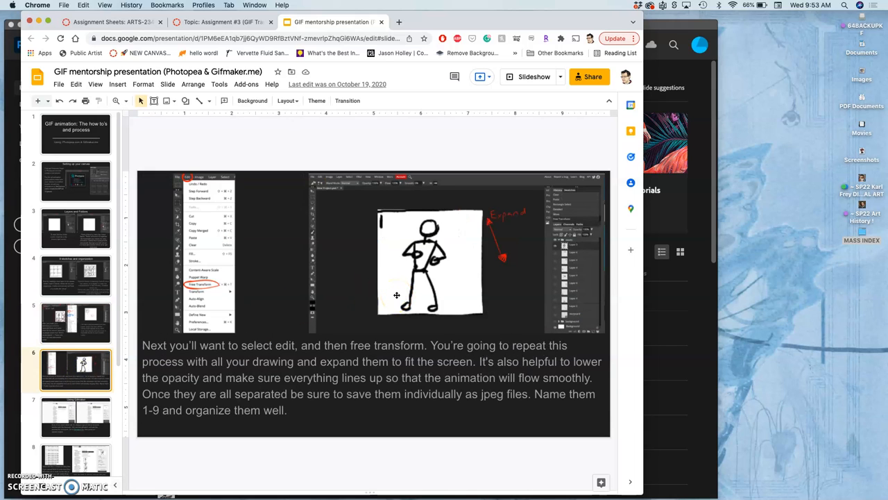
{"action": "mouse_move", "coordinate": [460, 214]}
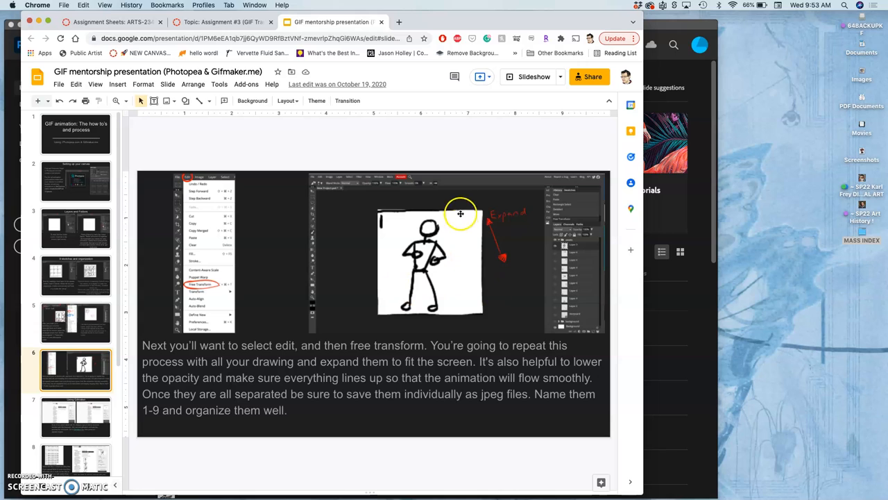
{"action": "mouse_move", "coordinate": [461, 225]}
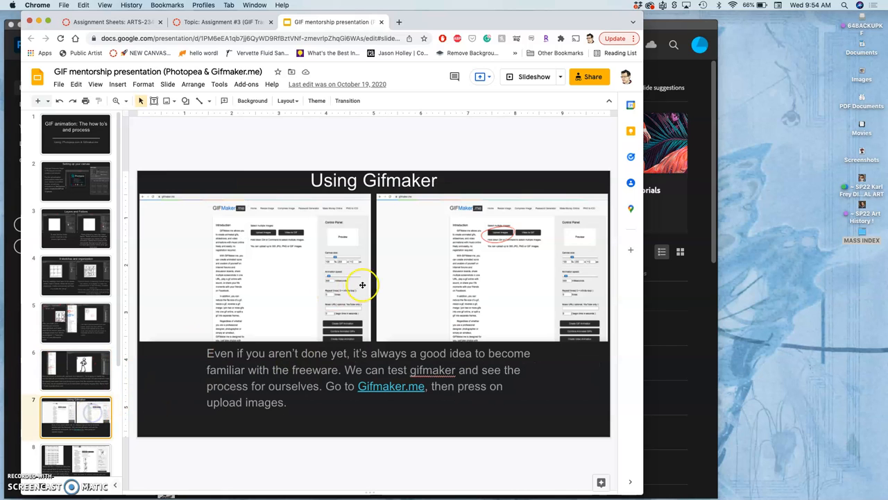
{"action": "mouse_move", "coordinate": [172, 367]}
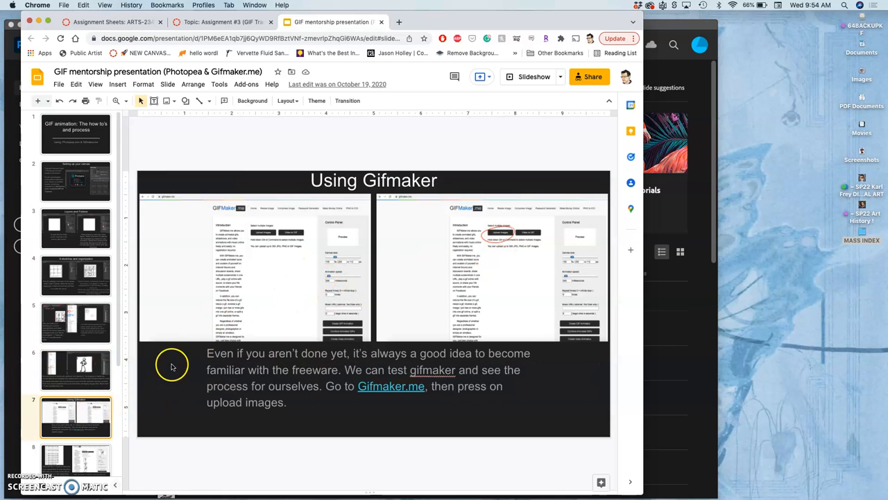
Advance past the jpeg file-ordering slide to the create-and-download GIF slide
{"action": "left_click", "coordinate": [75, 441]}
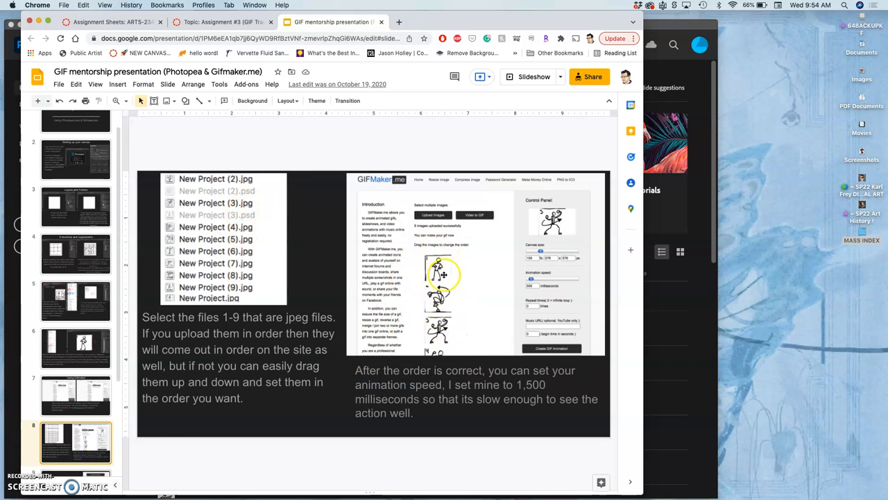
{"action": "mouse_move", "coordinate": [543, 269]}
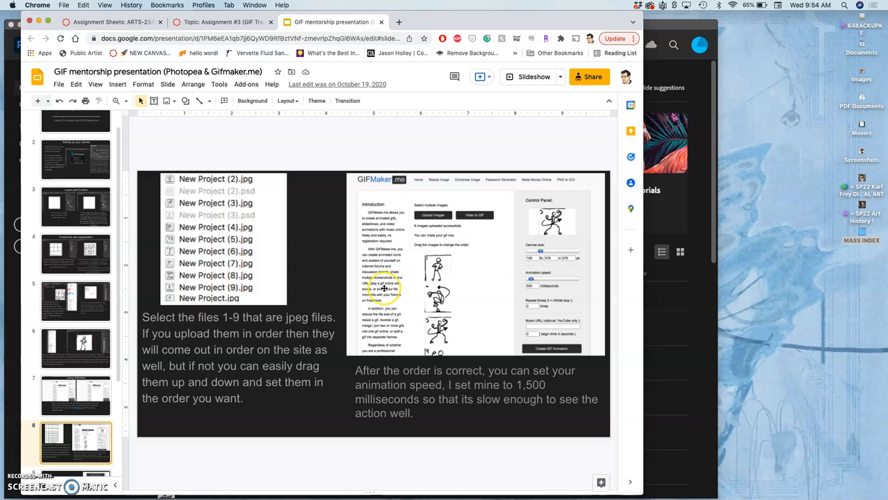
{"action": "left_click", "coordinate": [75, 408]}
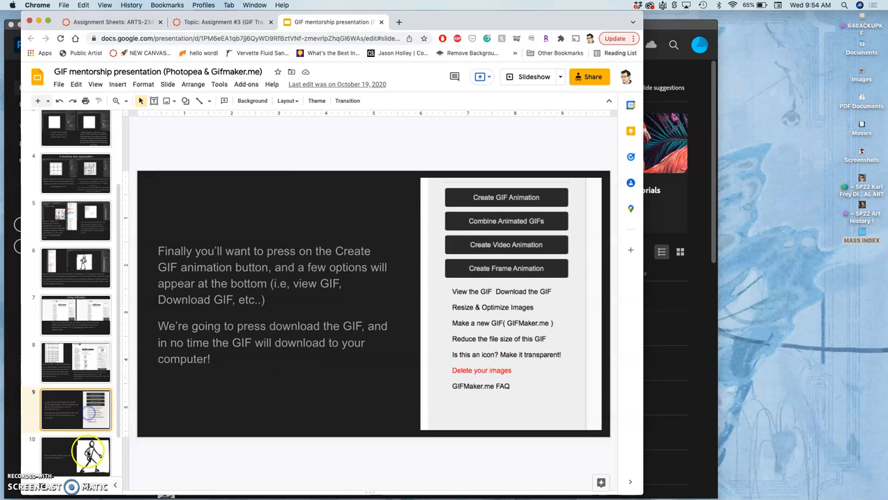
View the animation-in-action and closing practice slides, then switch to the Canvas Assignment #3 tab
{"action": "left_click", "coordinate": [75, 444]}
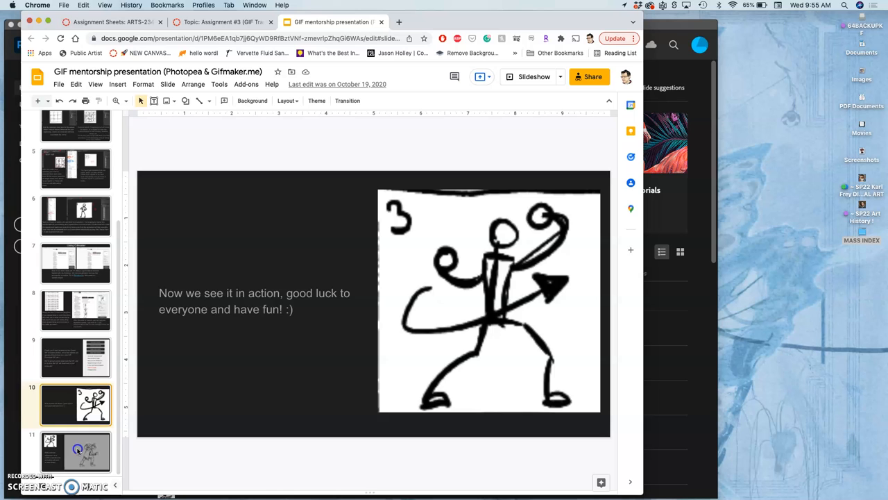
{"action": "left_click", "coordinate": [75, 451]}
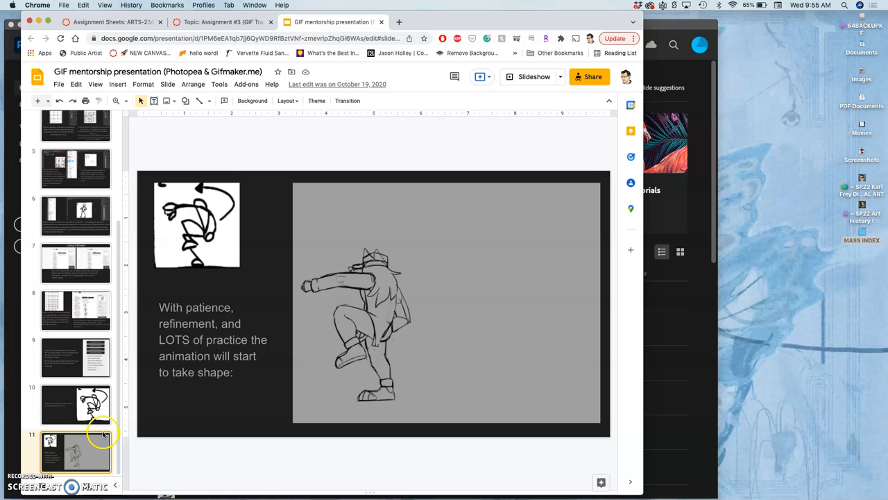
{"action": "left_click", "coordinate": [75, 451]}
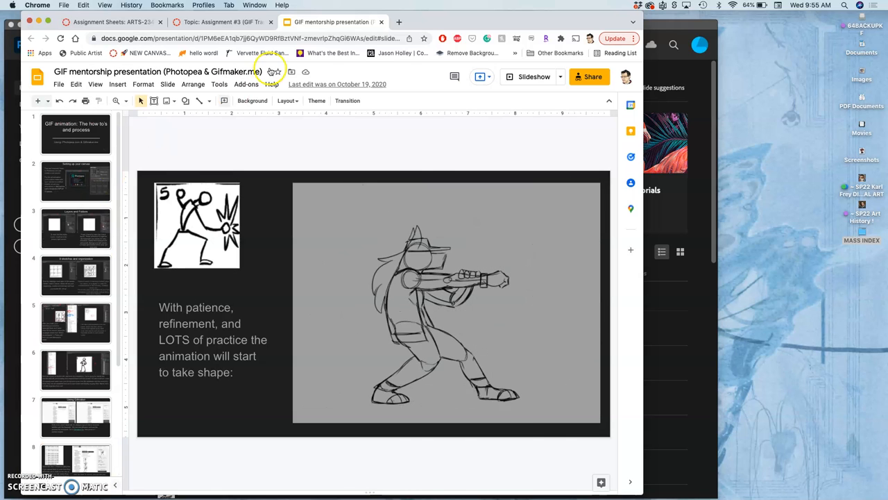
{"action": "left_click", "coordinate": [381, 22]}
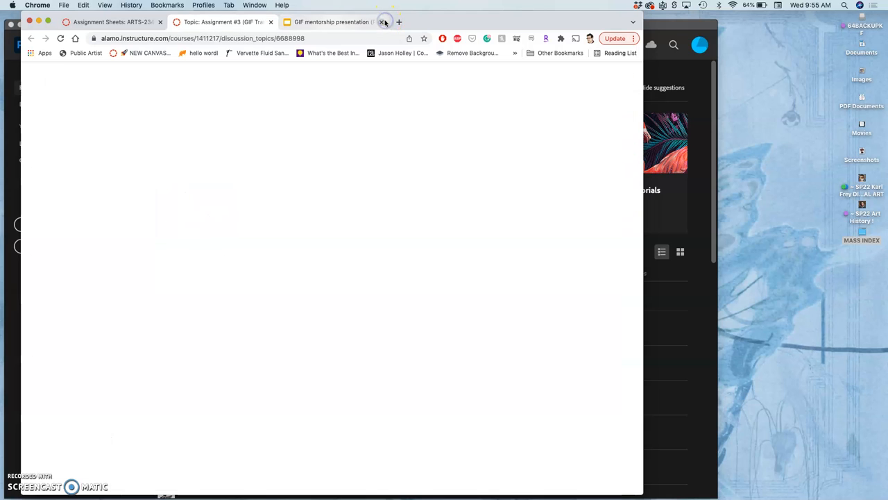
Scroll past the rubric and instructor example and open the Instructional Demonstration Videos YouTube link
{"action": "left_click", "coordinate": [386, 22]}
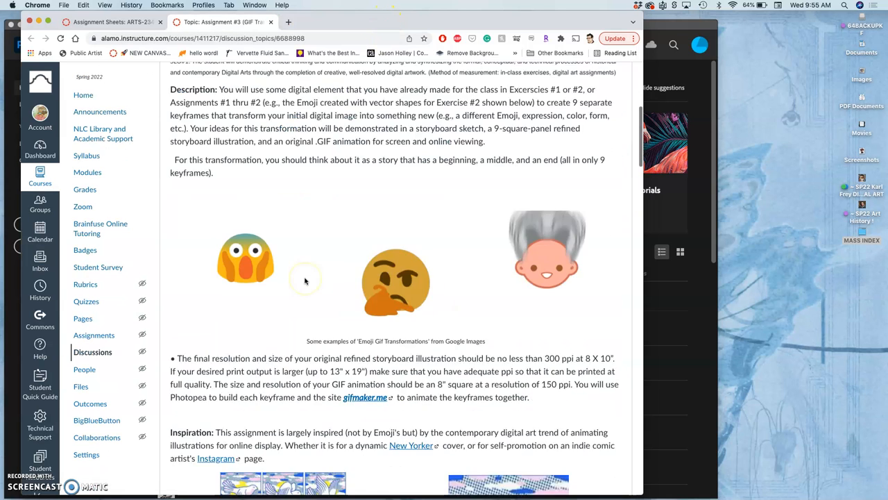
{"action": "scroll", "scroll_direction": "down", "scroll_amount": 3}
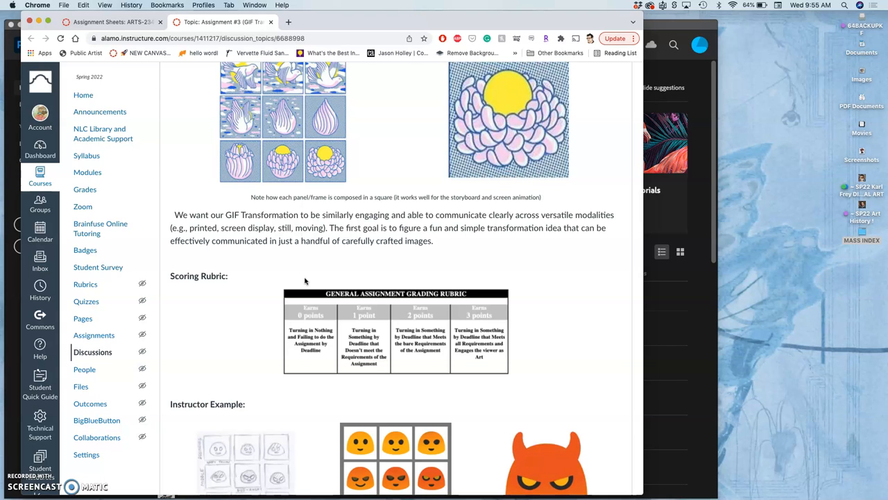
{"action": "scroll", "scroll_direction": "down", "scroll_amount": 3}
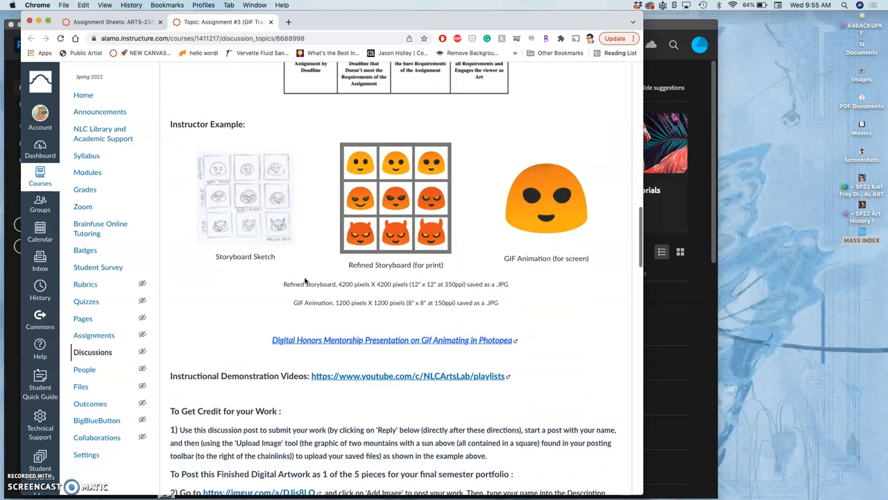
{"action": "scroll", "scroll_direction": "down", "scroll_amount": 3}
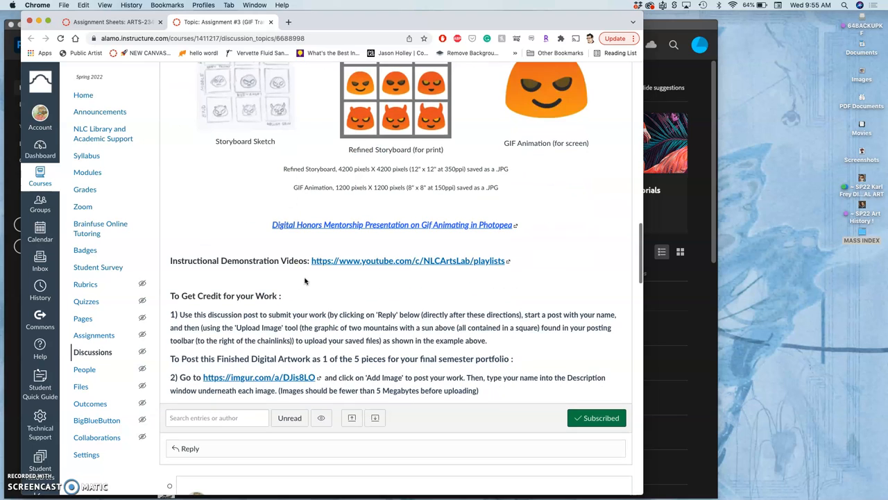
{"action": "left_click", "coordinate": [408, 261]}
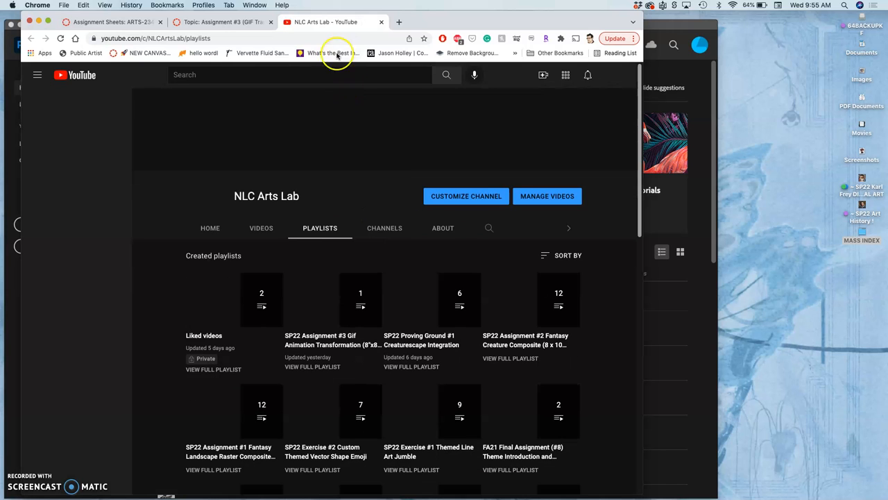
Scroll the NLC Arts Lab Playlists tab and view the full FA21 Assignment #3 Gif Transformation Animation playlist
{"action": "left_click", "coordinate": [38, 75]}
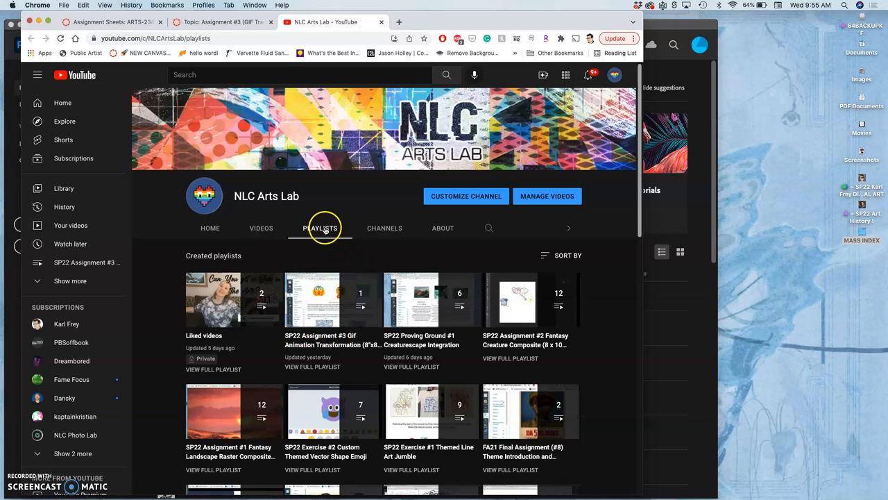
{"action": "mouse_move", "coordinate": [330, 241]}
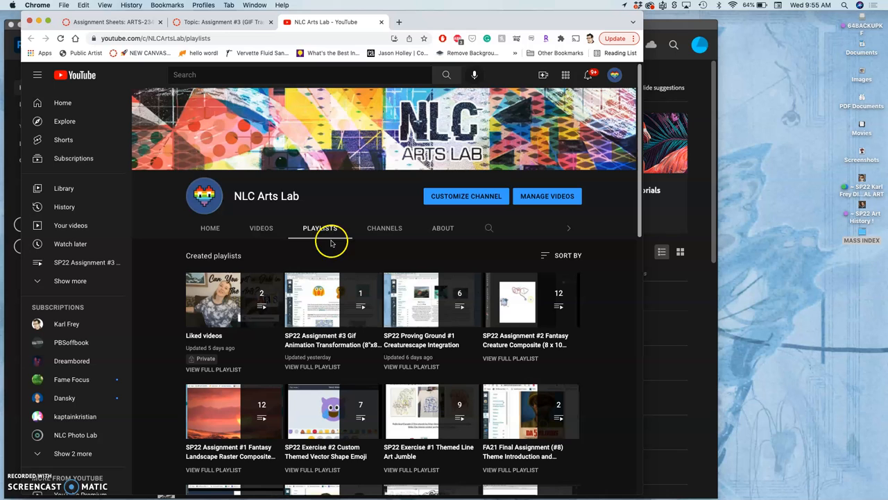
{"action": "scroll", "scroll_direction": "down", "scroll_amount": 3}
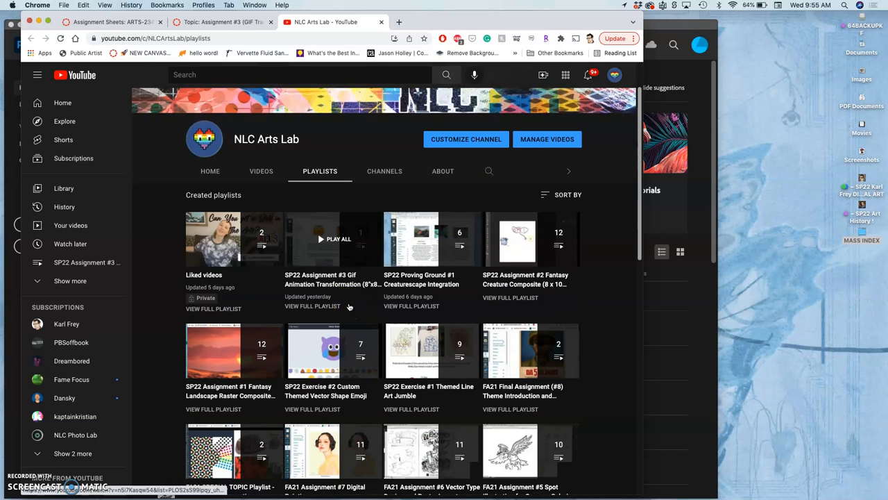
{"action": "scroll", "scroll_direction": "down", "scroll_amount": 3}
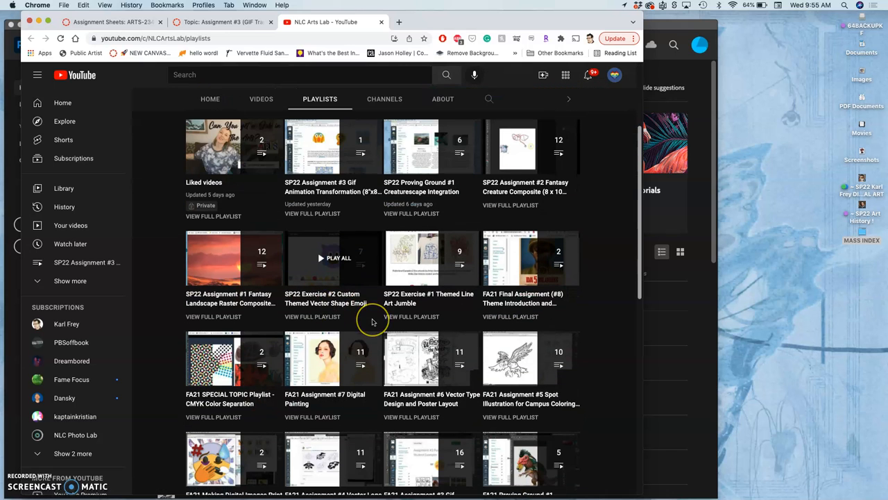
{"action": "scroll", "scroll_direction": "down", "scroll_amount": 3}
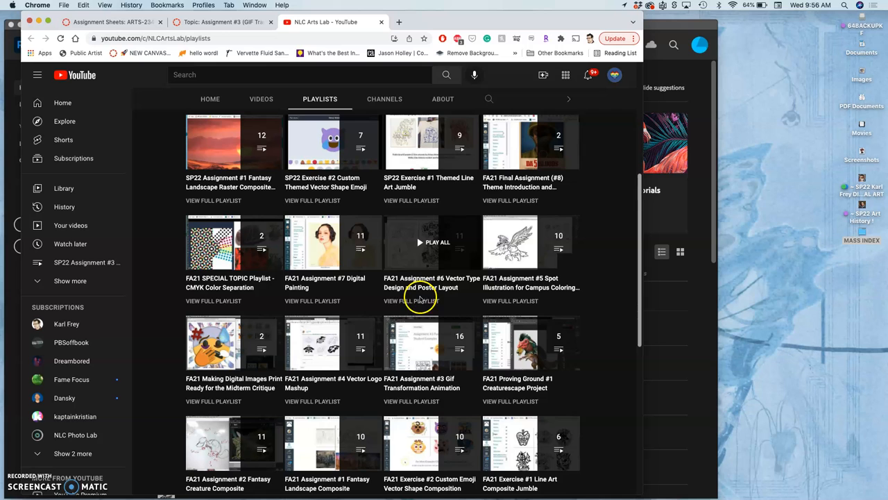
{"action": "mouse_move", "coordinate": [552, 287]}
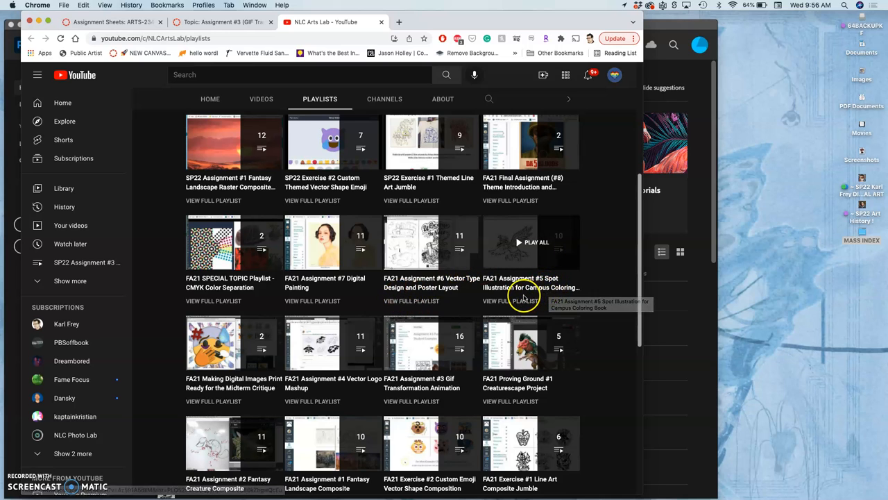
{"action": "scroll", "scroll_direction": "down", "scroll_amount": 3}
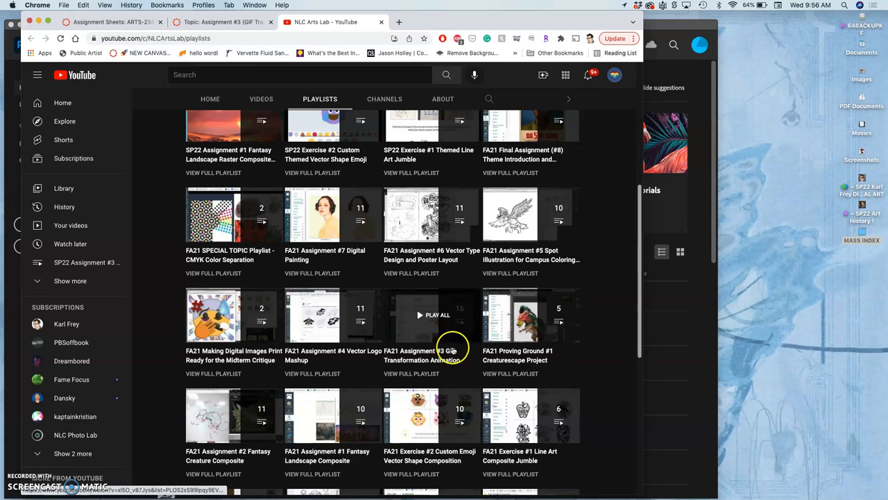
{"action": "scroll", "scroll_direction": "down", "scroll_amount": 3}
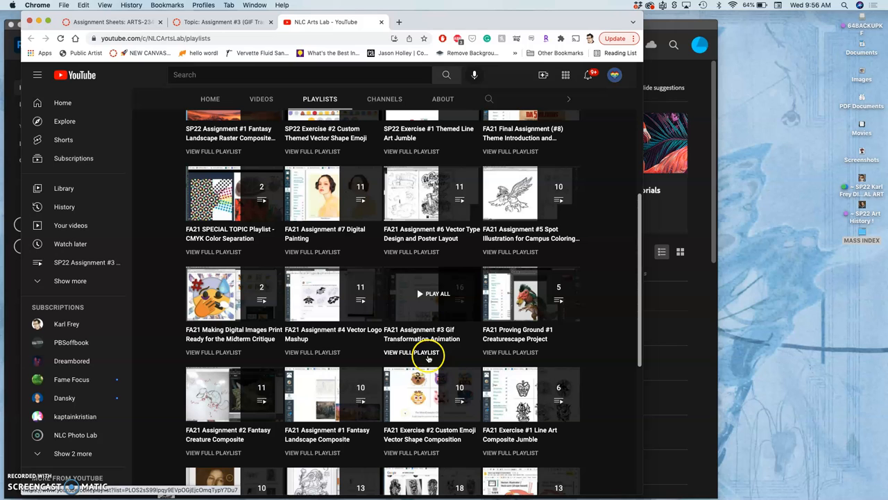
{"action": "left_click", "coordinate": [411, 352]}
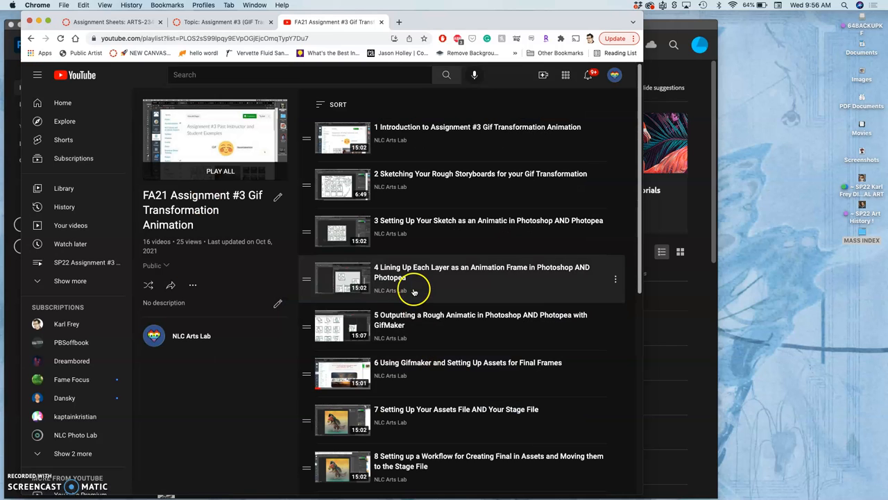
Scroll through the playlist's 16 videos, then go back to the channel's Playlists tab
{"action": "scroll", "scroll_direction": "down", "scroll_amount": 3}
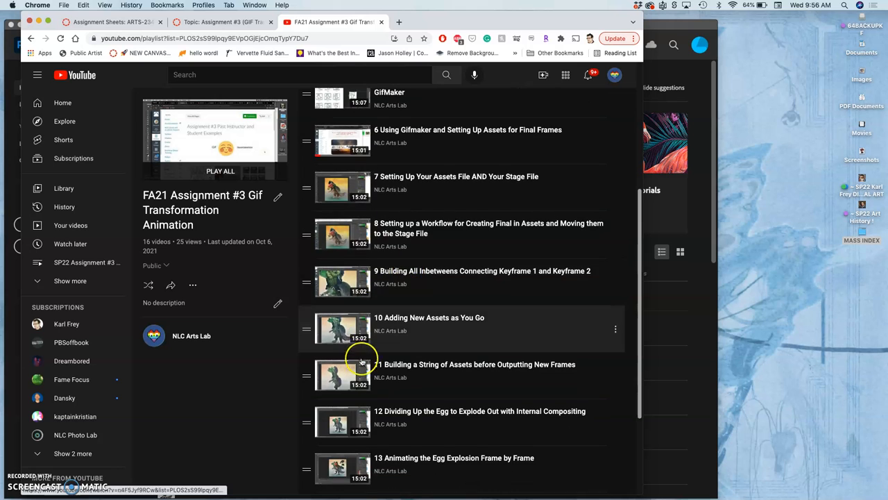
{"action": "scroll", "scroll_direction": "up", "scroll_amount": 3}
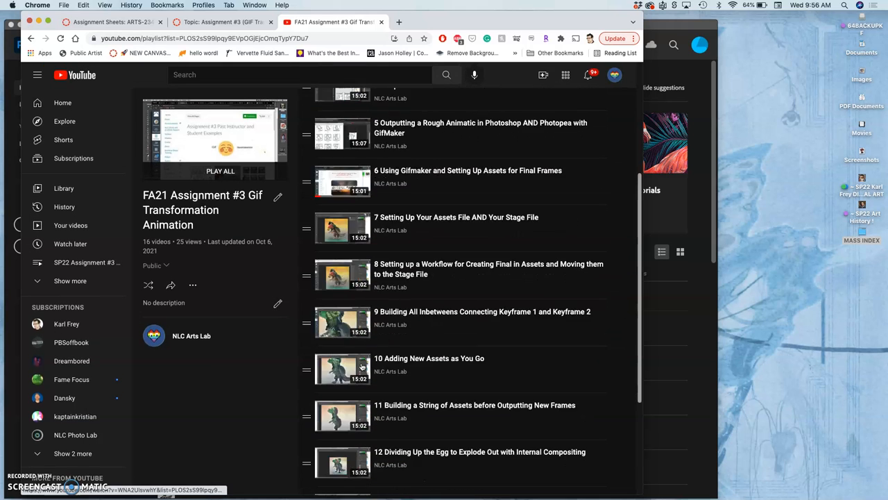
{"action": "scroll", "scroll_direction": "up", "scroll_amount": 3}
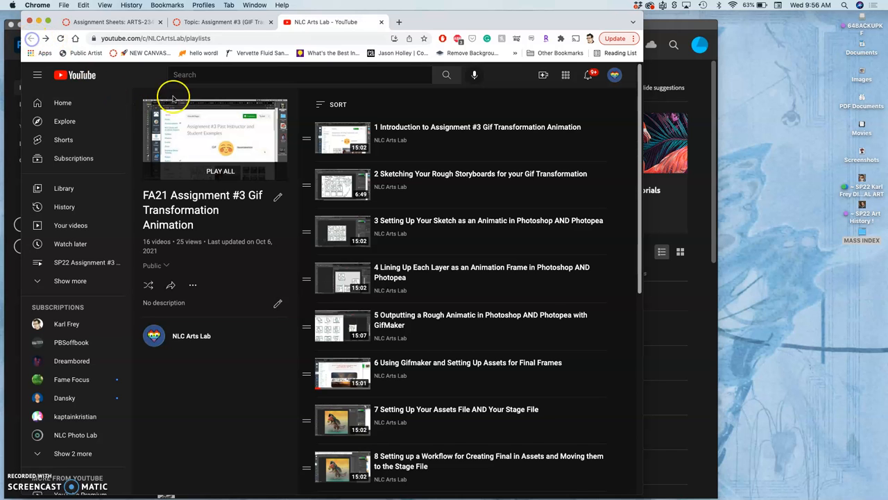
{"action": "left_click", "coordinate": [320, 99]}
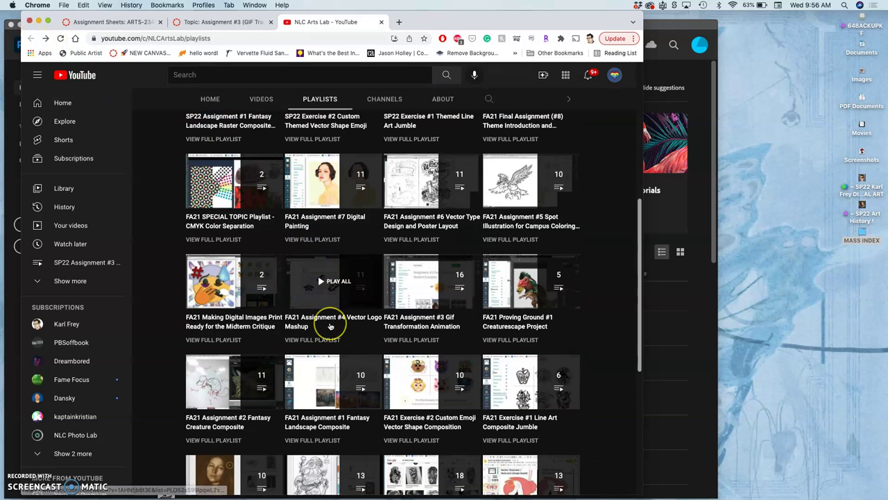
Scroll to the SP20 section and play all of SP20 Assignment #5 Short GIF Animated Transformation
{"action": "scroll", "scroll_direction": "down", "scroll_amount": 3}
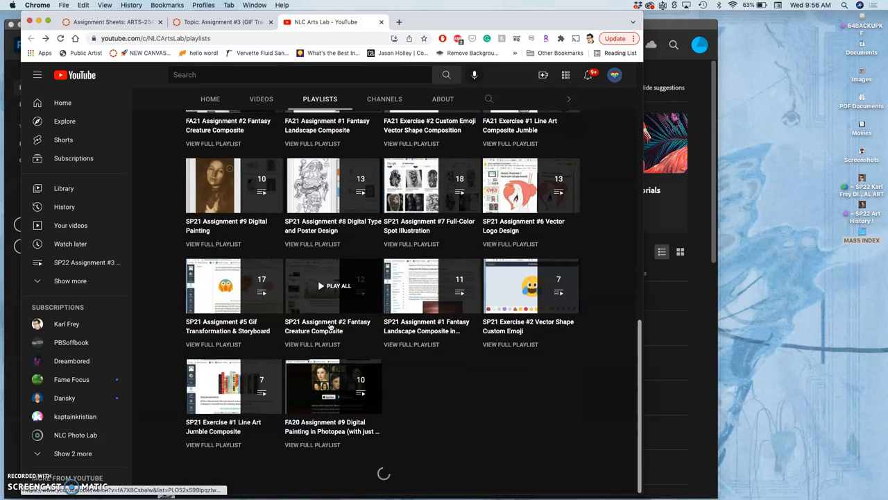
{"action": "scroll", "scroll_direction": "down", "scroll_amount": 3}
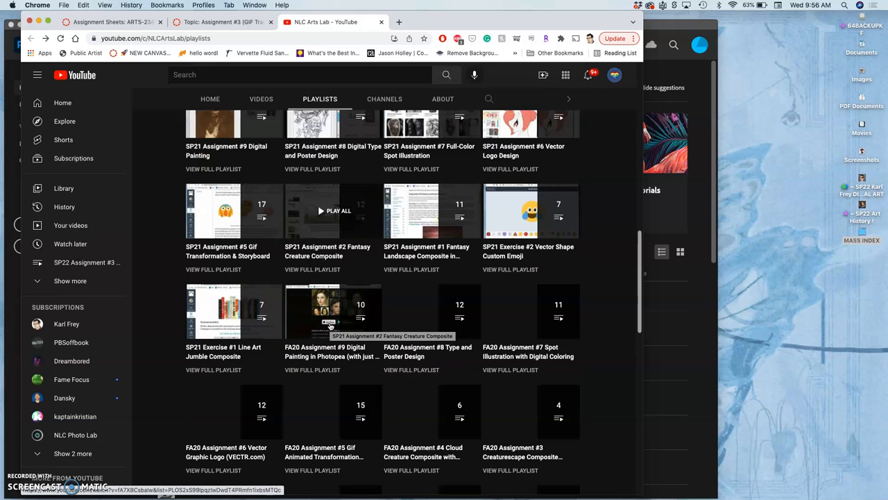
{"action": "scroll", "scroll_direction": "down", "scroll_amount": 3}
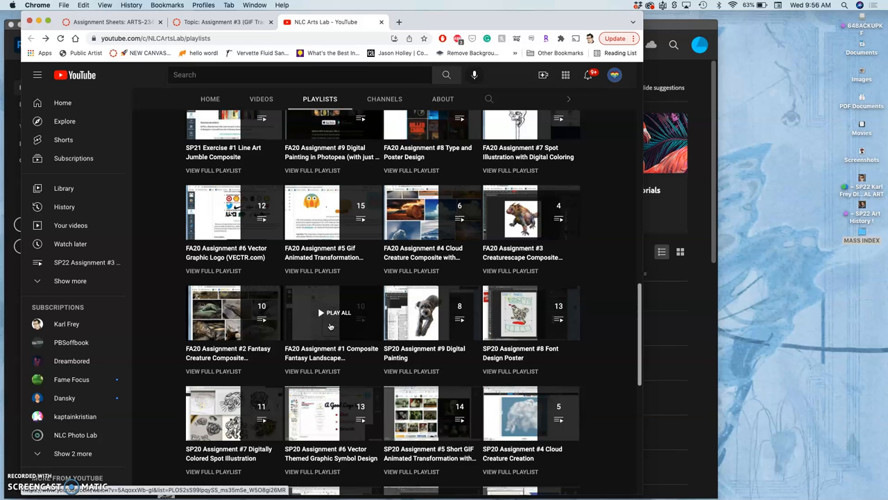
{"action": "scroll", "scroll_direction": "down", "scroll_amount": 3}
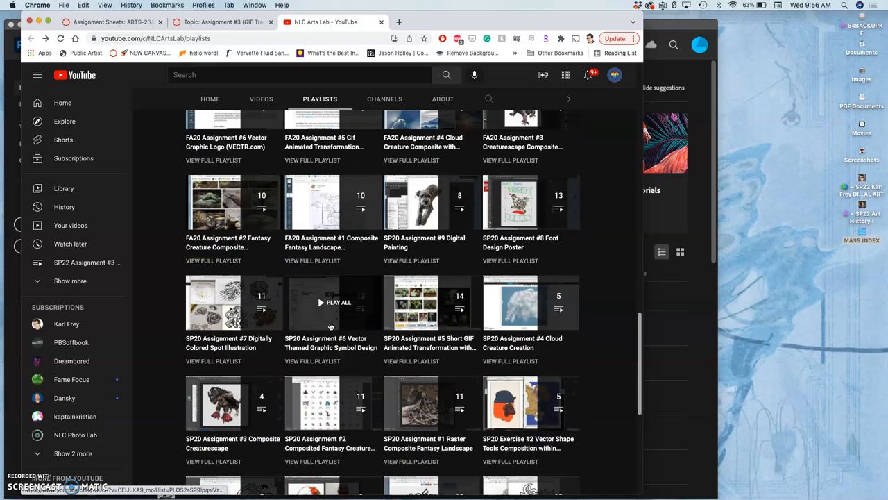
{"action": "scroll", "scroll_direction": "down", "scroll_amount": 3}
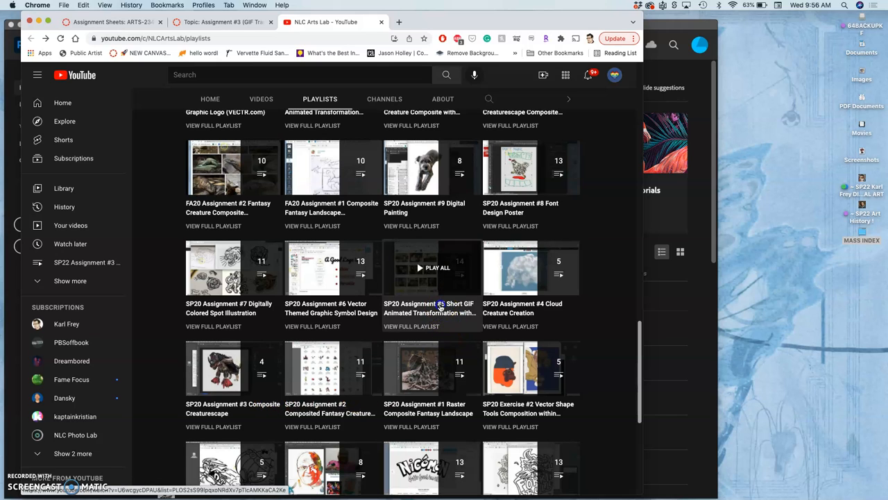
{"action": "left_click", "coordinate": [430, 266]}
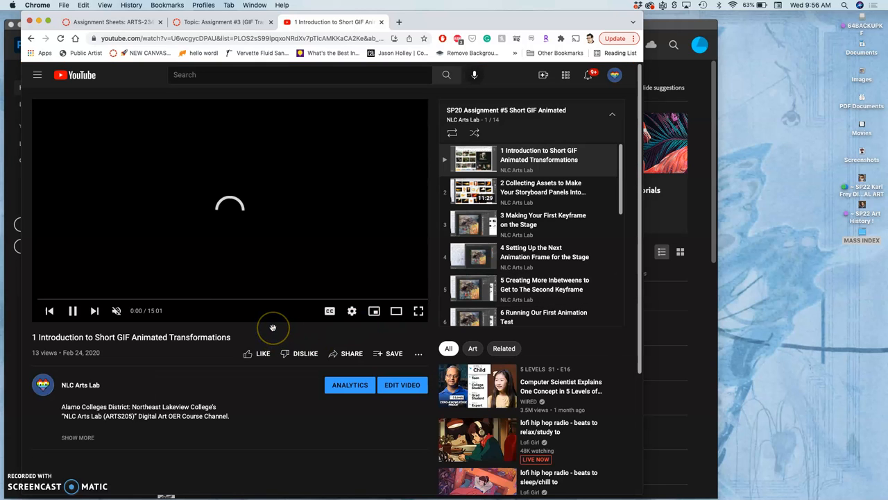
{"action": "mouse_move", "coordinate": [485, 173]}
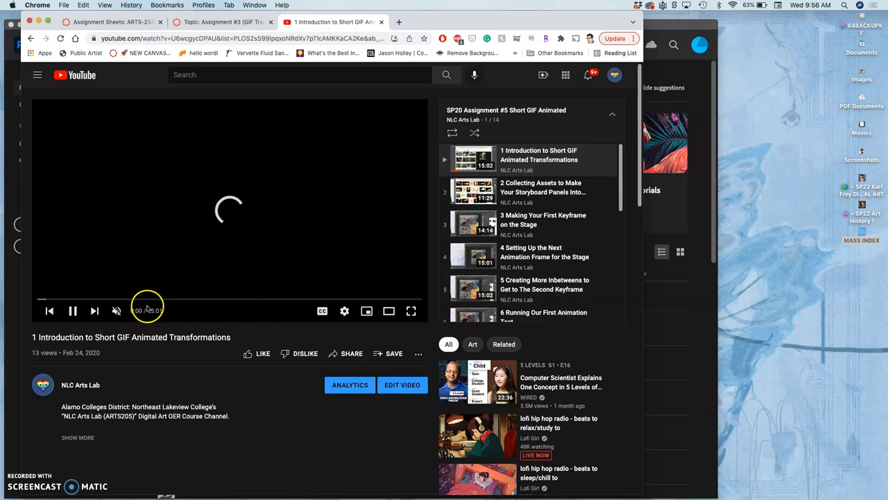
Glance down the SP20 playlist panel, then close the YouTube tab to return to the Canvas Assignment #3 discussion
{"action": "scroll", "scroll_direction": "down", "scroll_amount": 3}
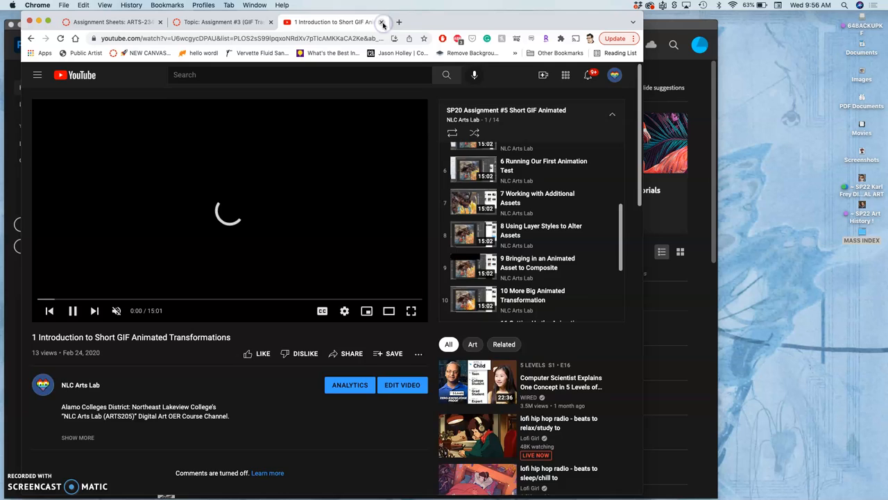
{"action": "left_click", "coordinate": [383, 22]}
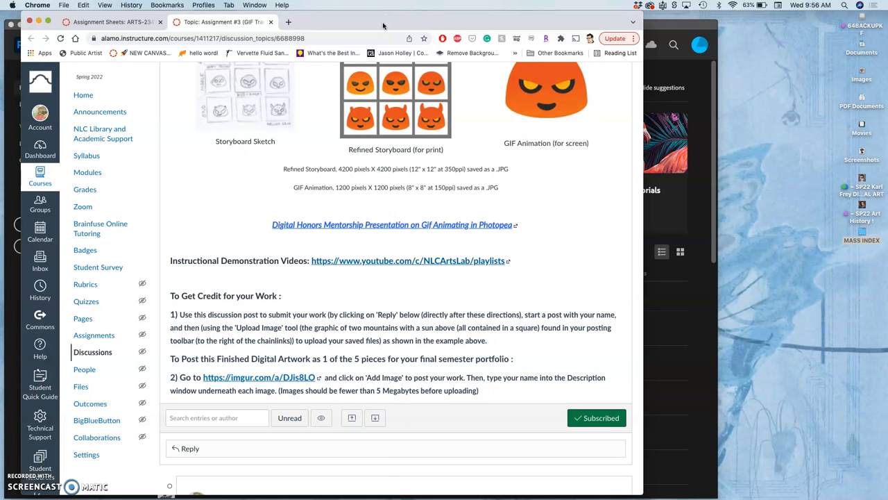
Scroll the discussion down to the instructor's reply showing the Rough Storyboard Sketch
{"action": "scroll", "scroll_direction": "up", "scroll_amount": 3}
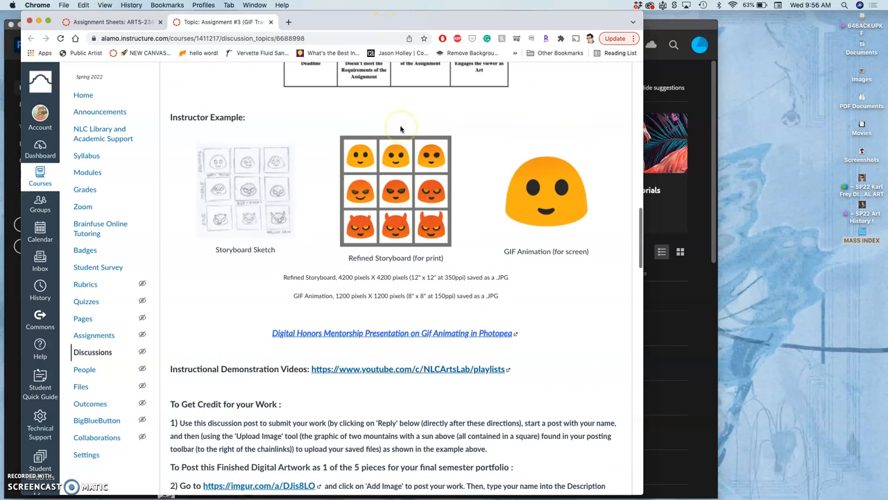
{"action": "scroll", "scroll_direction": "down", "scroll_amount": 3}
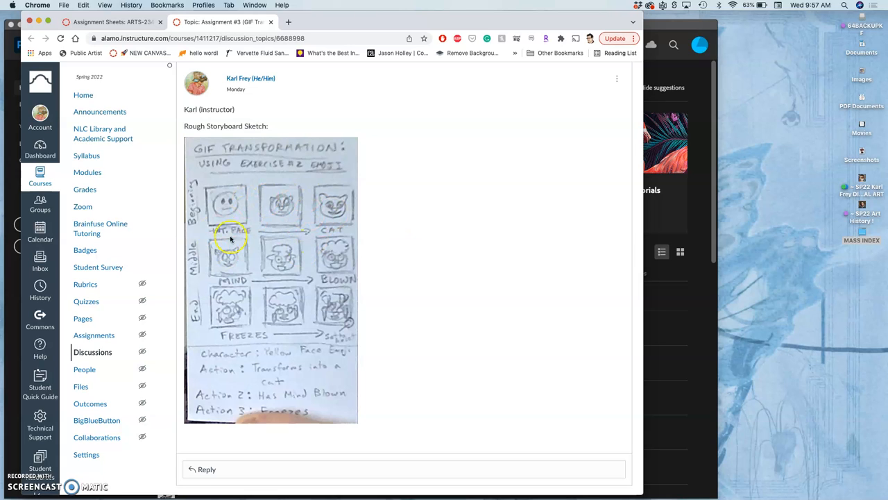
{"action": "mouse_move", "coordinate": [280, 261]}
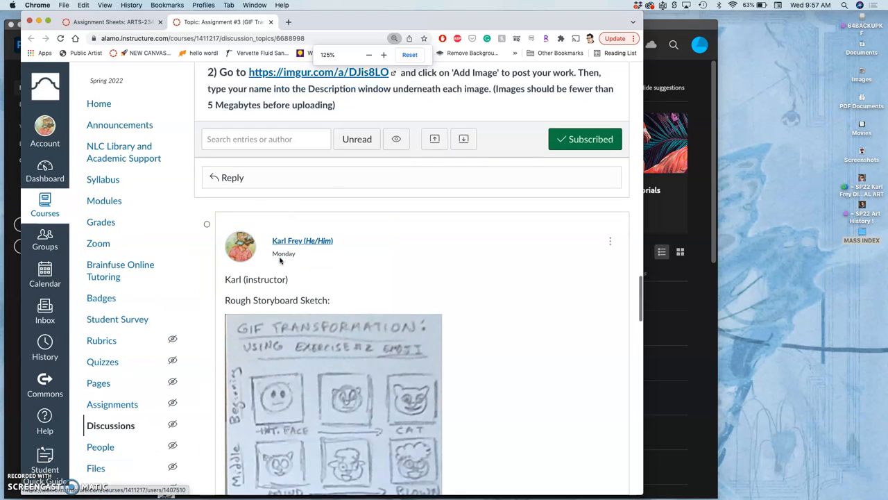
{"action": "scroll", "scroll_direction": "down", "scroll_amount": 3}
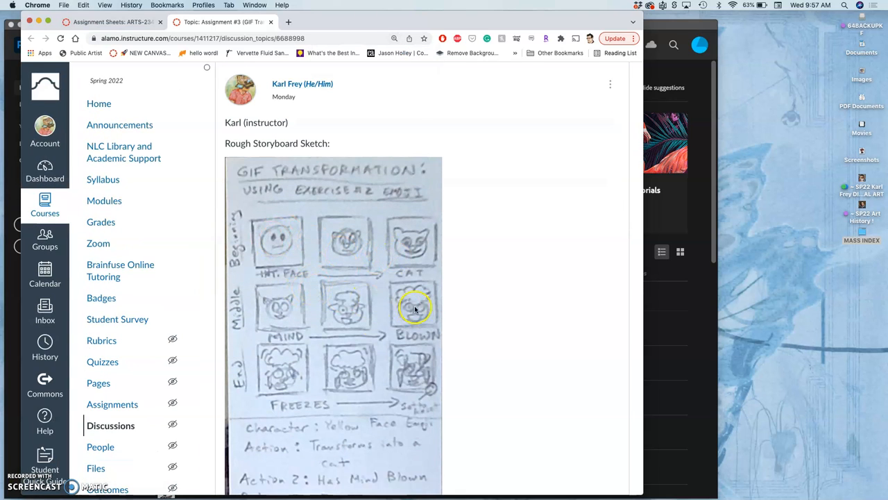
{"action": "scroll", "scroll_direction": "down", "scroll_amount": 3}
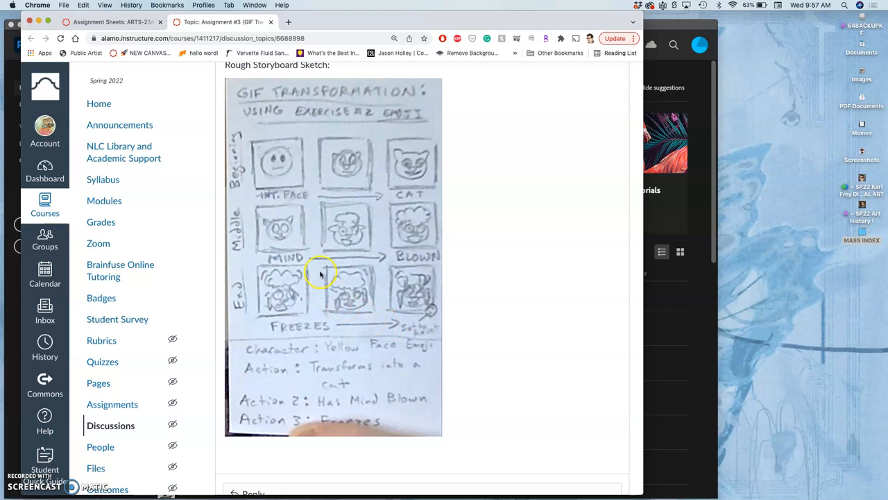
{"action": "mouse_move", "coordinate": [277, 177]}
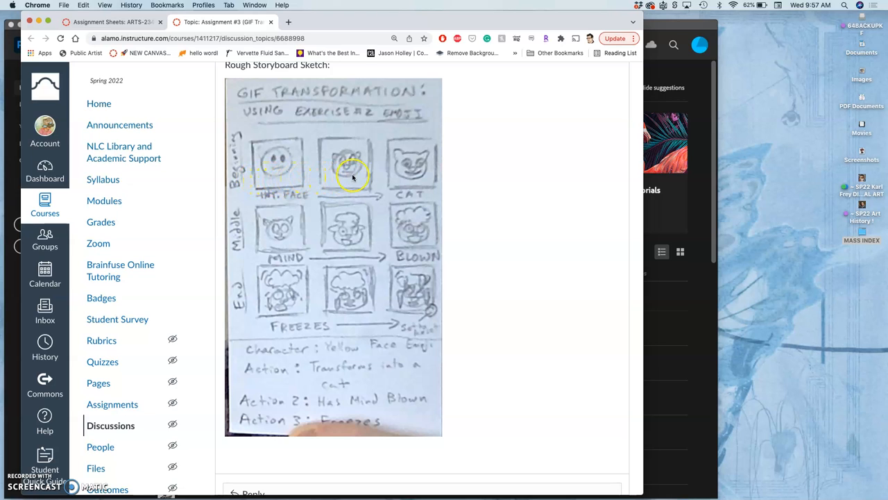
{"action": "mouse_move", "coordinate": [297, 172]}
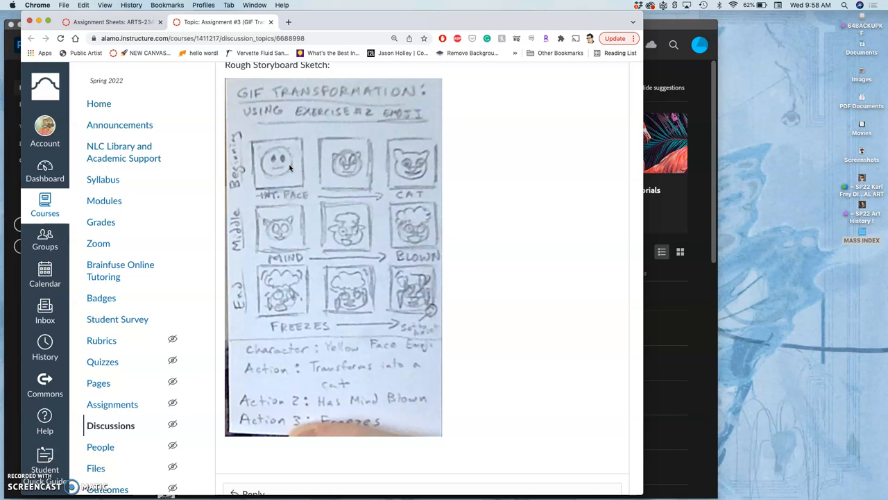
{"action": "mouse_move", "coordinate": [311, 168]}
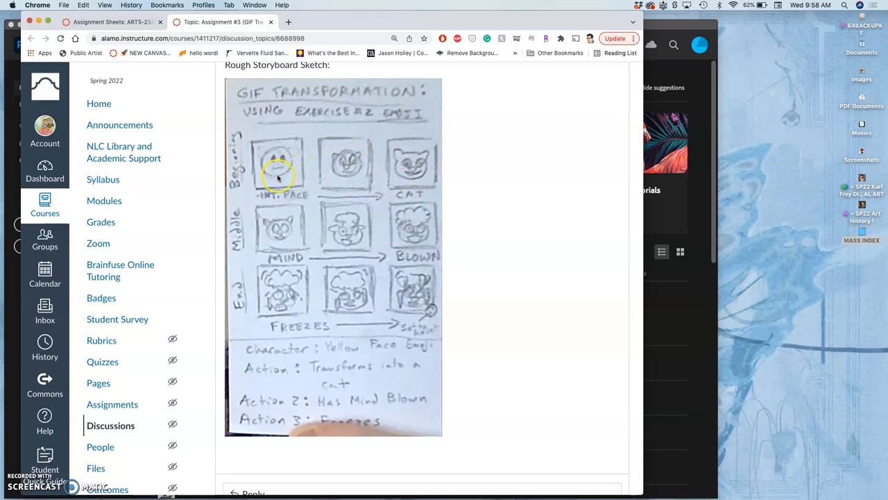
{"action": "mouse_move", "coordinate": [290, 197]}
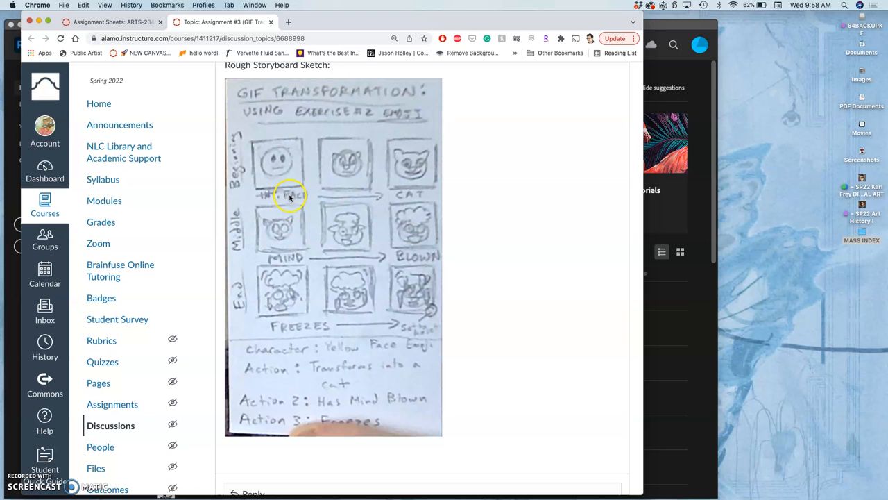
{"action": "mouse_move", "coordinate": [264, 169]}
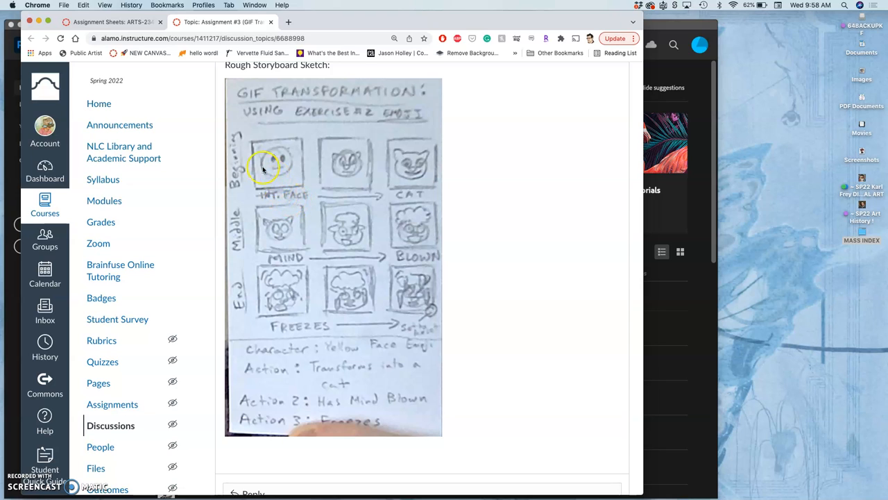
{"action": "mouse_move", "coordinate": [290, 197]}
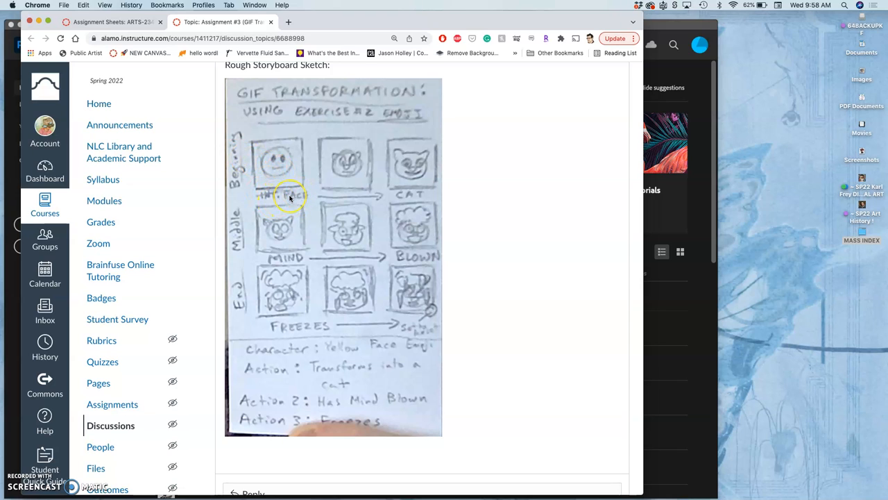
{"action": "mouse_move", "coordinate": [290, 198]}
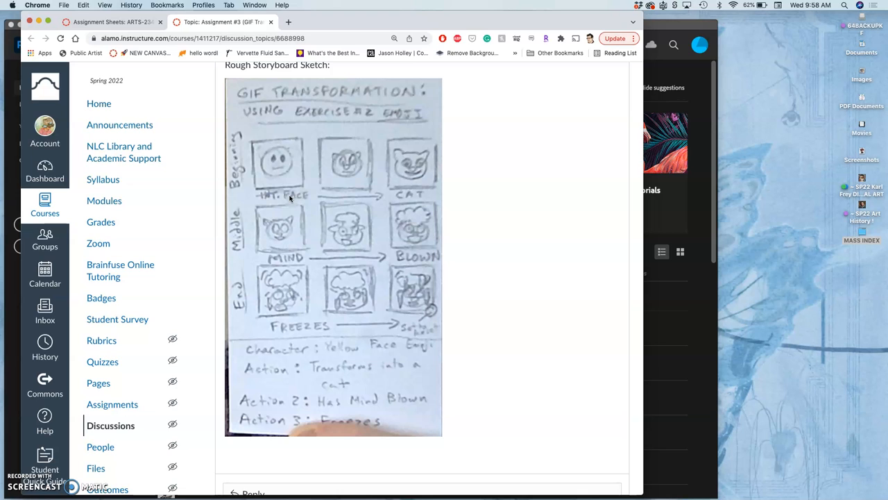
{"action": "mouse_move", "coordinate": [314, 173]}
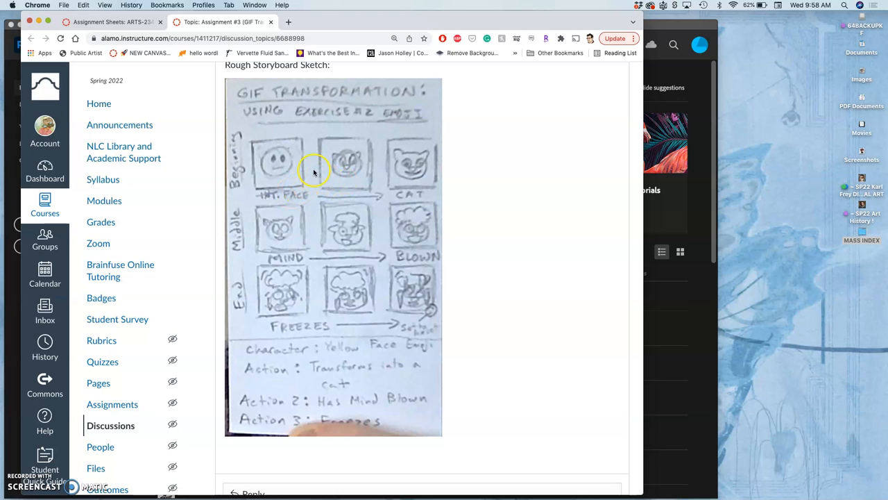
{"action": "mouse_move", "coordinate": [416, 179]}
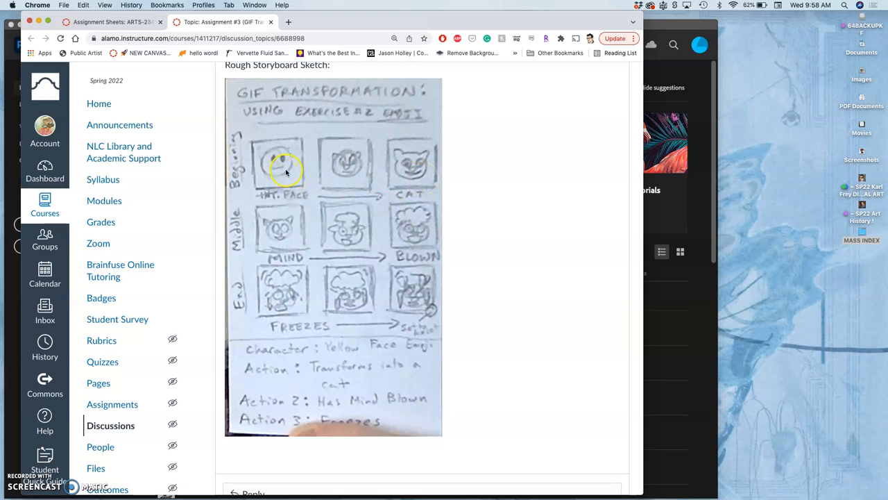
{"action": "mouse_move", "coordinate": [401, 184]}
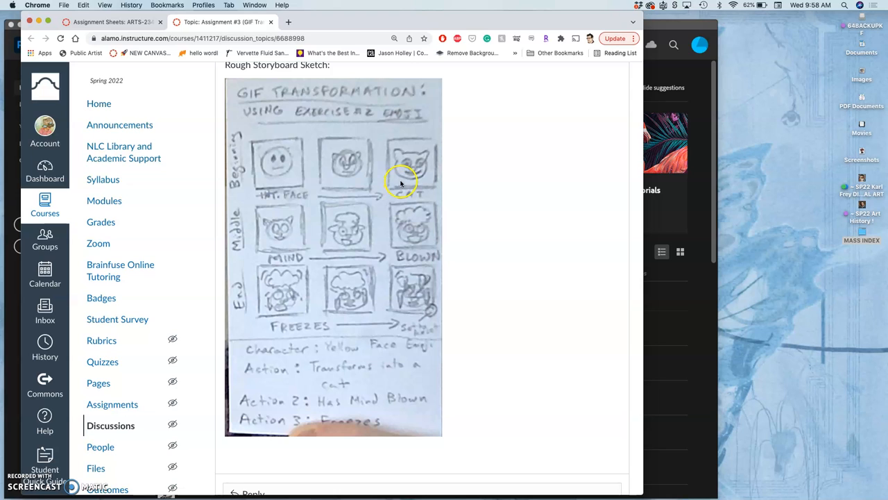
{"action": "mouse_move", "coordinate": [401, 183]}
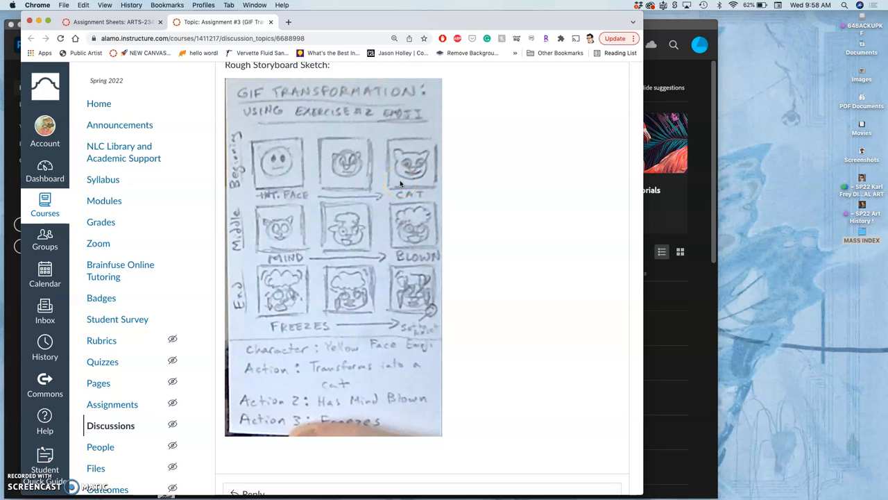
{"action": "mouse_move", "coordinate": [445, 303]}
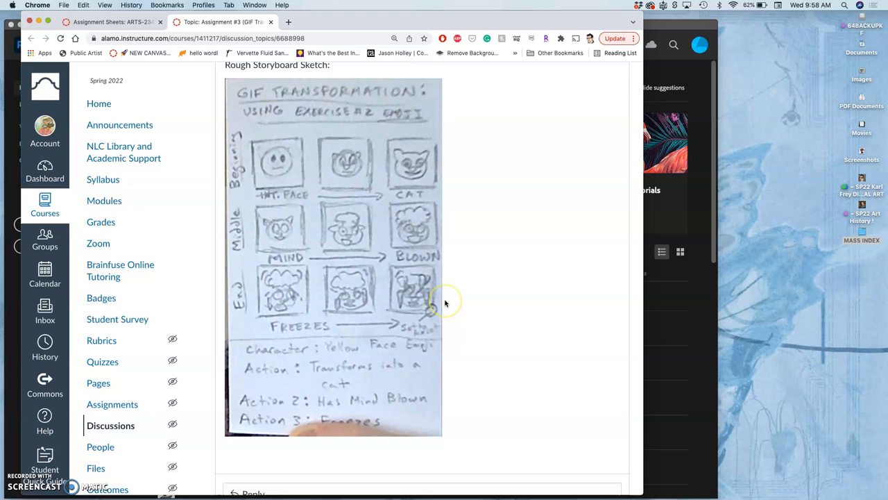
{"action": "mouse_move", "coordinate": [433, 302]}
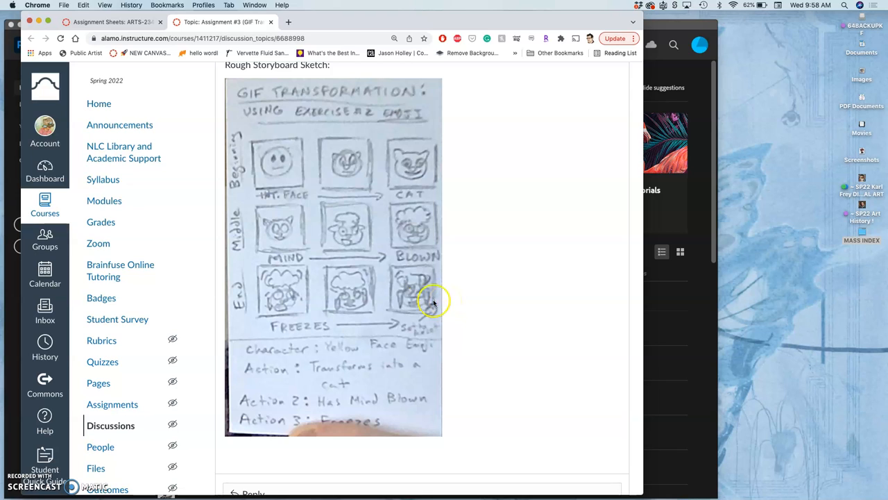
{"action": "mouse_move", "coordinate": [280, 243]}
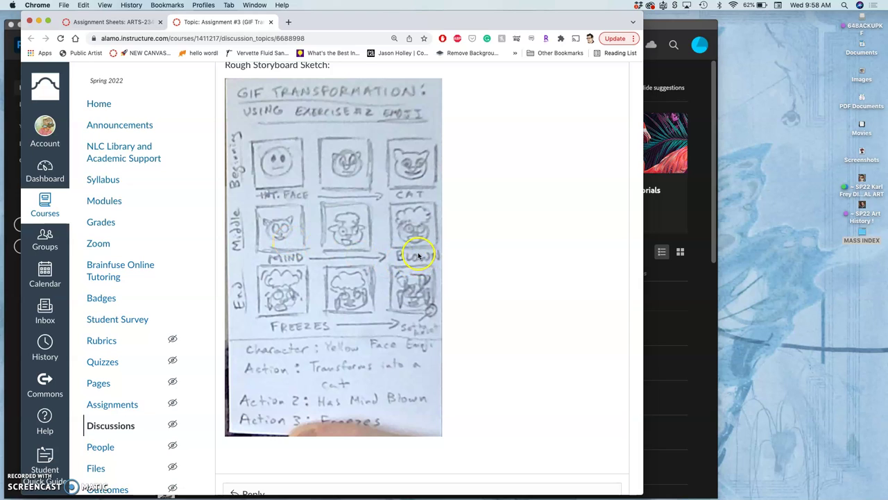
{"action": "mouse_move", "coordinate": [278, 230]}
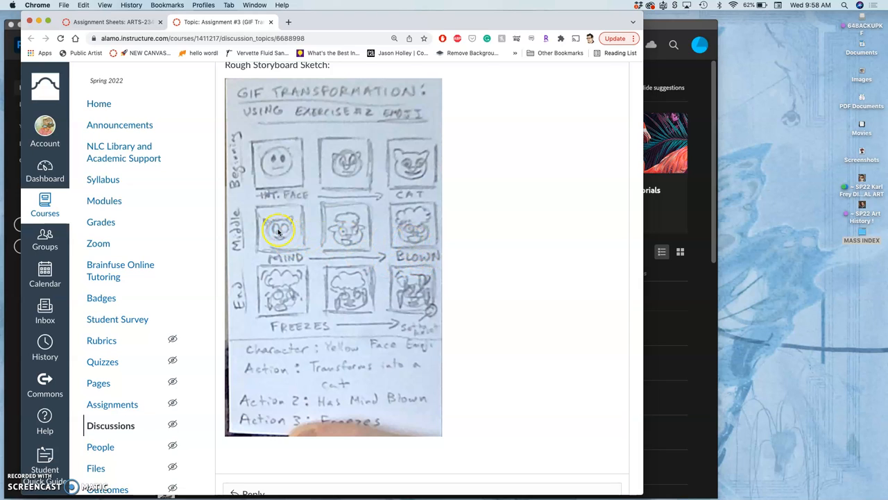
{"action": "mouse_move", "coordinate": [350, 231]}
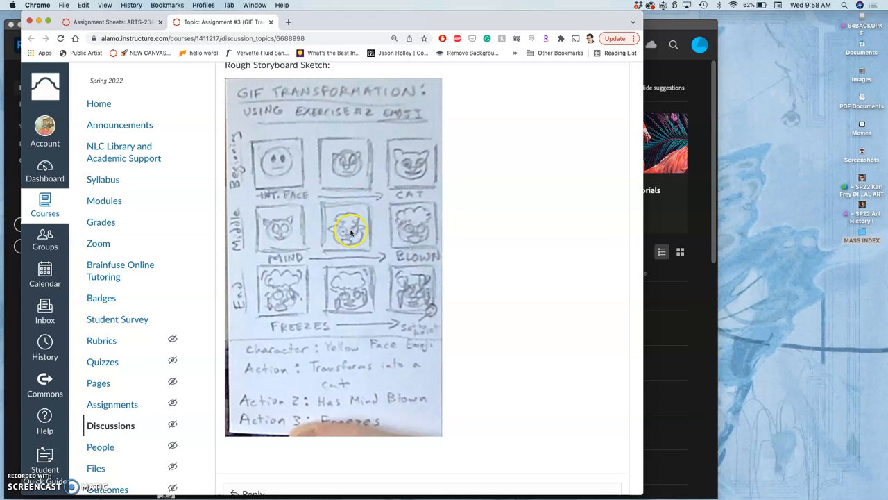
{"action": "mouse_move", "coordinate": [419, 221]}
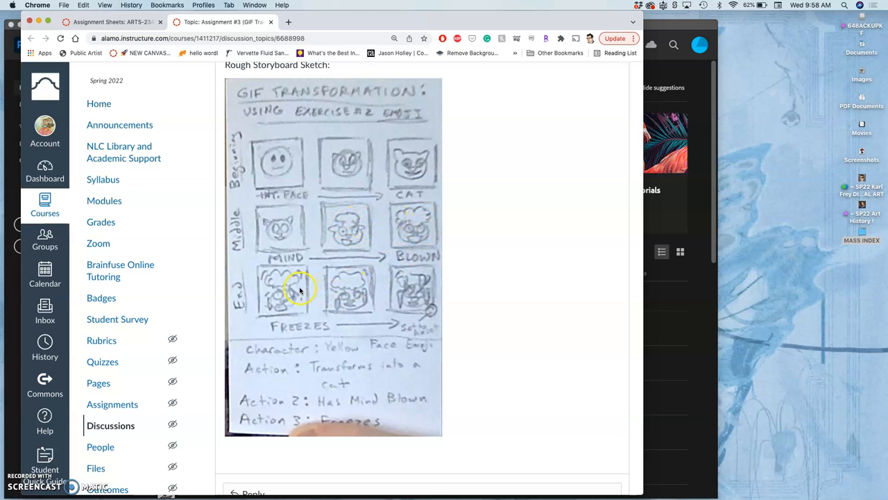
{"action": "mouse_move", "coordinate": [275, 308]}
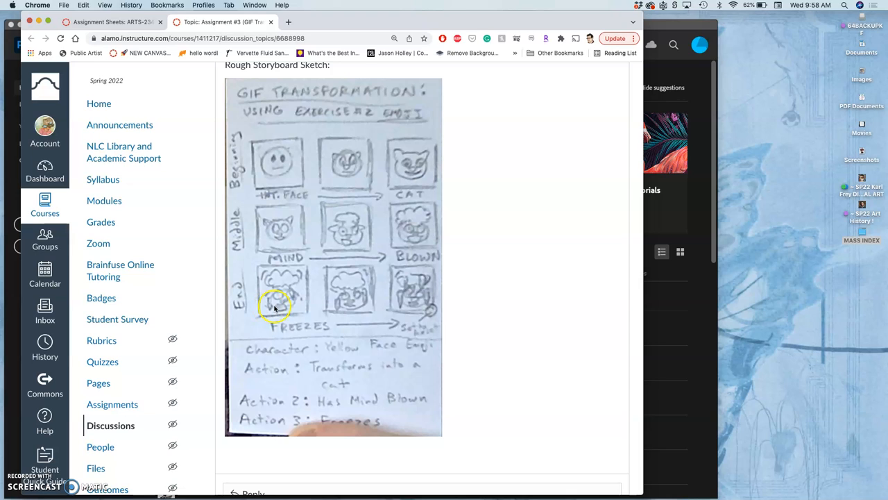
{"action": "mouse_move", "coordinate": [300, 291]}
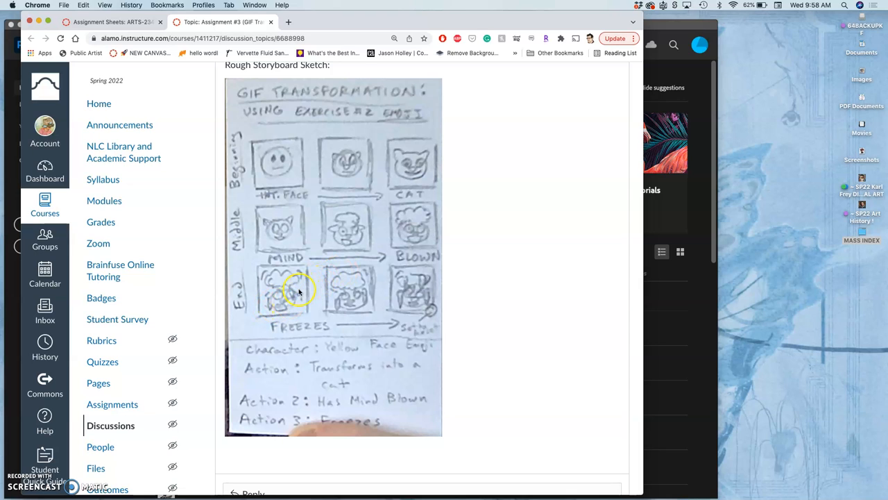
{"action": "mouse_move", "coordinate": [406, 306]}
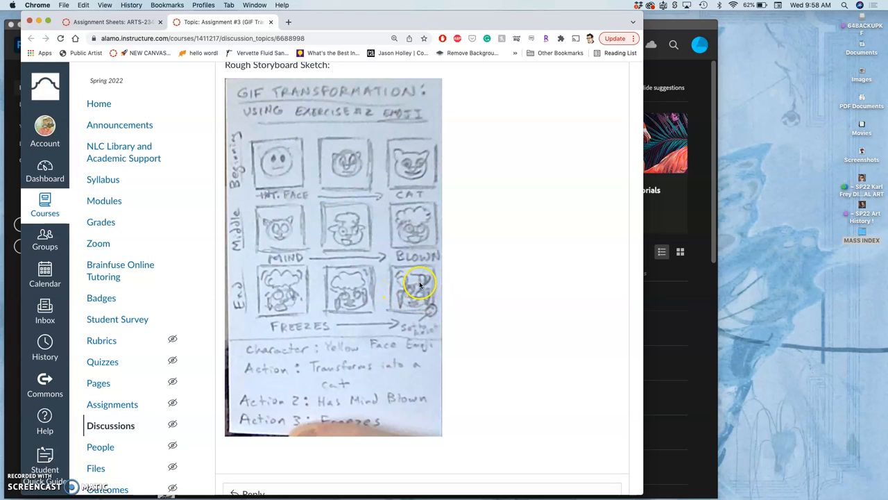
{"action": "mouse_move", "coordinate": [316, 251]}
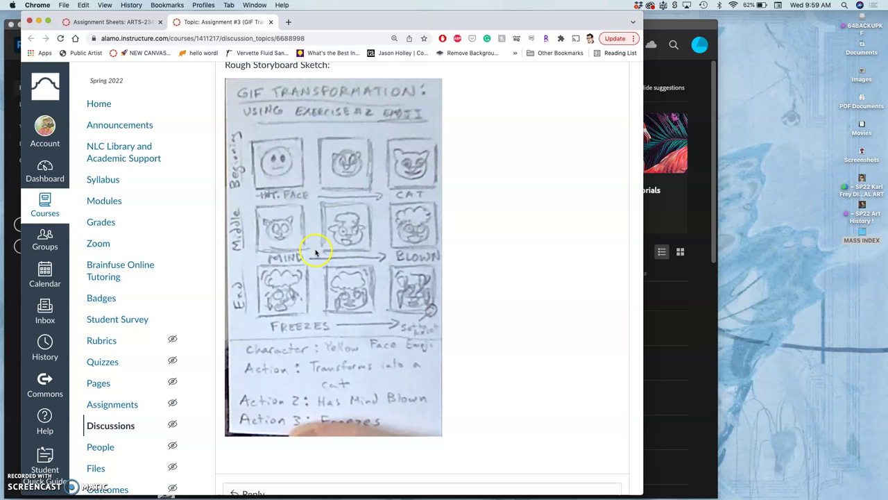
{"action": "mouse_move", "coordinate": [400, 247]}
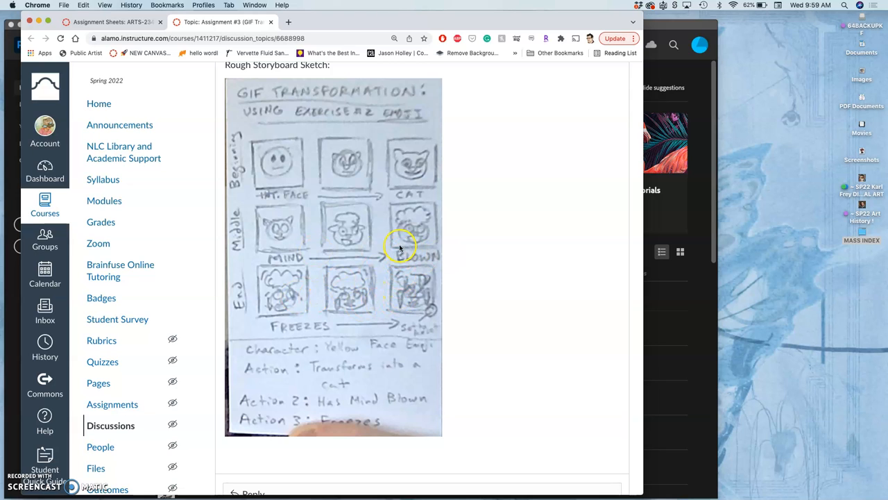
{"action": "mouse_move", "coordinate": [415, 219]}
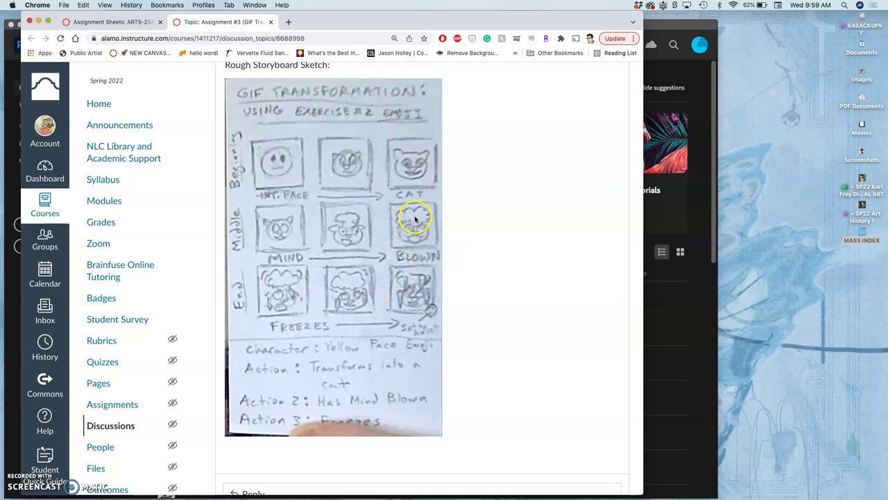
{"action": "mouse_move", "coordinate": [416, 219]}
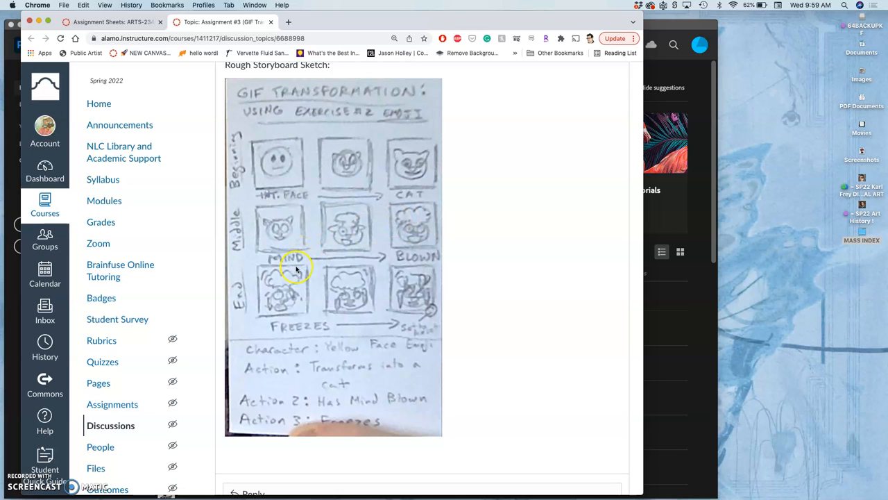
{"action": "mouse_move", "coordinate": [382, 312]}
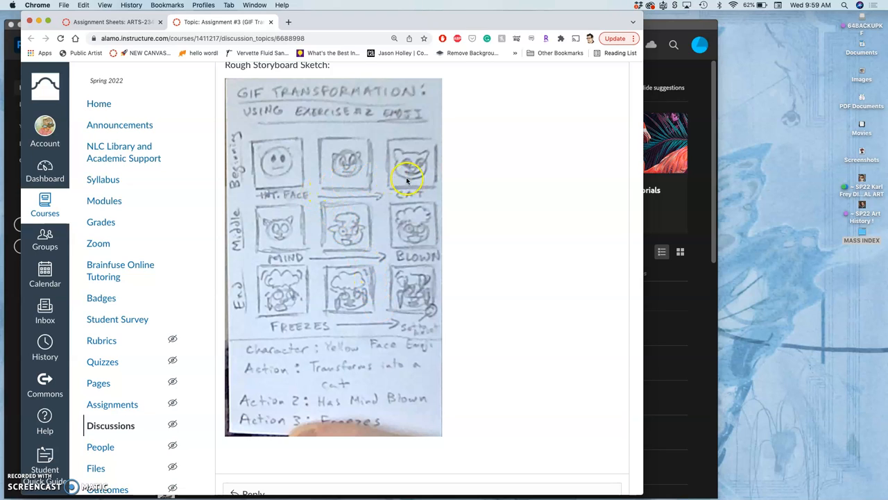
{"action": "mouse_move", "coordinate": [406, 236]}
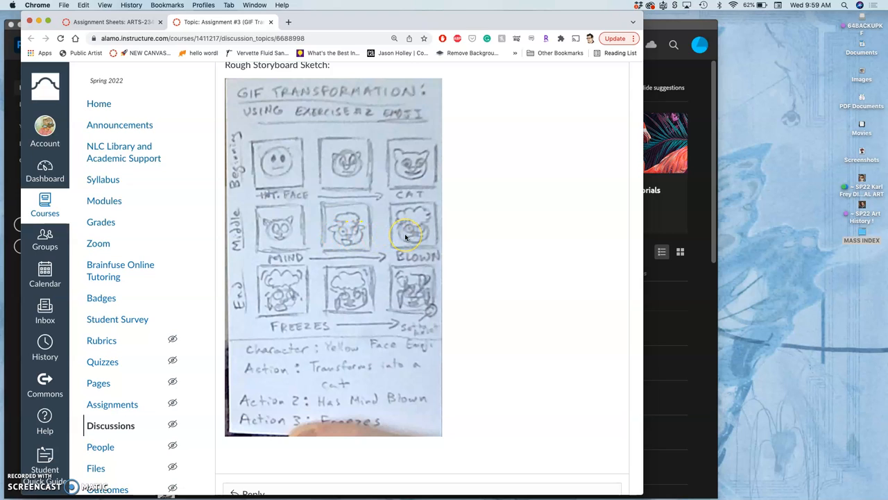
{"action": "mouse_move", "coordinate": [300, 280]}
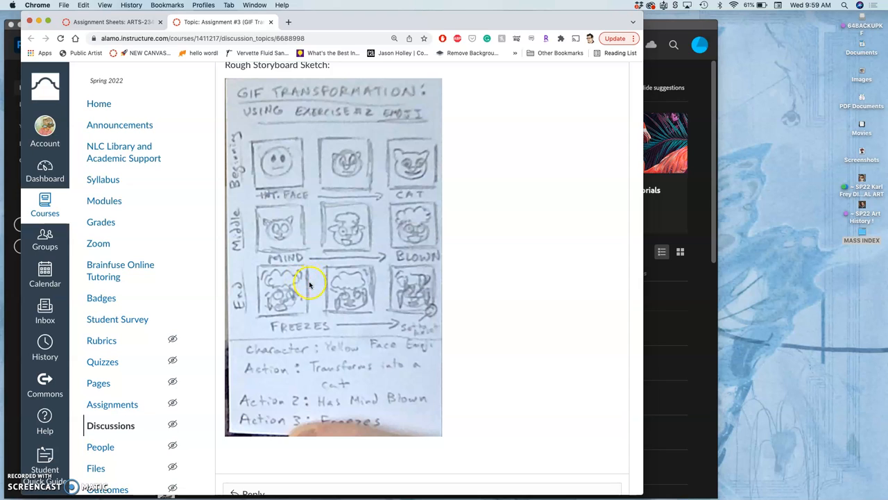
{"action": "mouse_move", "coordinate": [417, 303]}
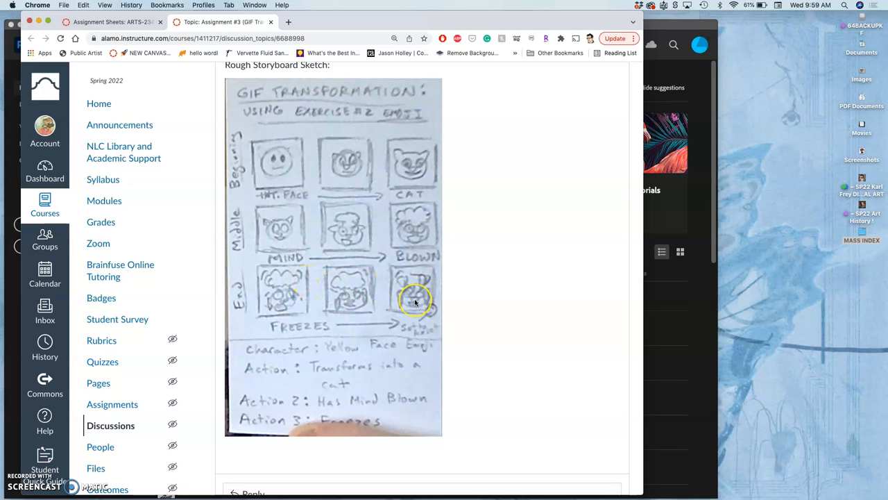
{"action": "mouse_move", "coordinate": [382, 271]}
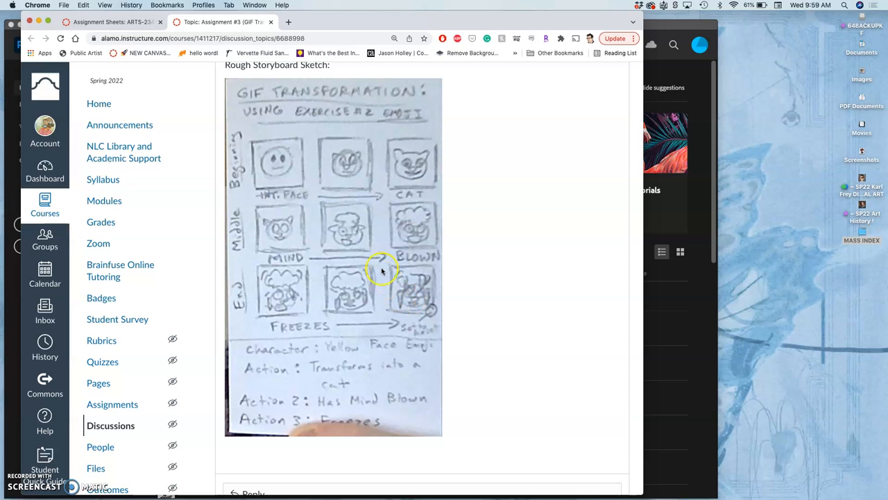
{"action": "mouse_move", "coordinate": [417, 299]}
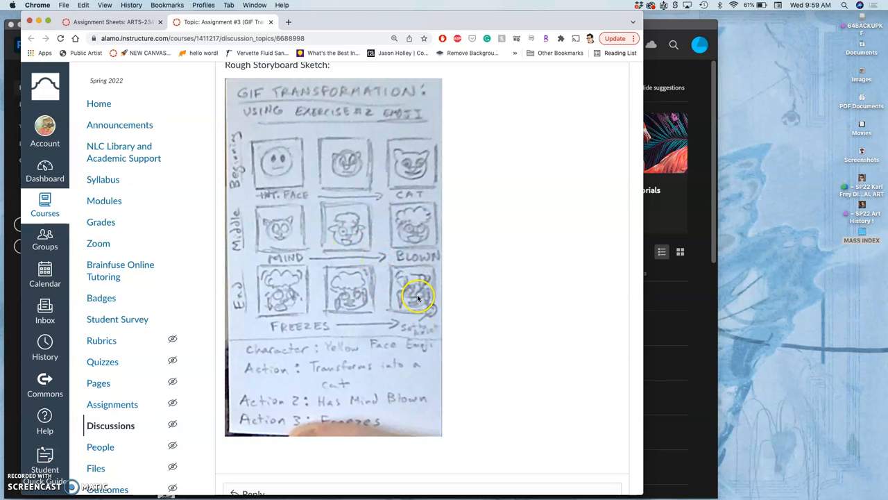
{"action": "mouse_move", "coordinate": [415, 208]}
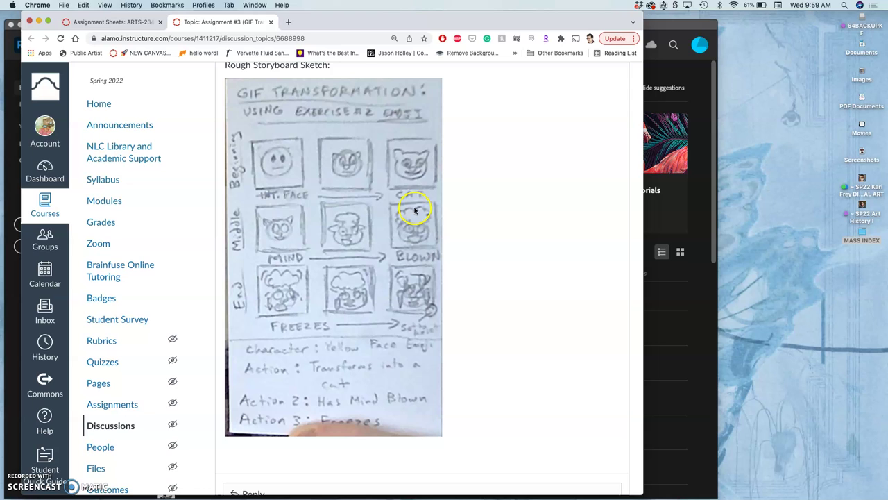
{"action": "mouse_move", "coordinate": [286, 172]}
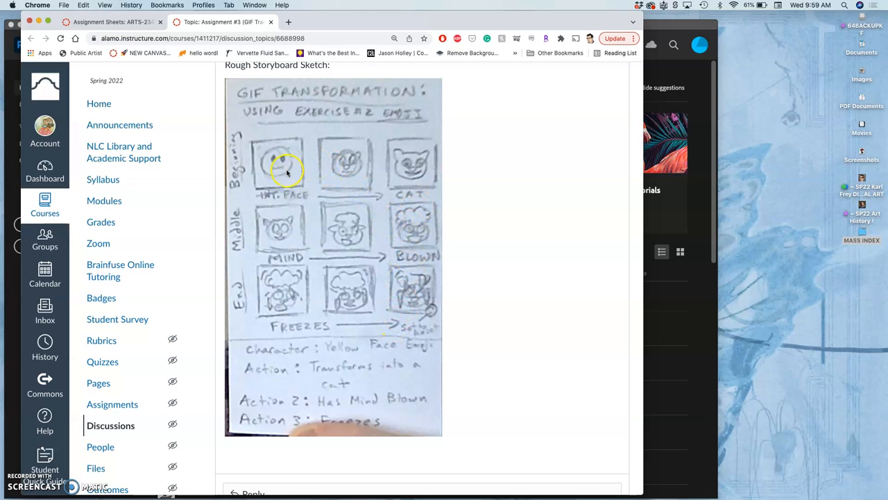
{"action": "mouse_move", "coordinate": [411, 175]}
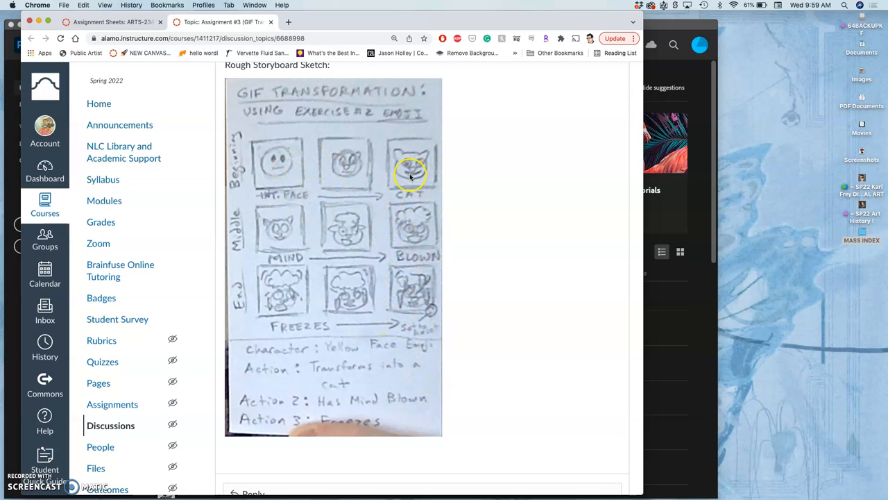
{"action": "mouse_move", "coordinate": [416, 229]}
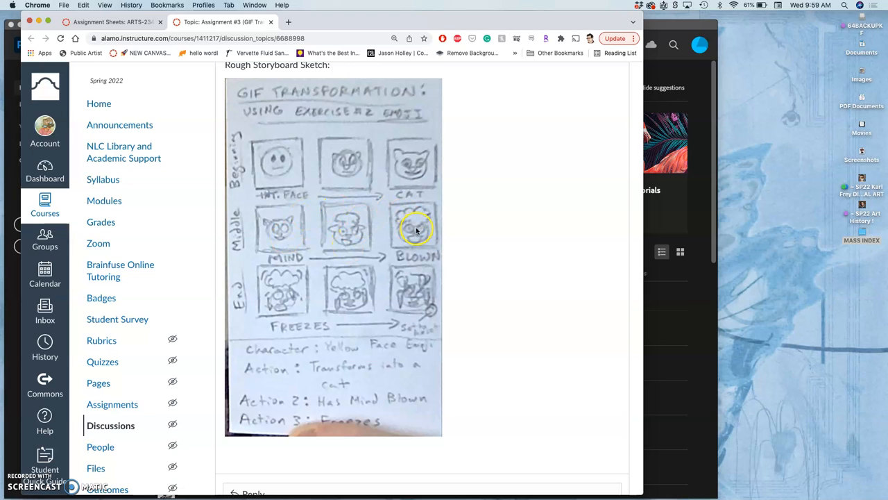
{"action": "mouse_move", "coordinate": [387, 216]}
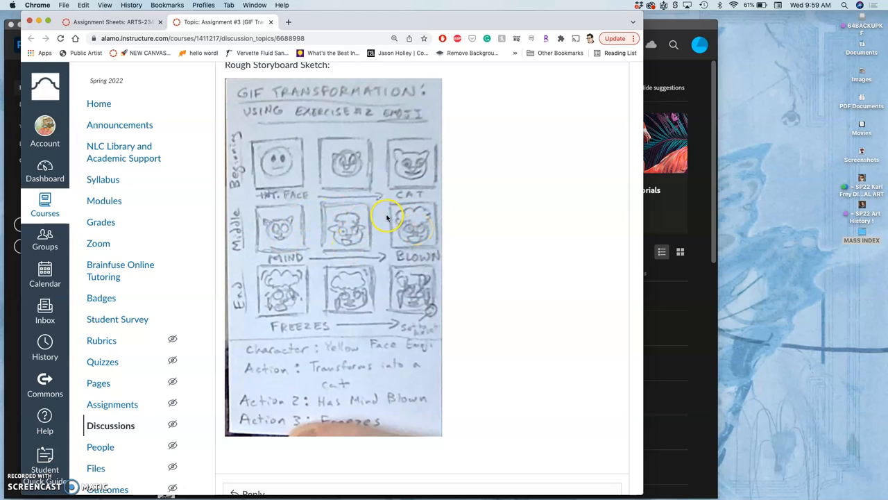
{"action": "mouse_move", "coordinate": [367, 299]}
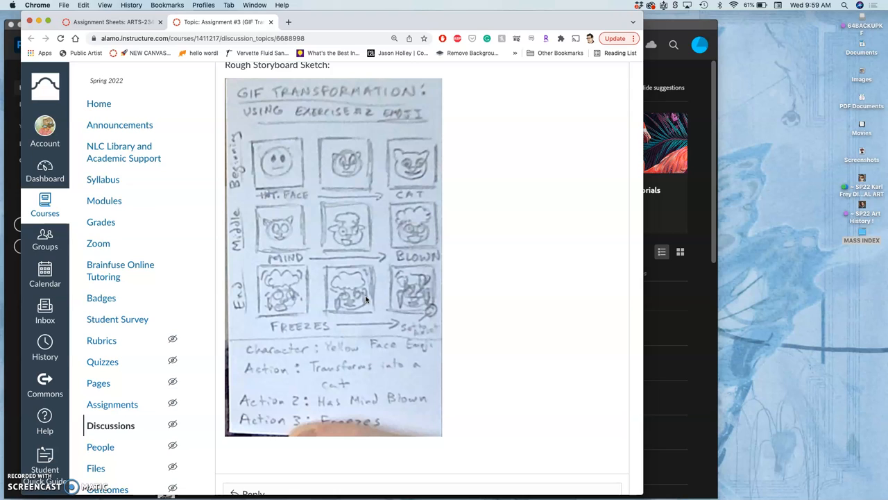
{"action": "mouse_move", "coordinate": [400, 244]}
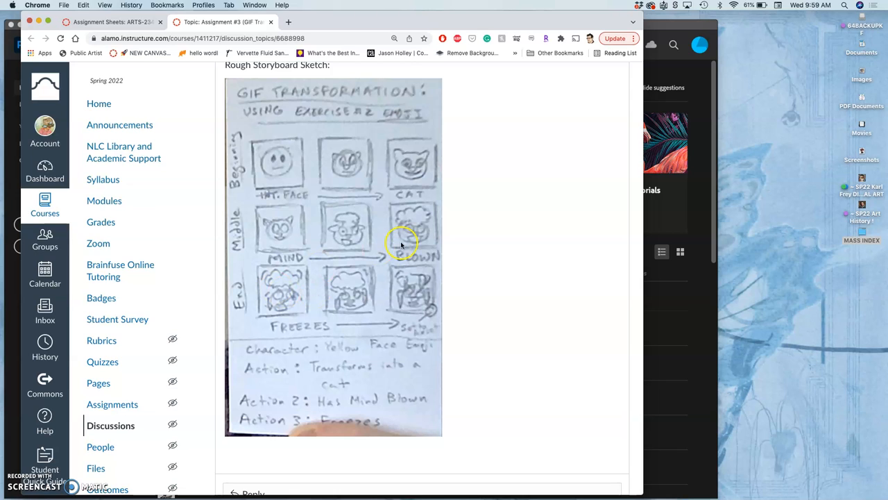
{"action": "mouse_move", "coordinate": [397, 215]}
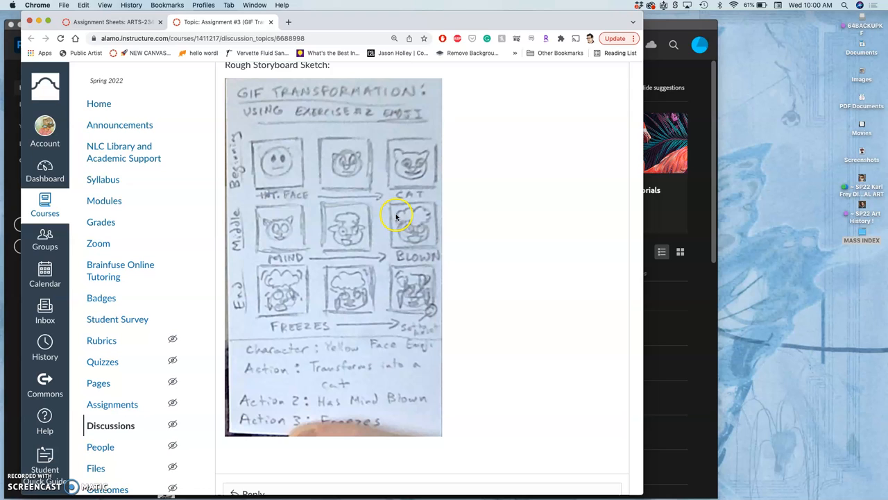
{"action": "mouse_move", "coordinate": [349, 175]}
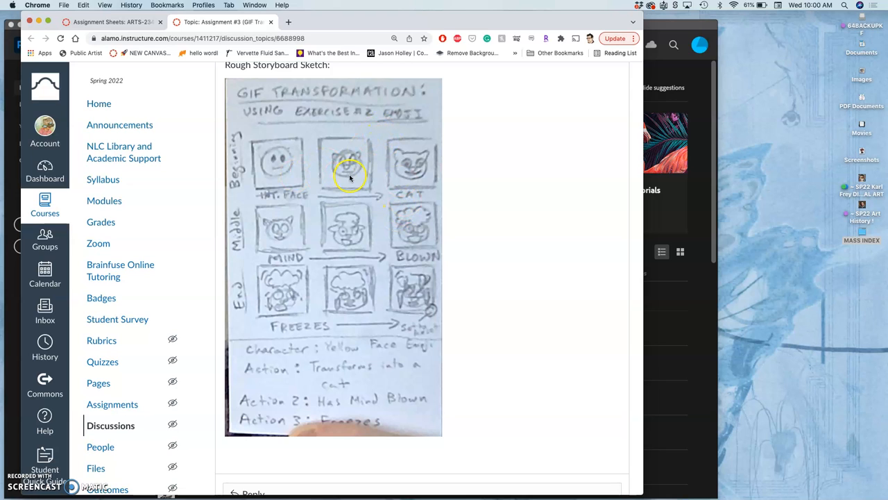
{"action": "mouse_move", "coordinate": [653, 28]}
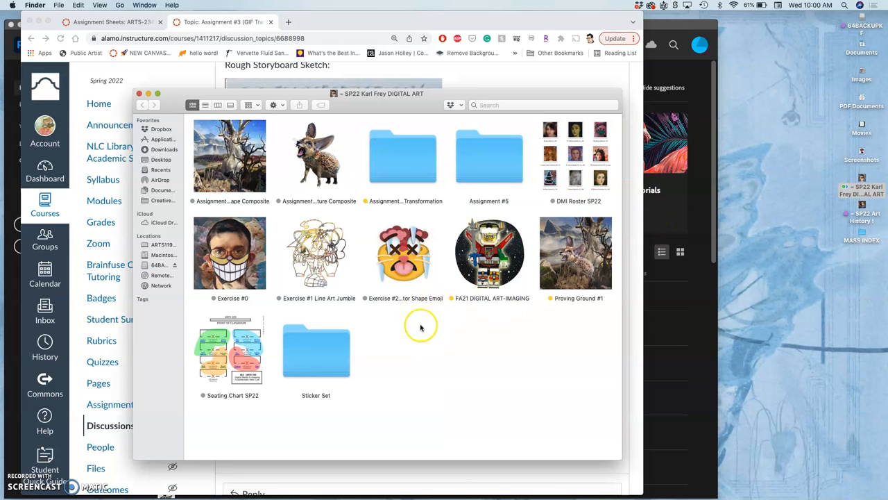
{"action": "mouse_move", "coordinate": [406, 170]}
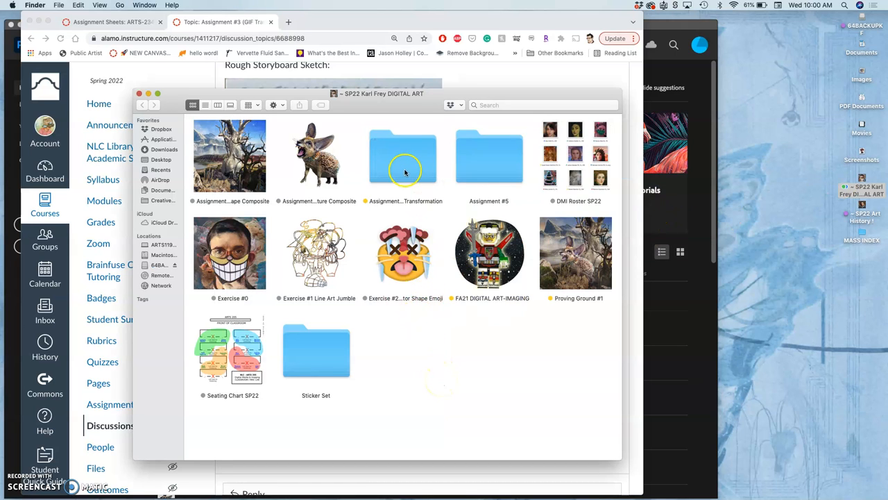